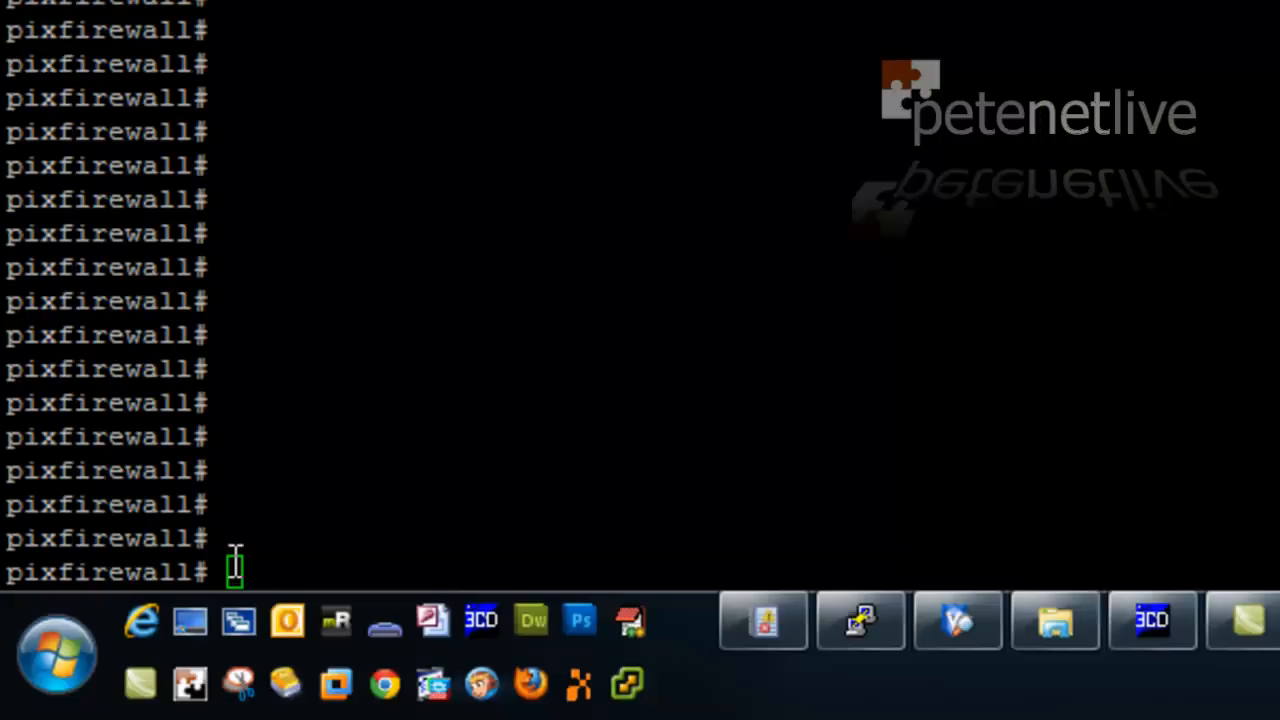
Run 'copy tftp flash' and begin entering TFTP server address 192.168.1.2.
type("co")
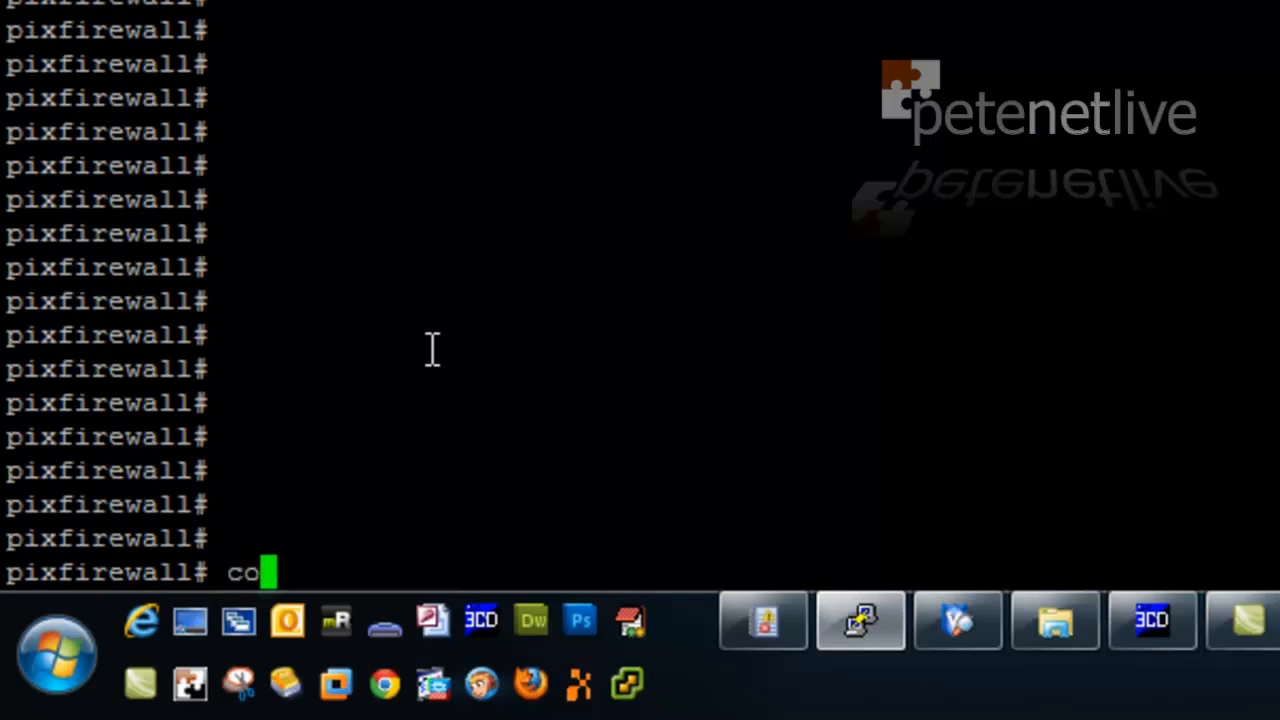
type("py tftp flash")
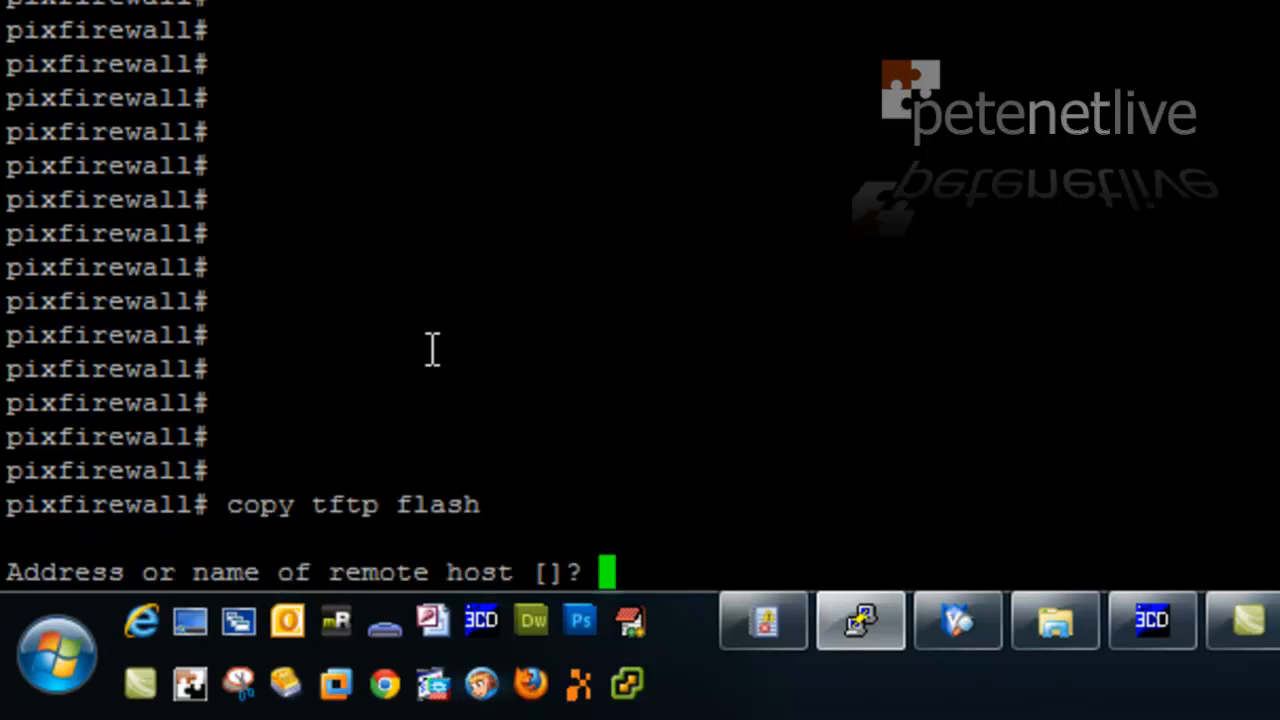
type("192.168.")
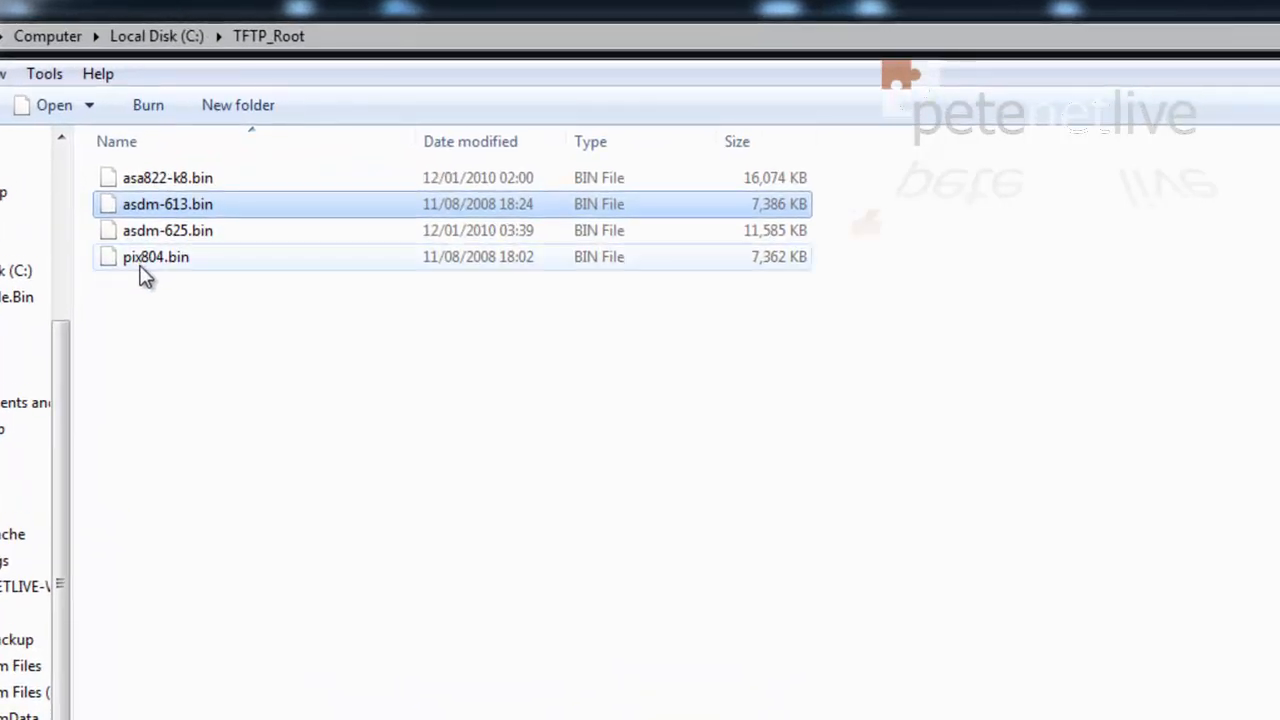
Select pix804.bin in C:\TFTP_Root and copy its exact file name.
left_click(155, 257)
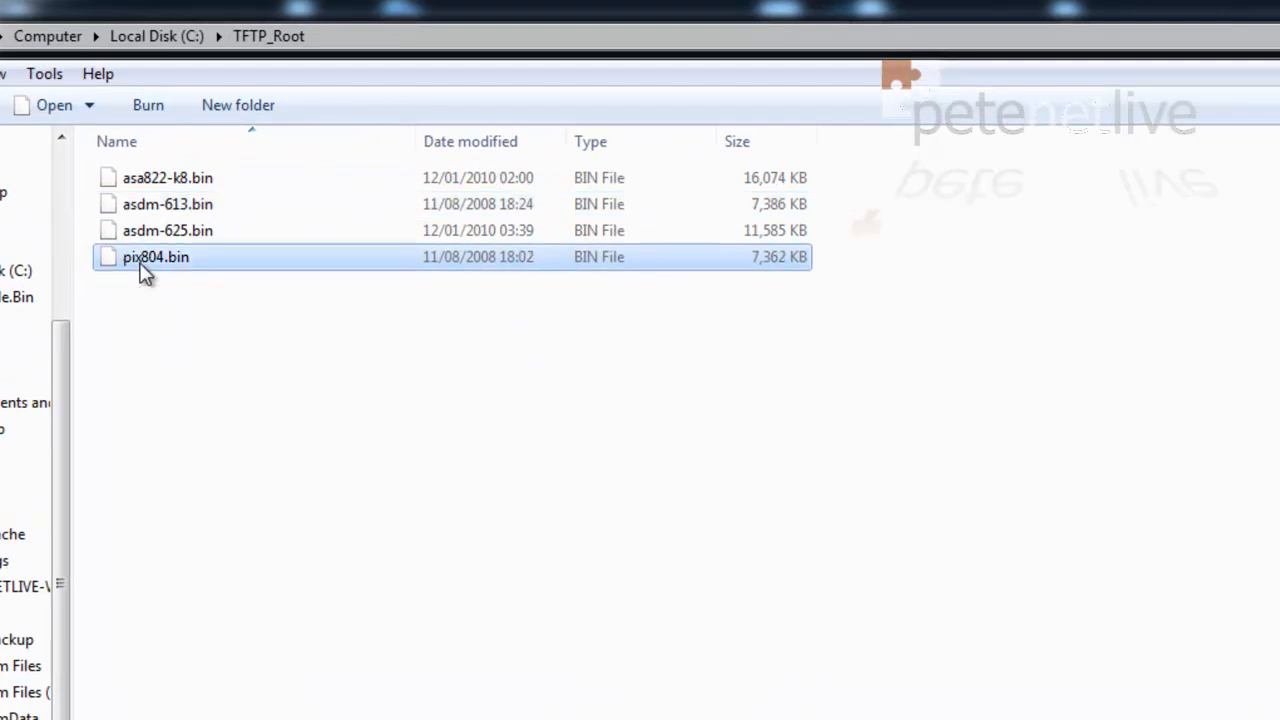
left_click(155, 257)
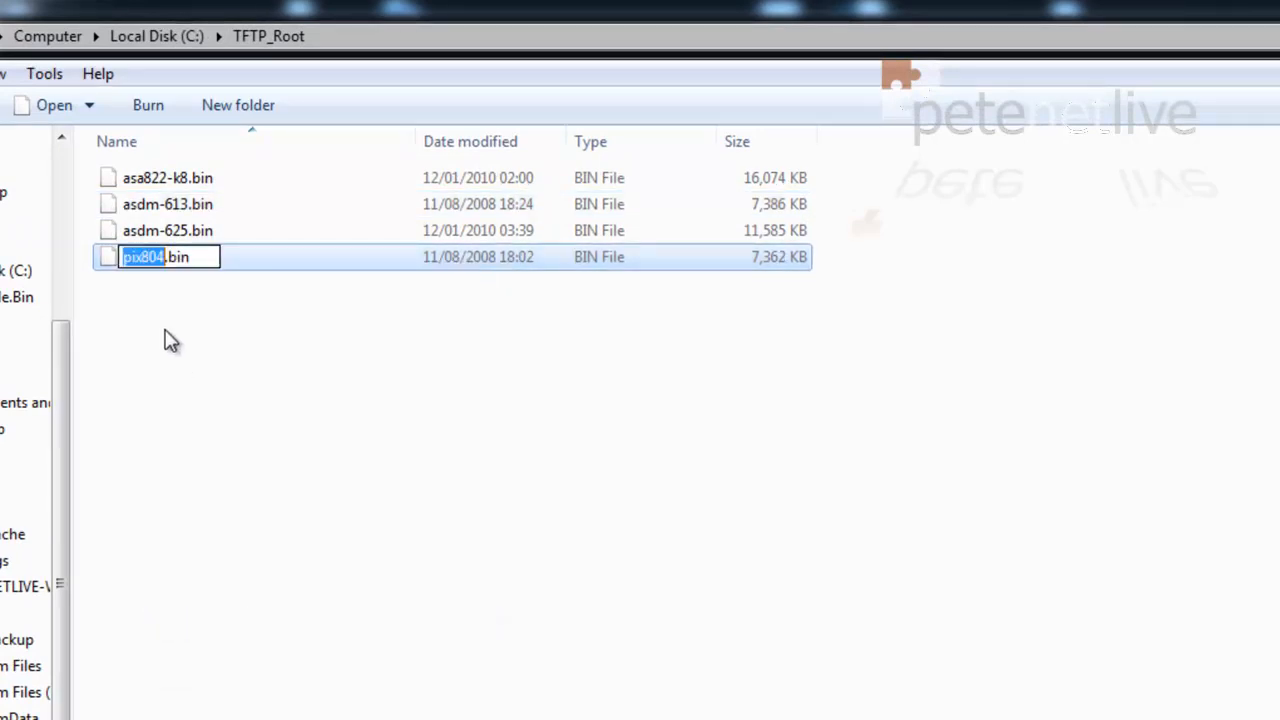
right_click(143, 257)
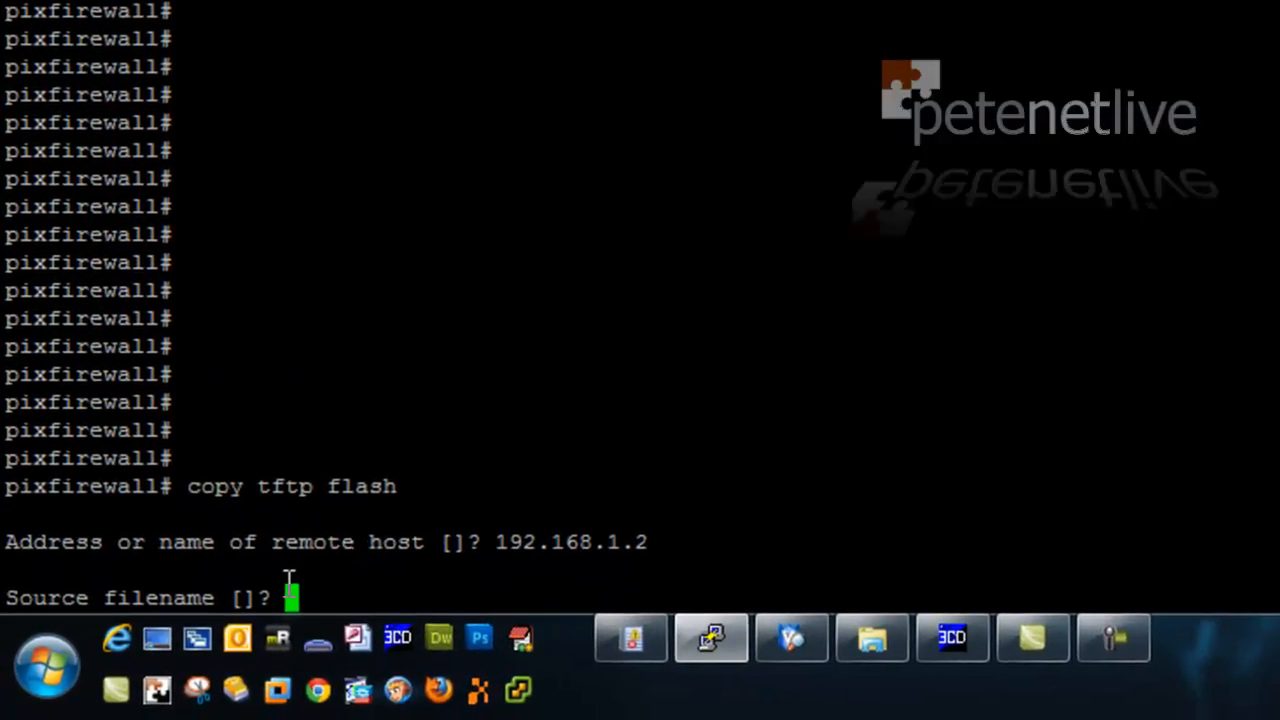
Enter pix804.bin as the source file, then run 'show flash' after the space error.
type("pix804.bin")
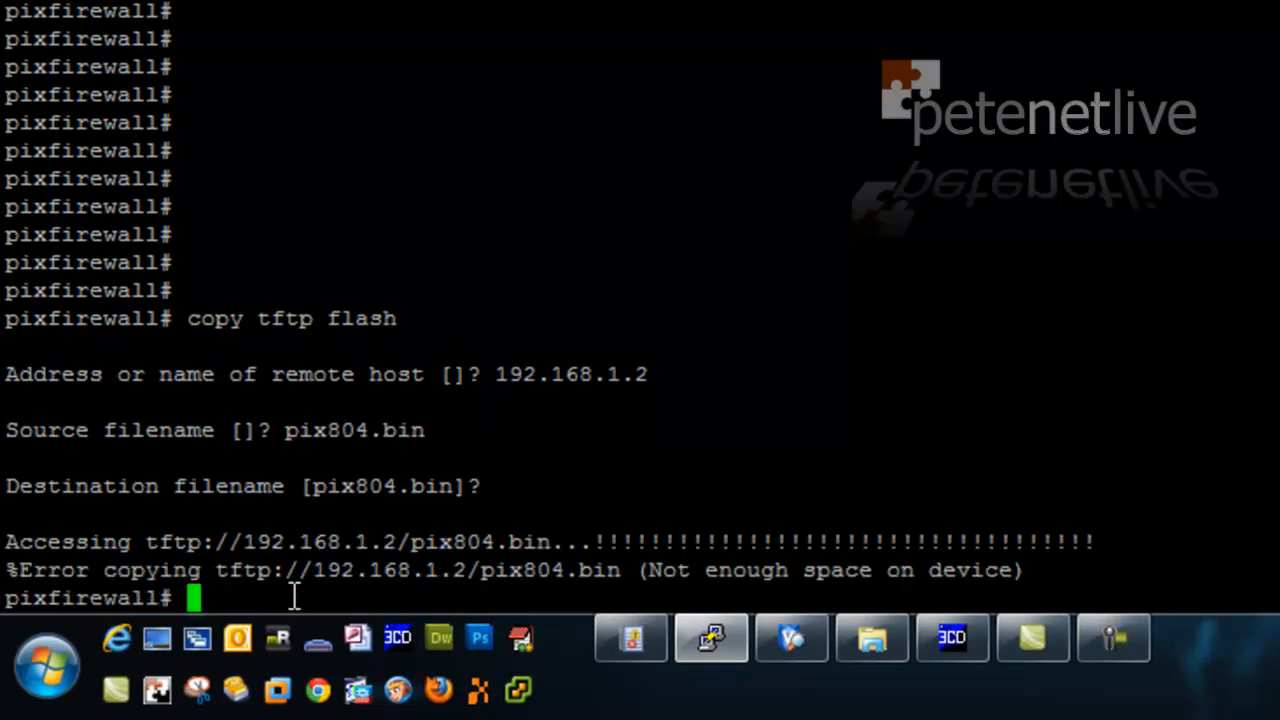
type("show flash")
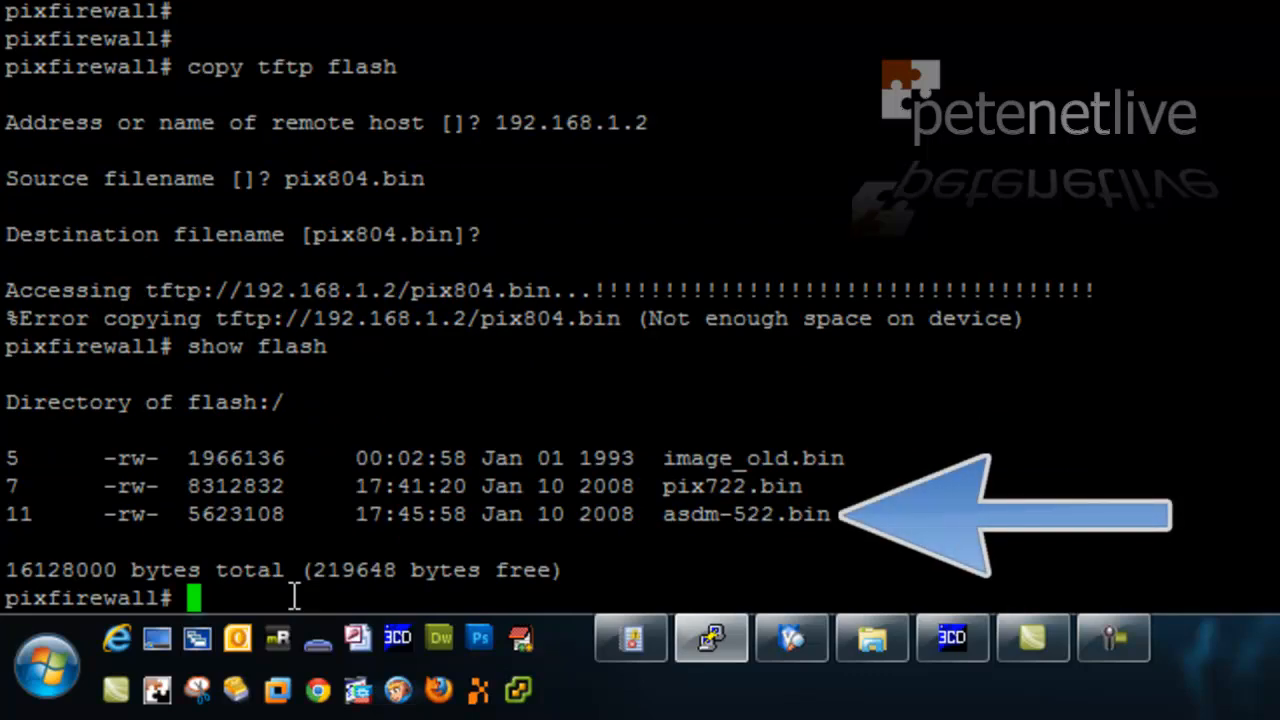
Delete flash:/asdm-522.bin, confirm the deletion, and recall the delete command.
type("del")
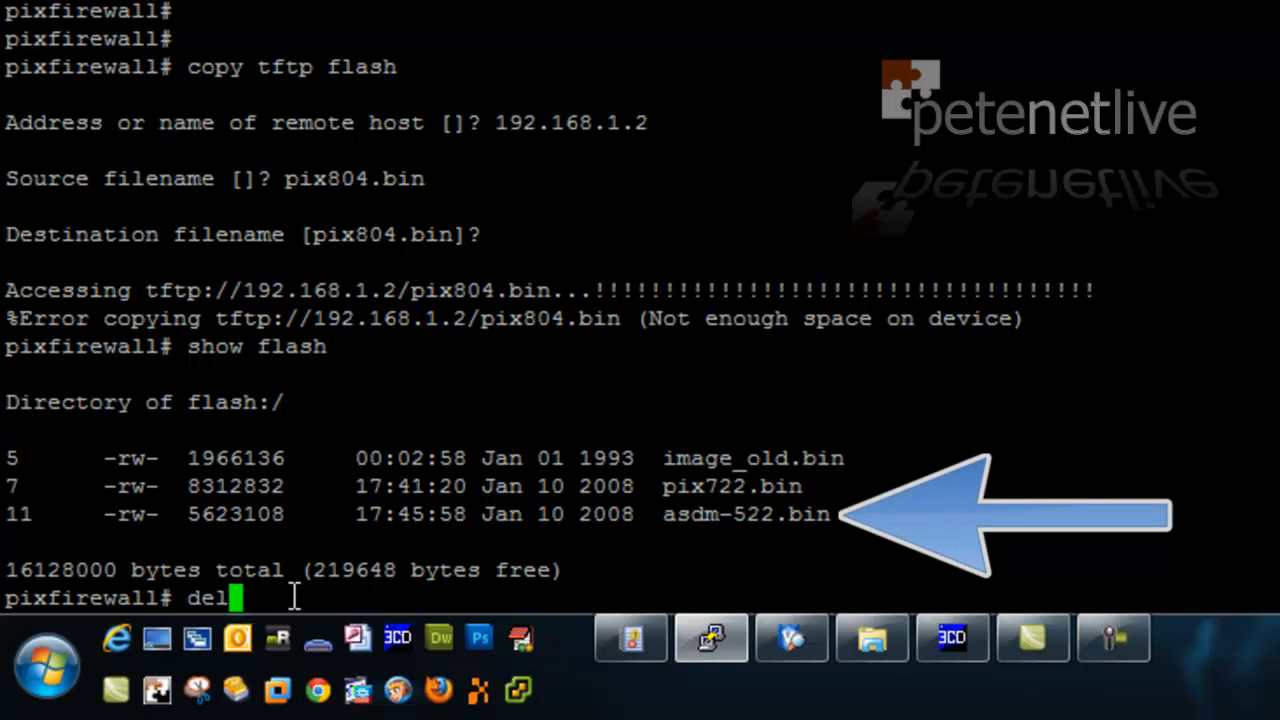
type("ete")
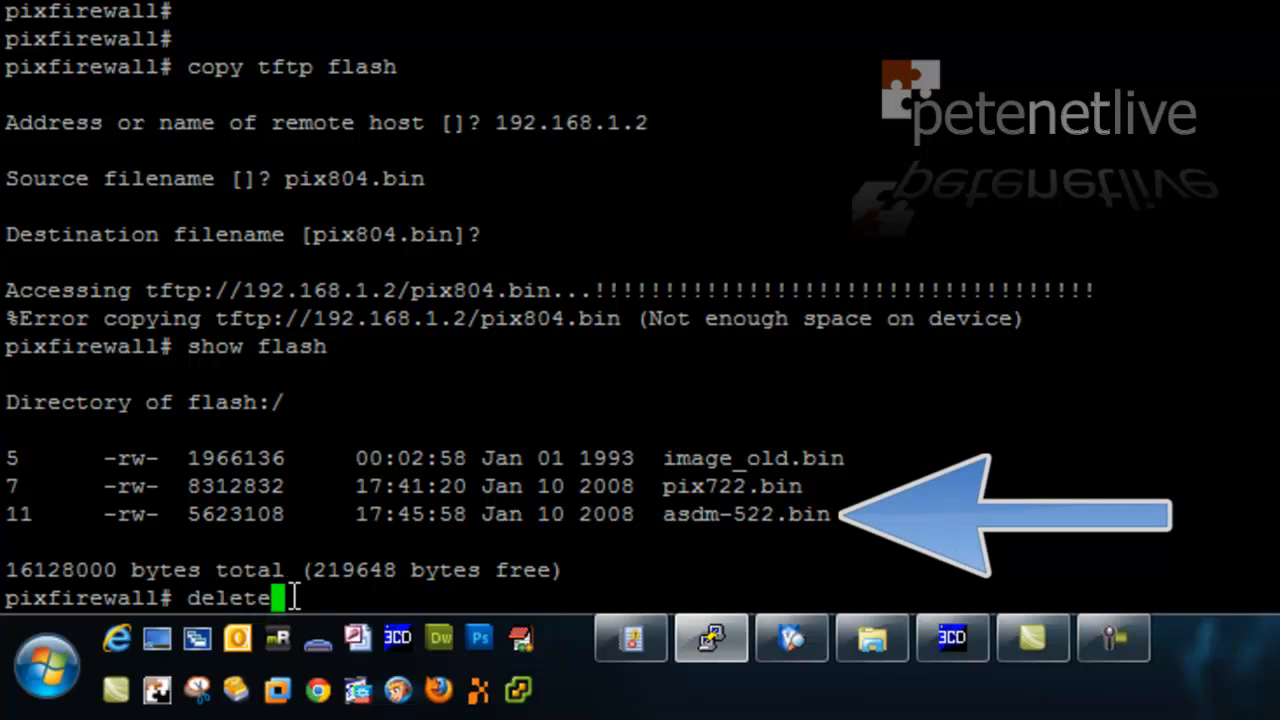
type("fla")
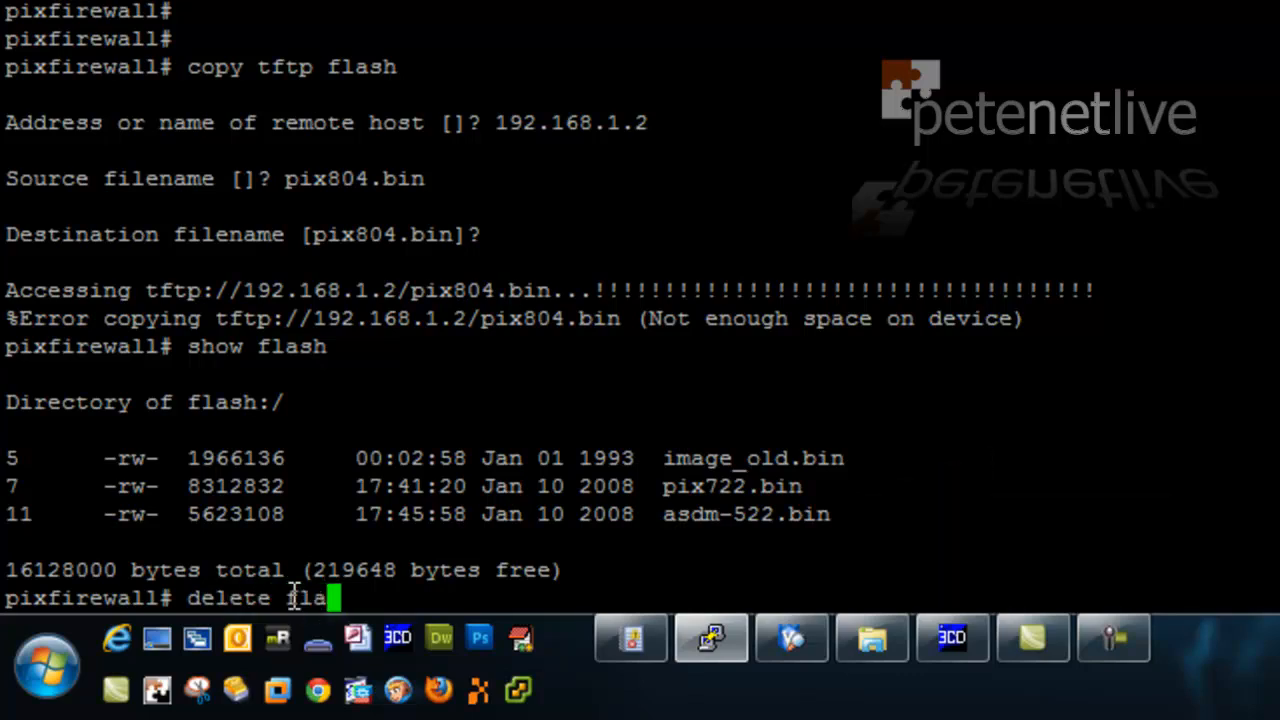
type("sh")
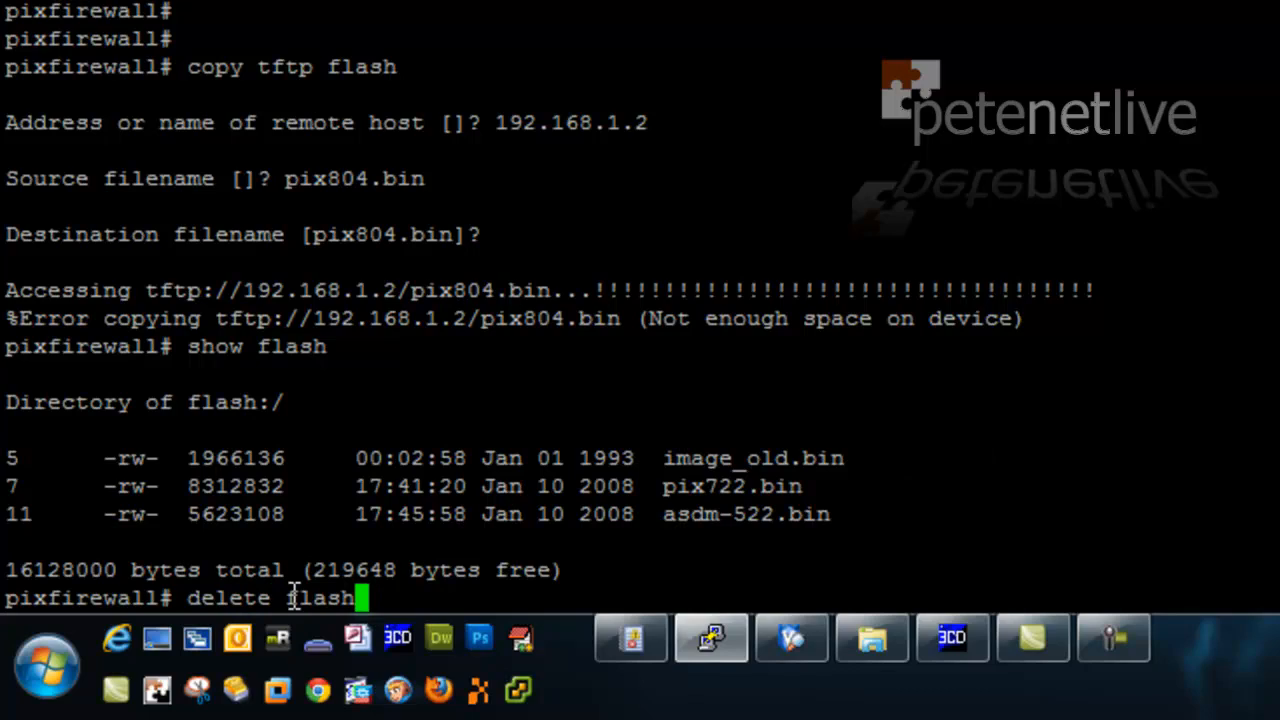
type(":")
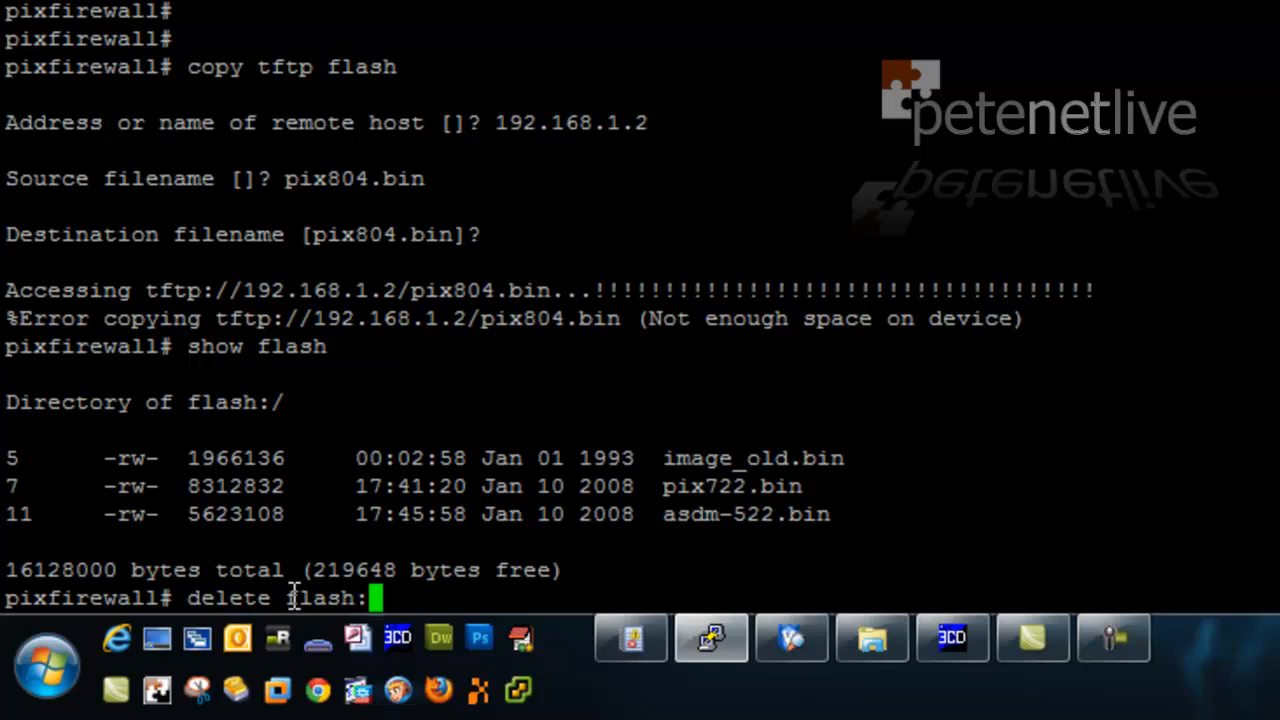
type("as")
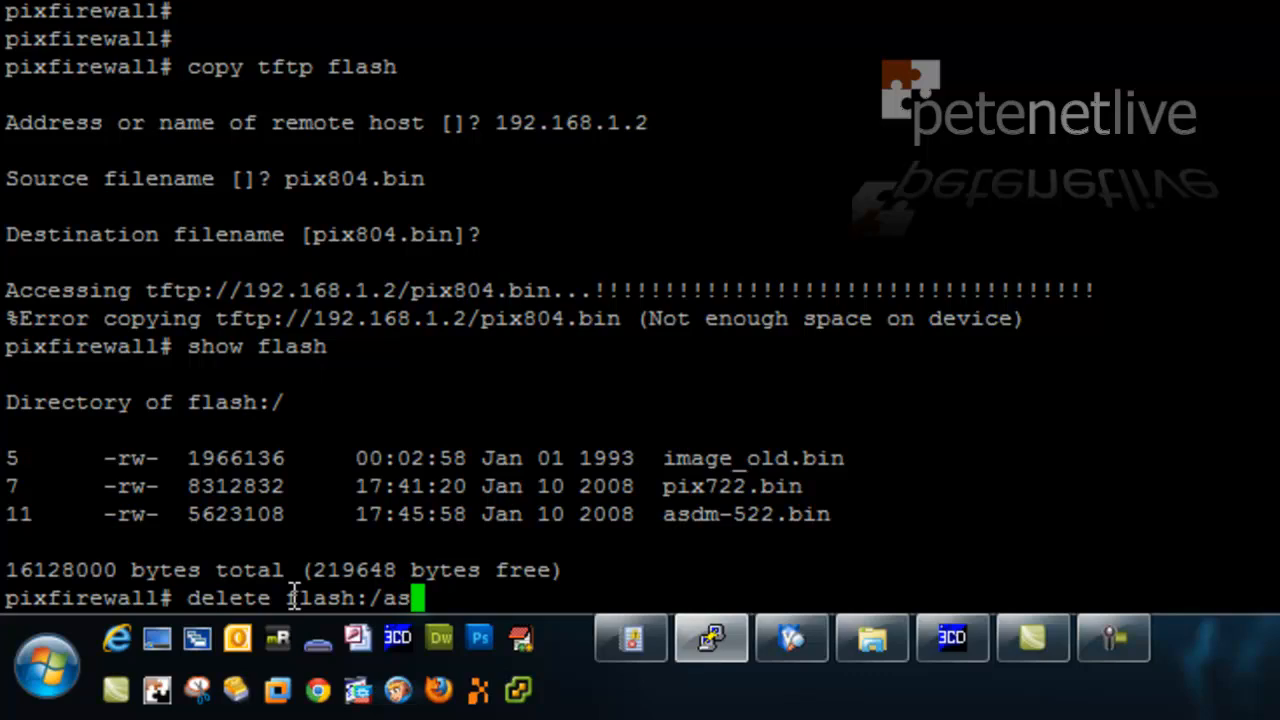
type("dm-")
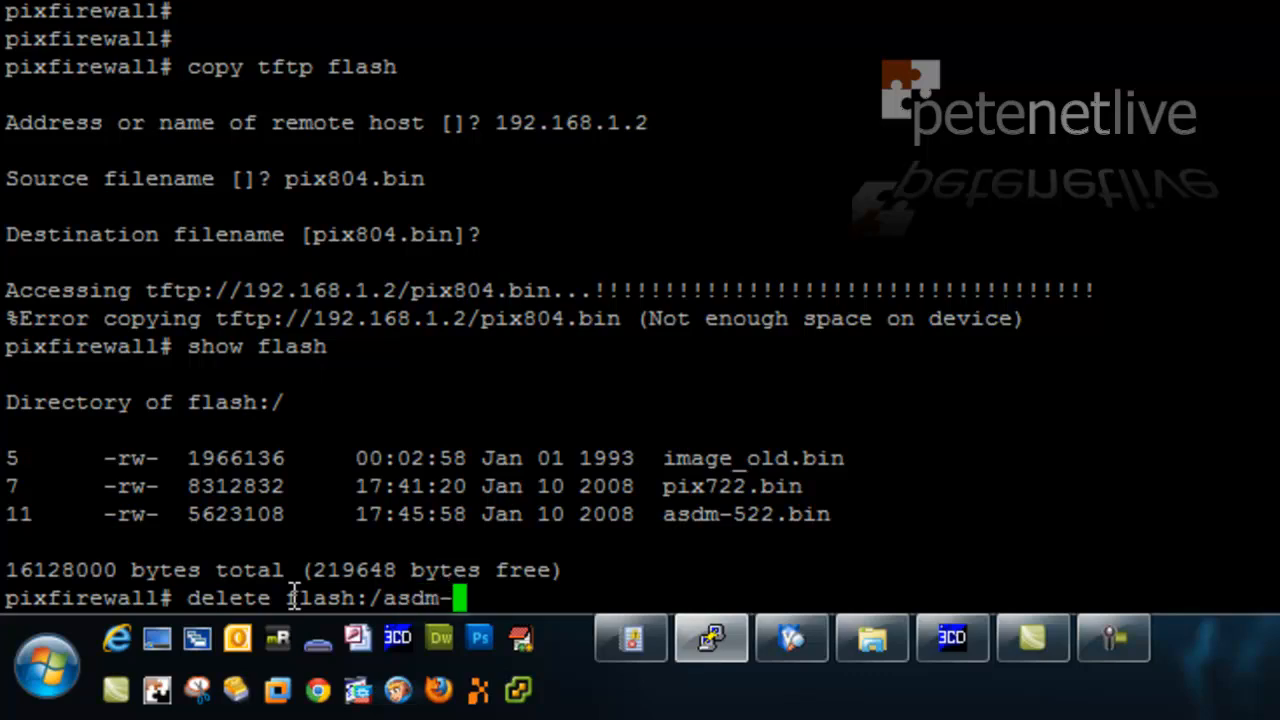
type("522")
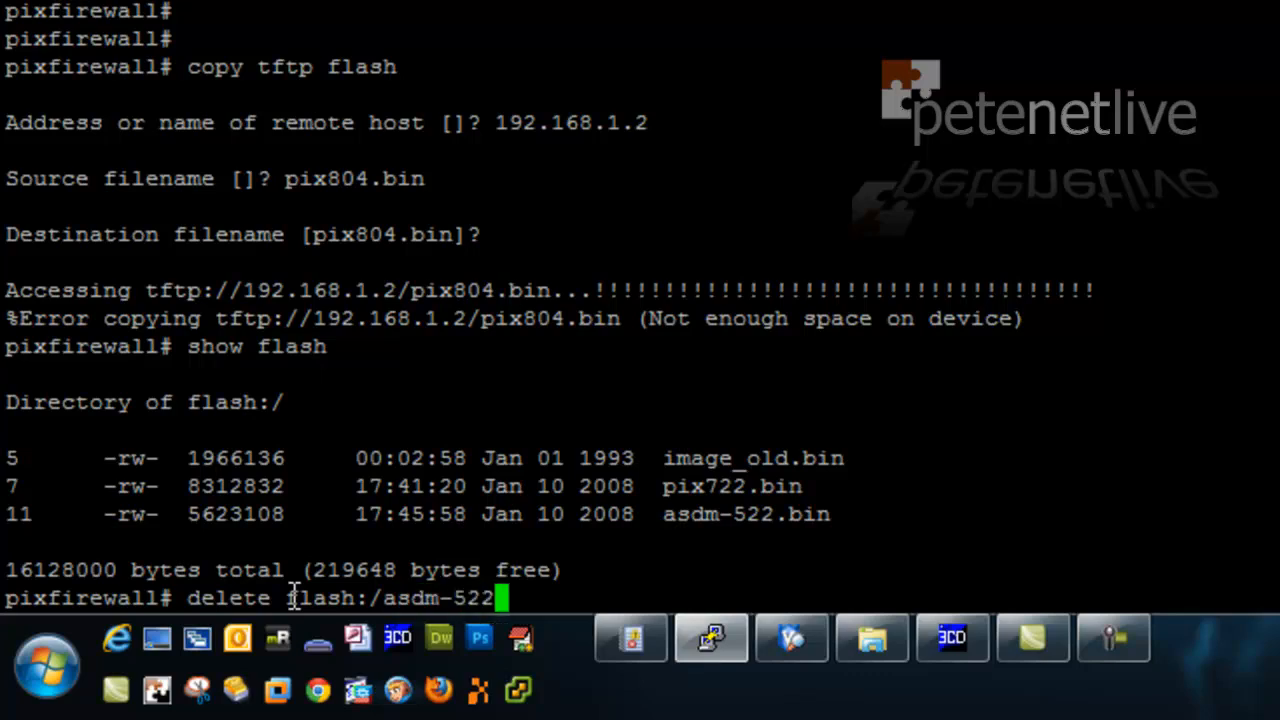
type(".bin")
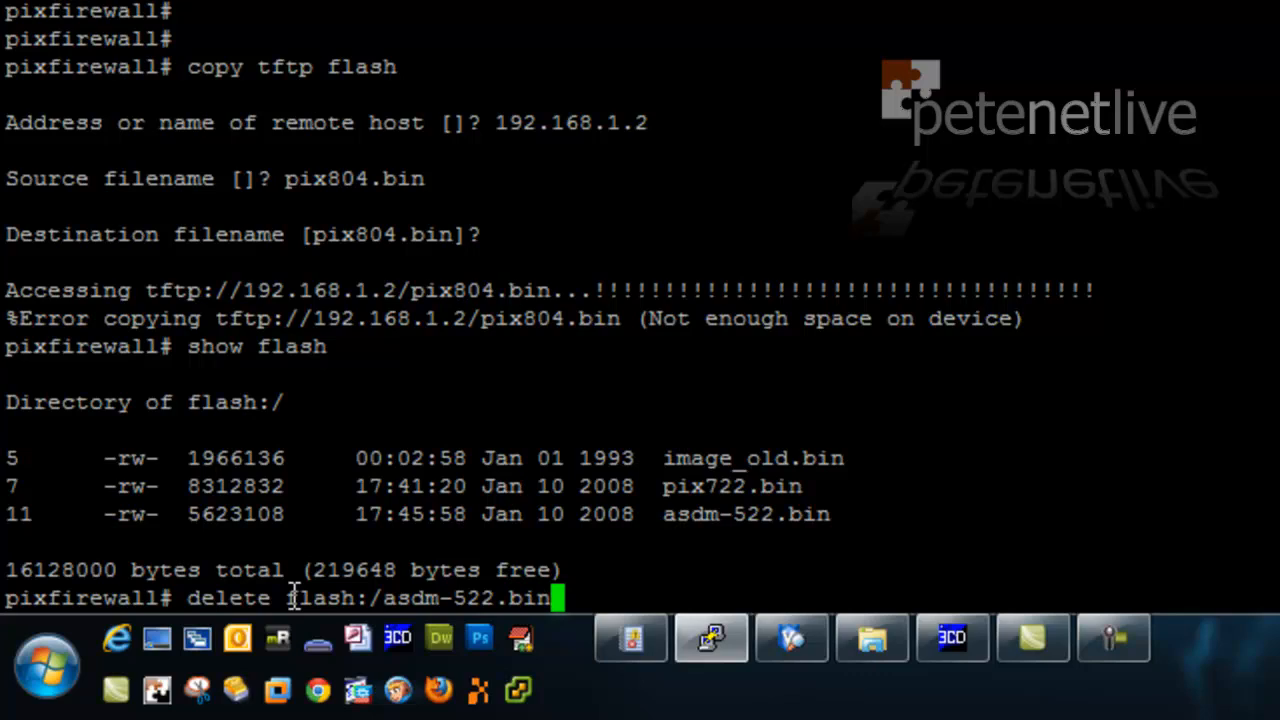
key("Return")
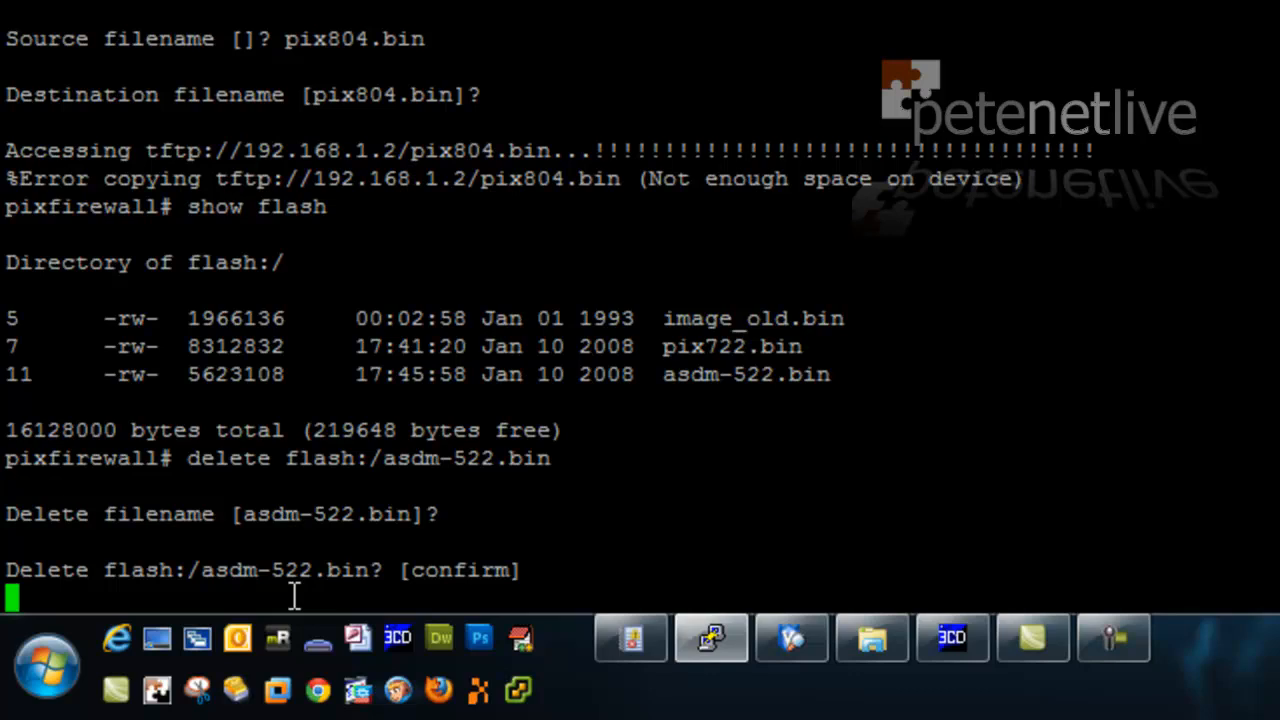
key("Enter")
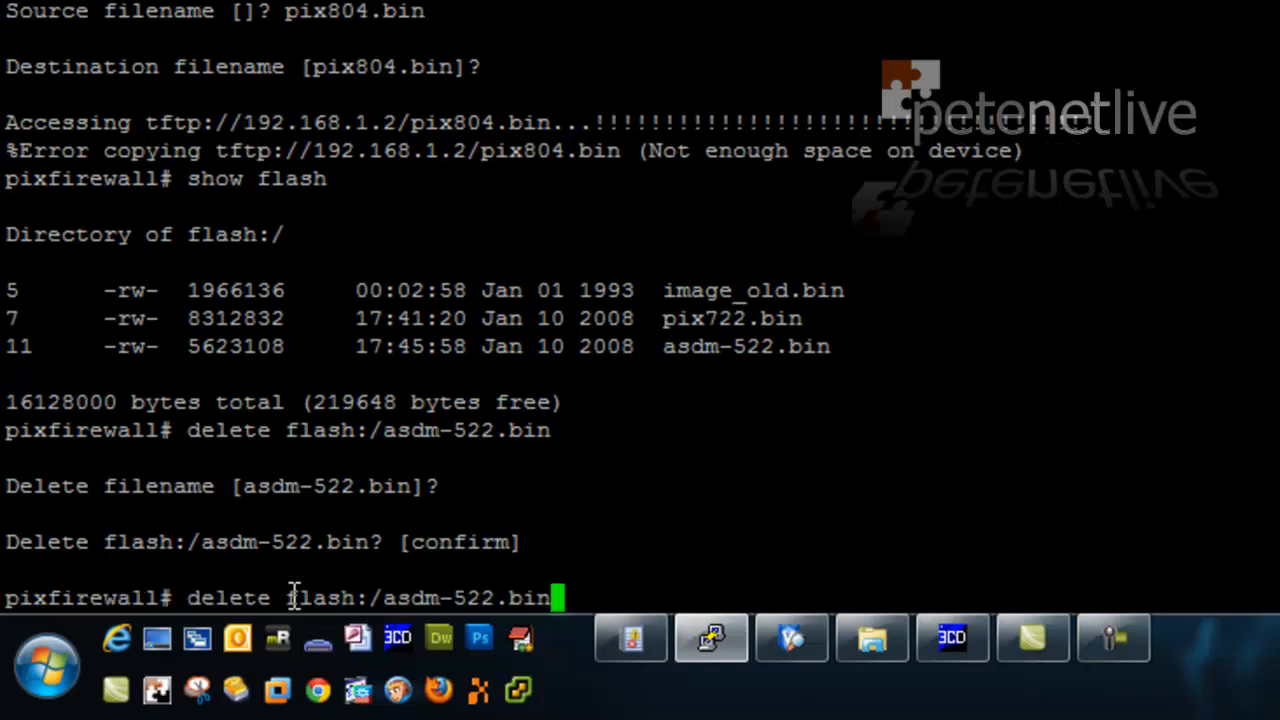
Retry 'copy tftp flash' with the default server, then list flash contents again.
type("copy tftp flash")
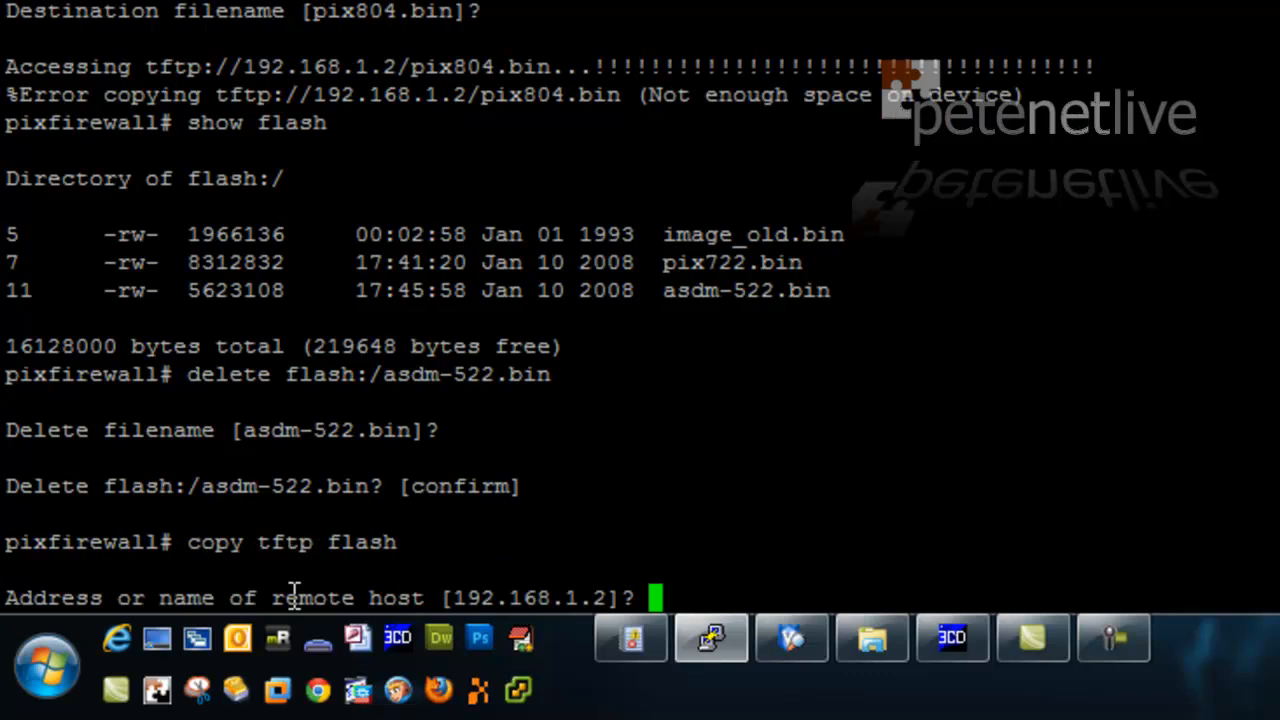
key("Return")
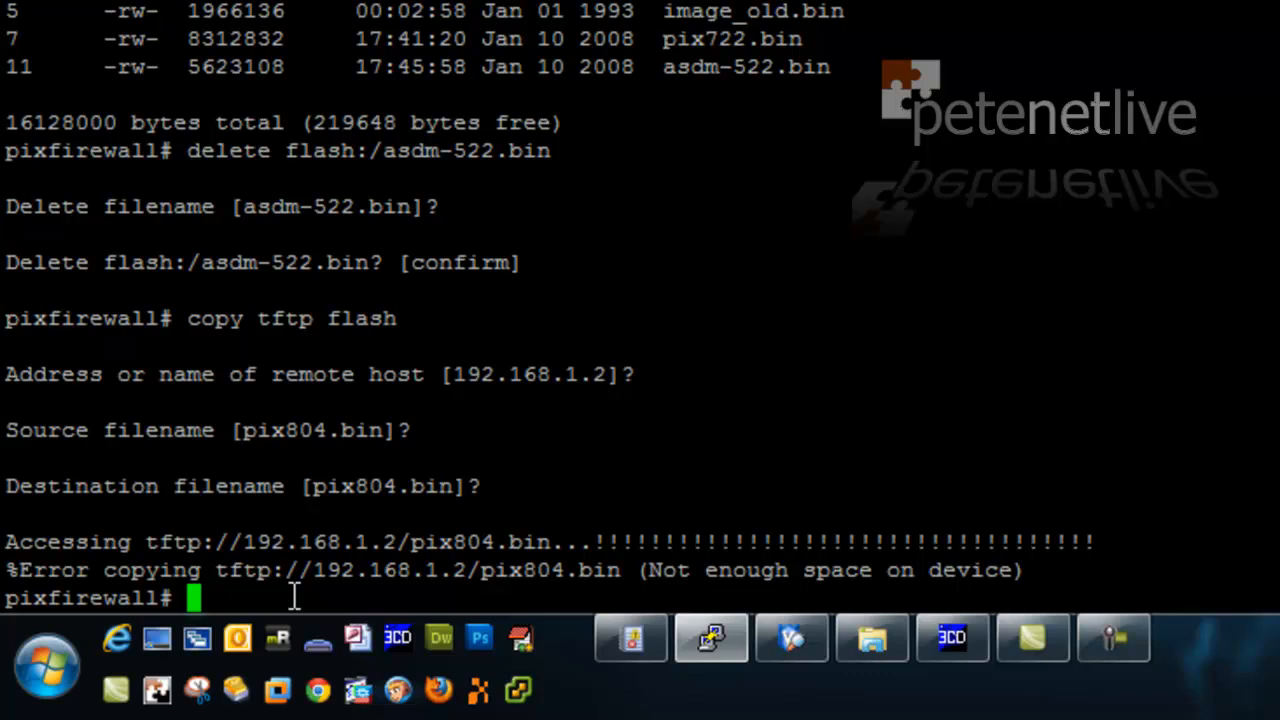
type("show flash")
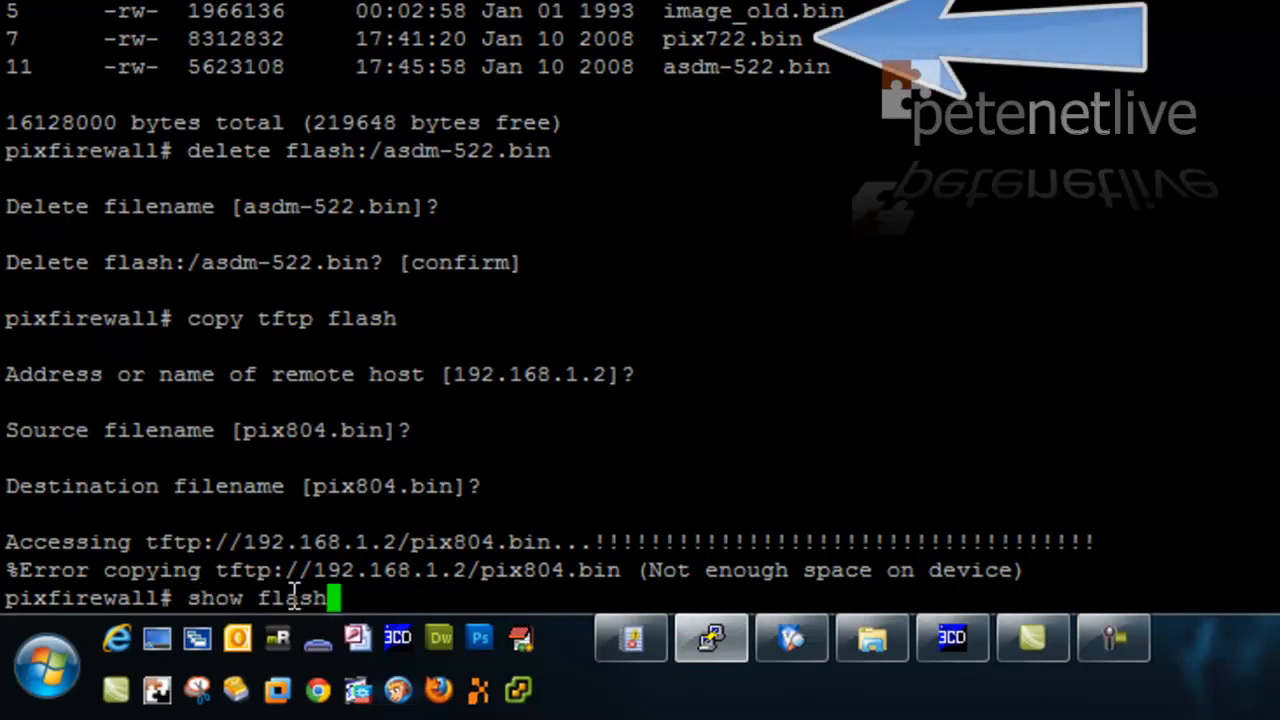
Delete flash:/pix722.bin and confirm the filename and deletion prompts.
type("delete flash:/asdm-52")
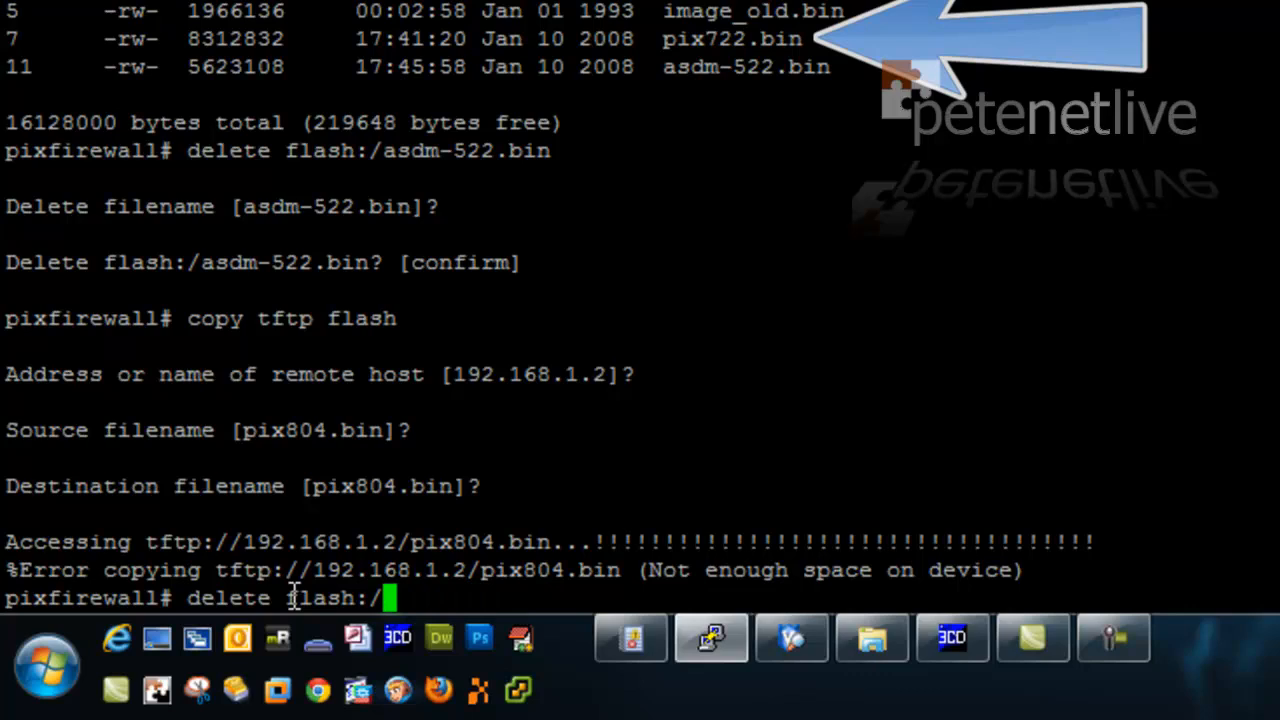
type("pi")
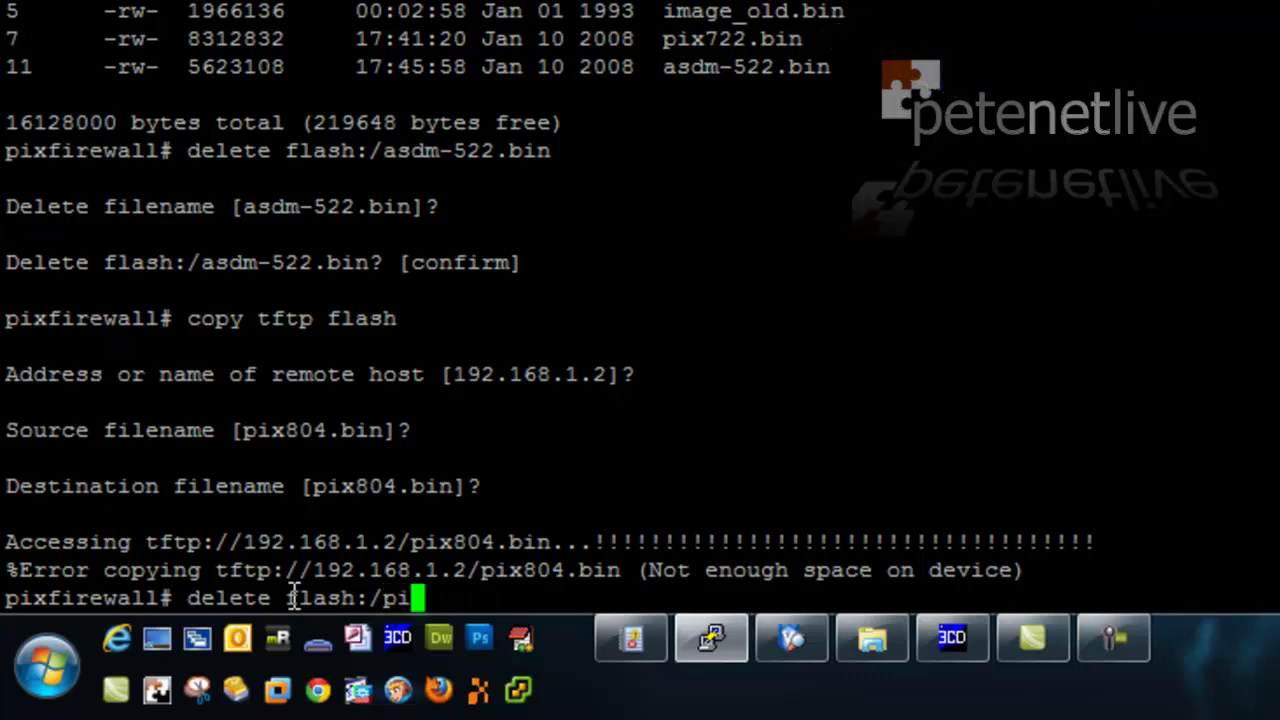
type("x")
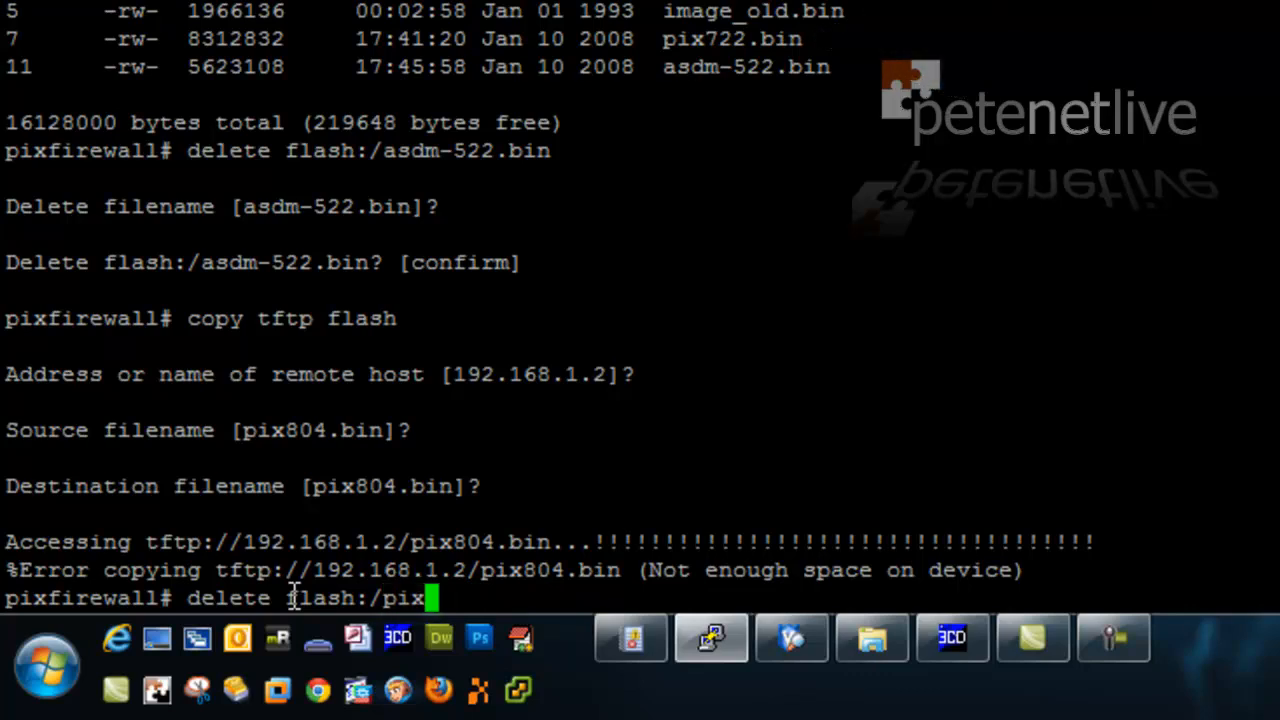
type("722.")
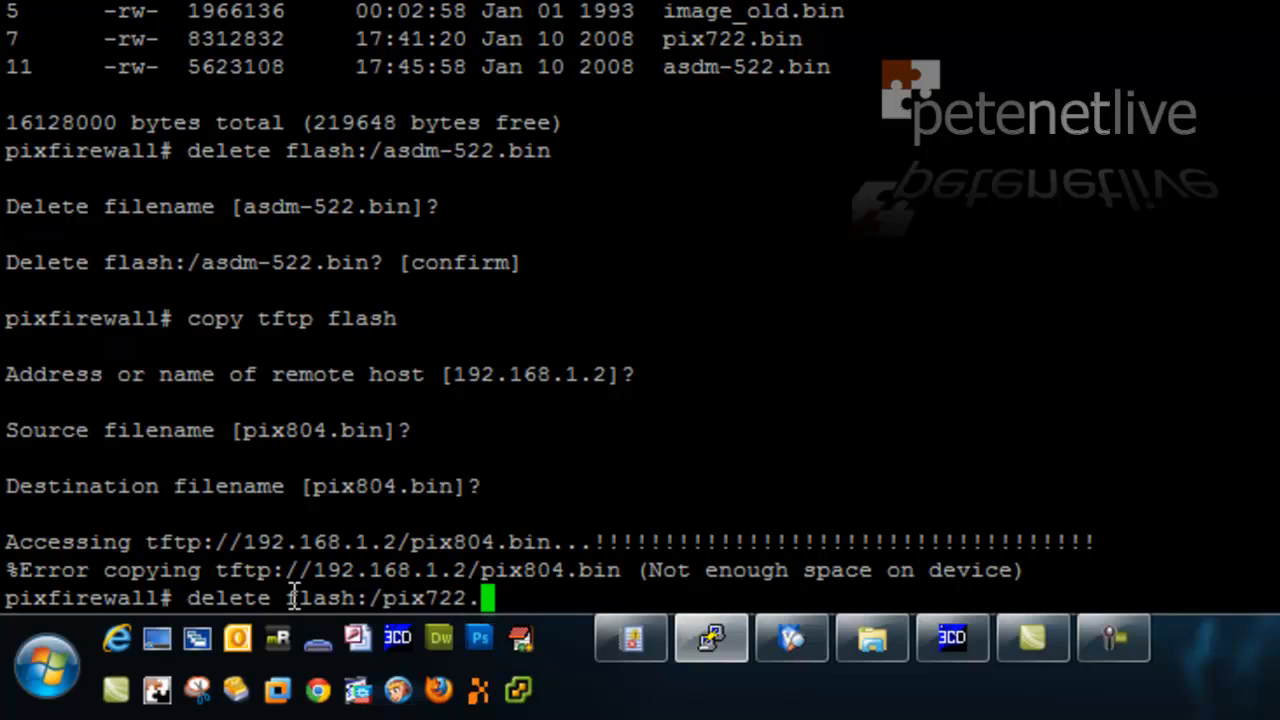
type("bin")
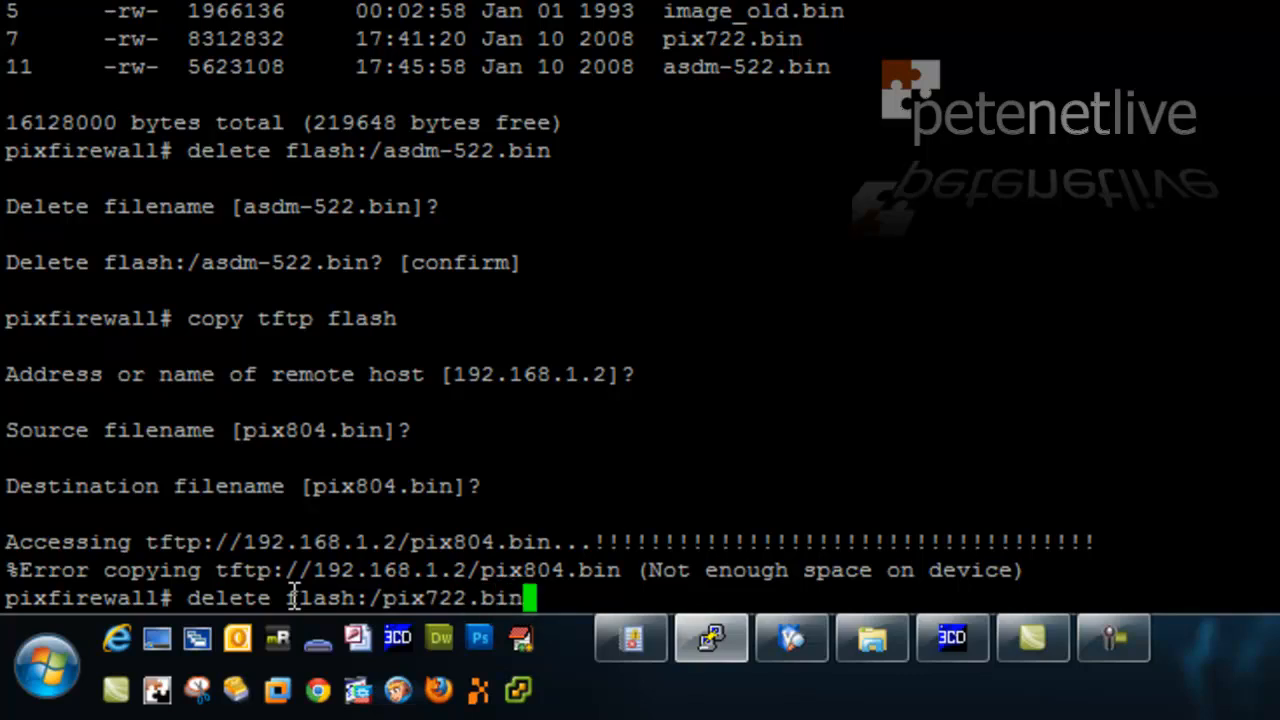
key("enter")
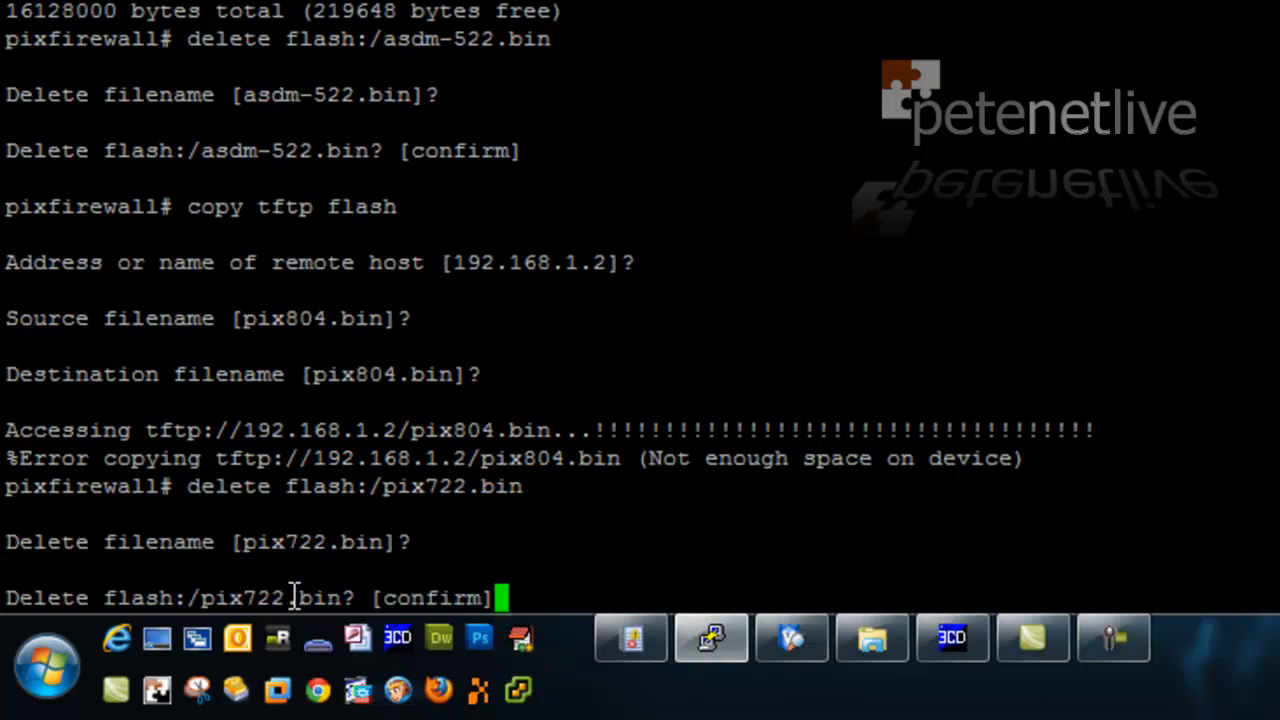
key("Enter")
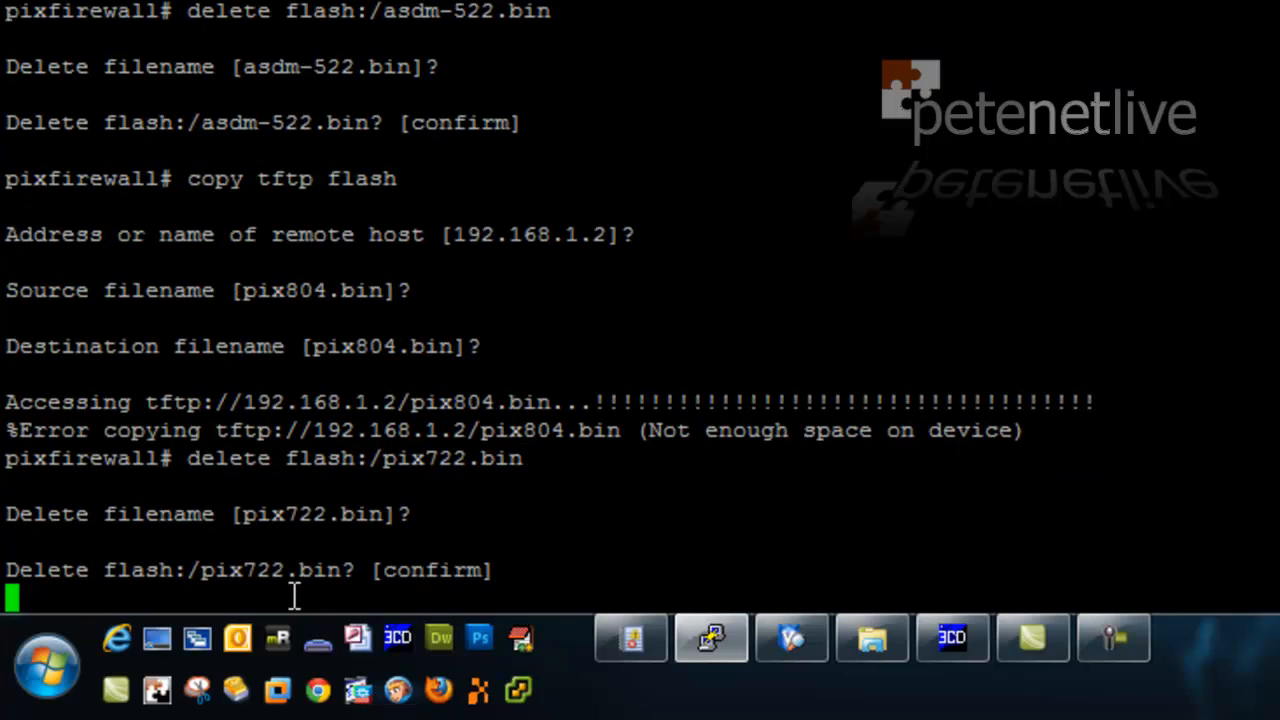
key("enter")
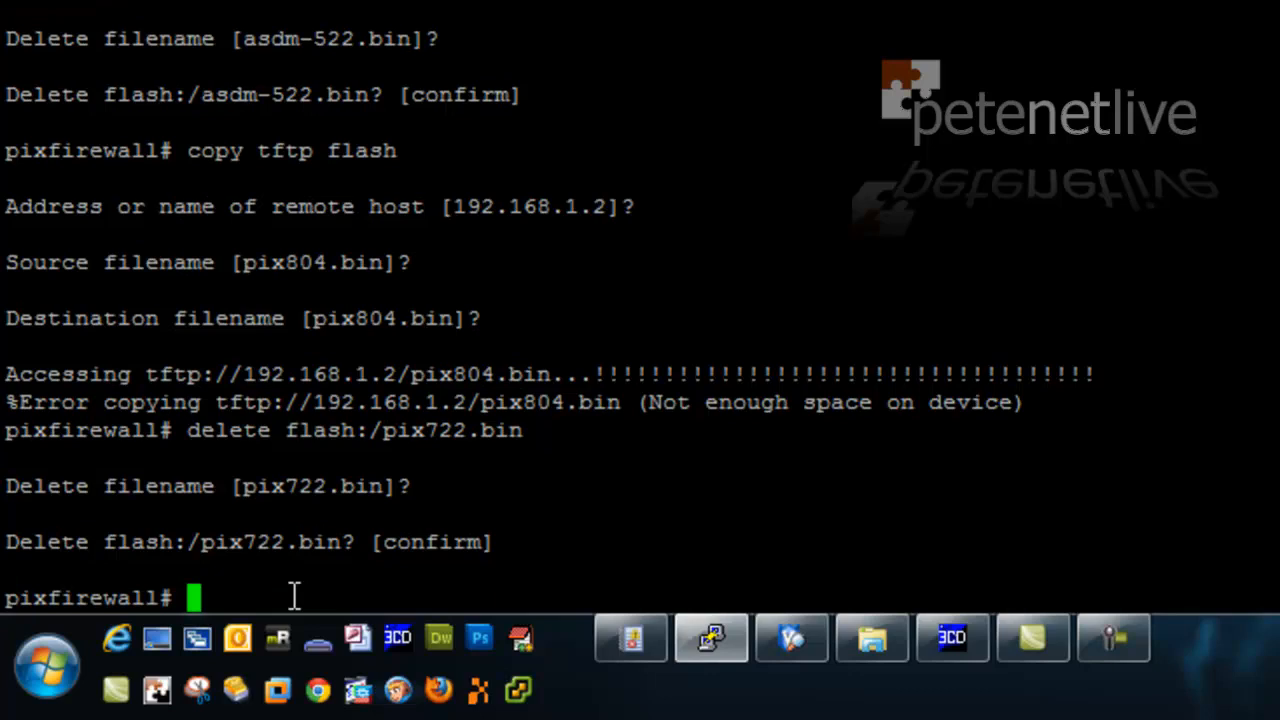
Copy pix804.bin from TFTP using default host and filenames, then enter 'conf t'.
type("copy tftp flash")
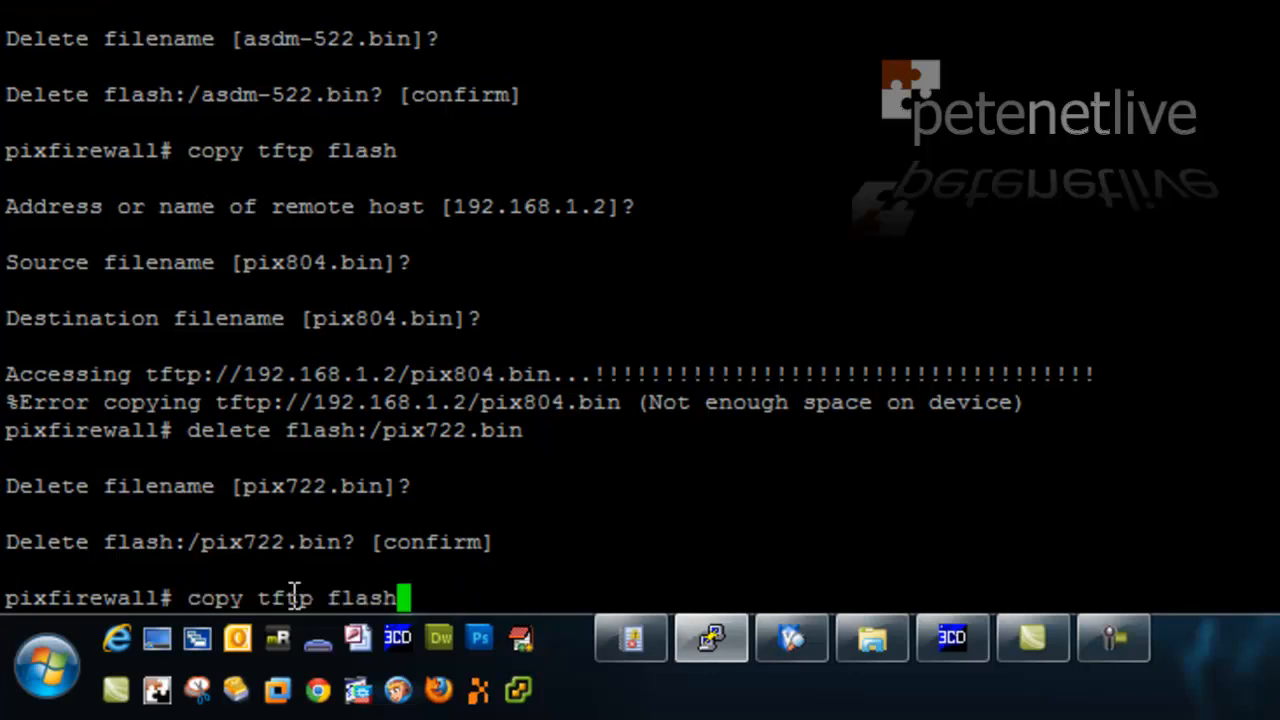
key("Enter")
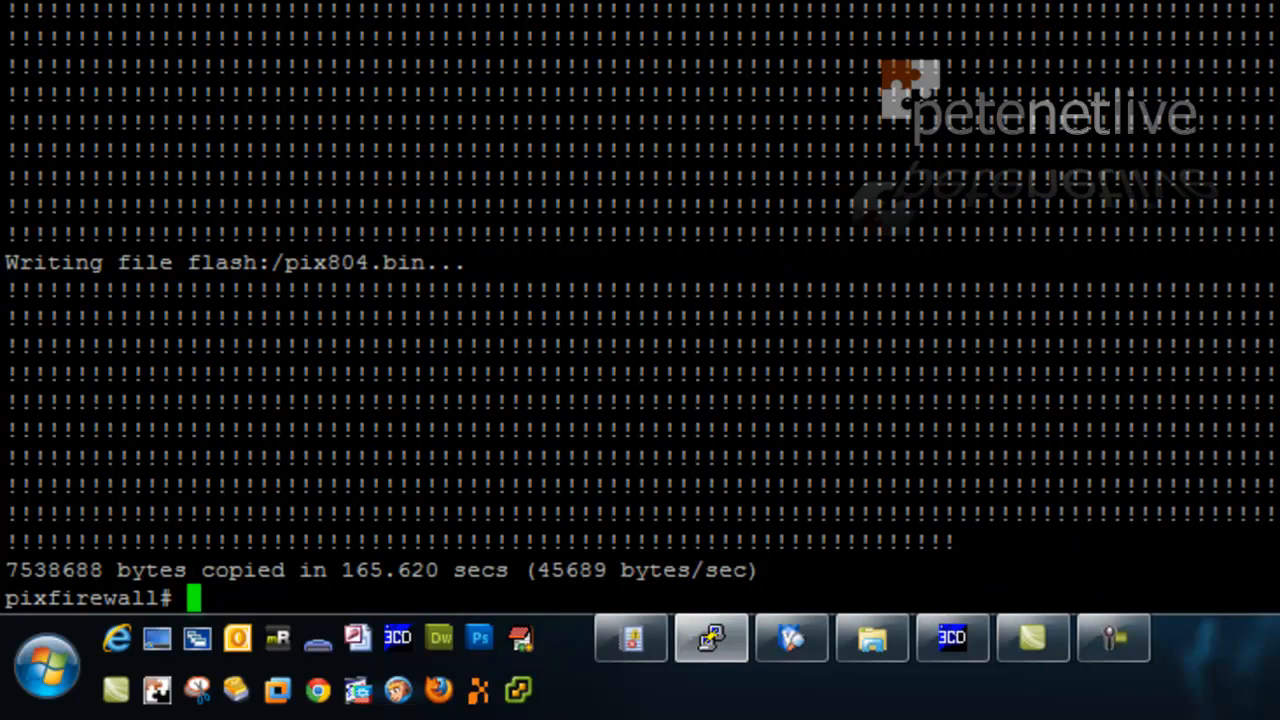
type("conf t")
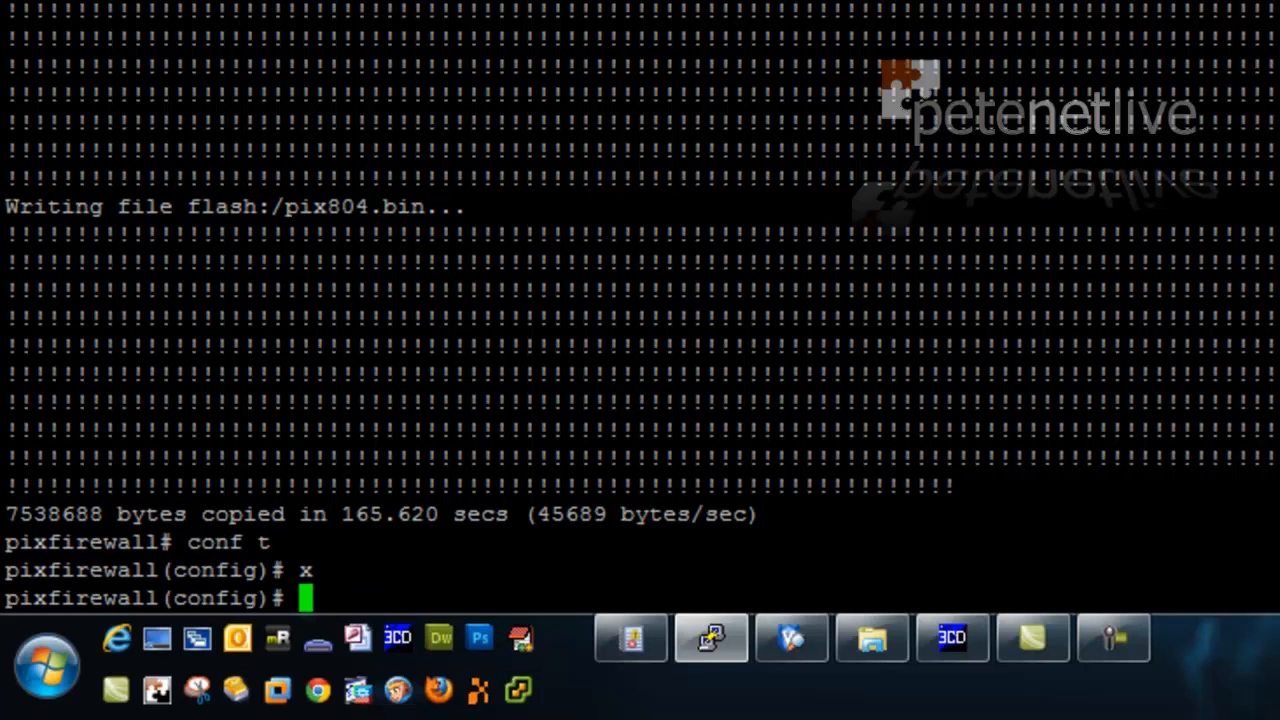
Enter 'boot system flash:/pix804.bin' to make pix804.bin the boot image.
type("boot s")
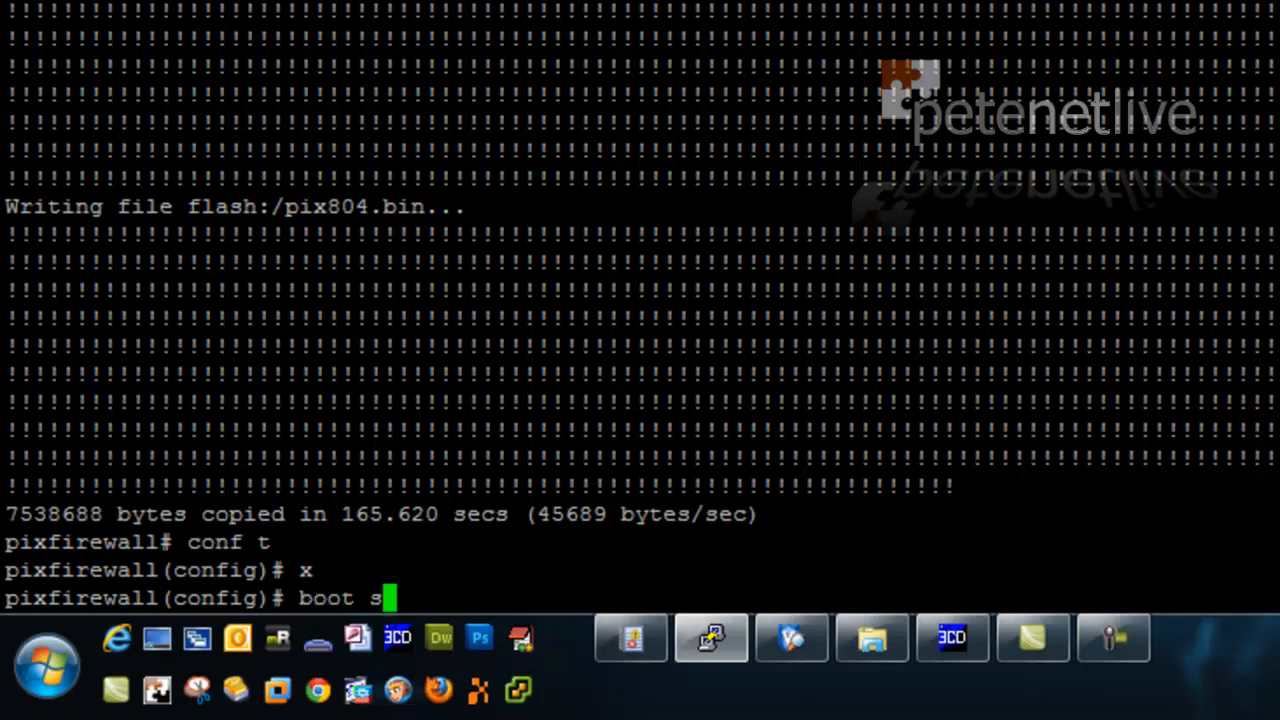
type("ys")
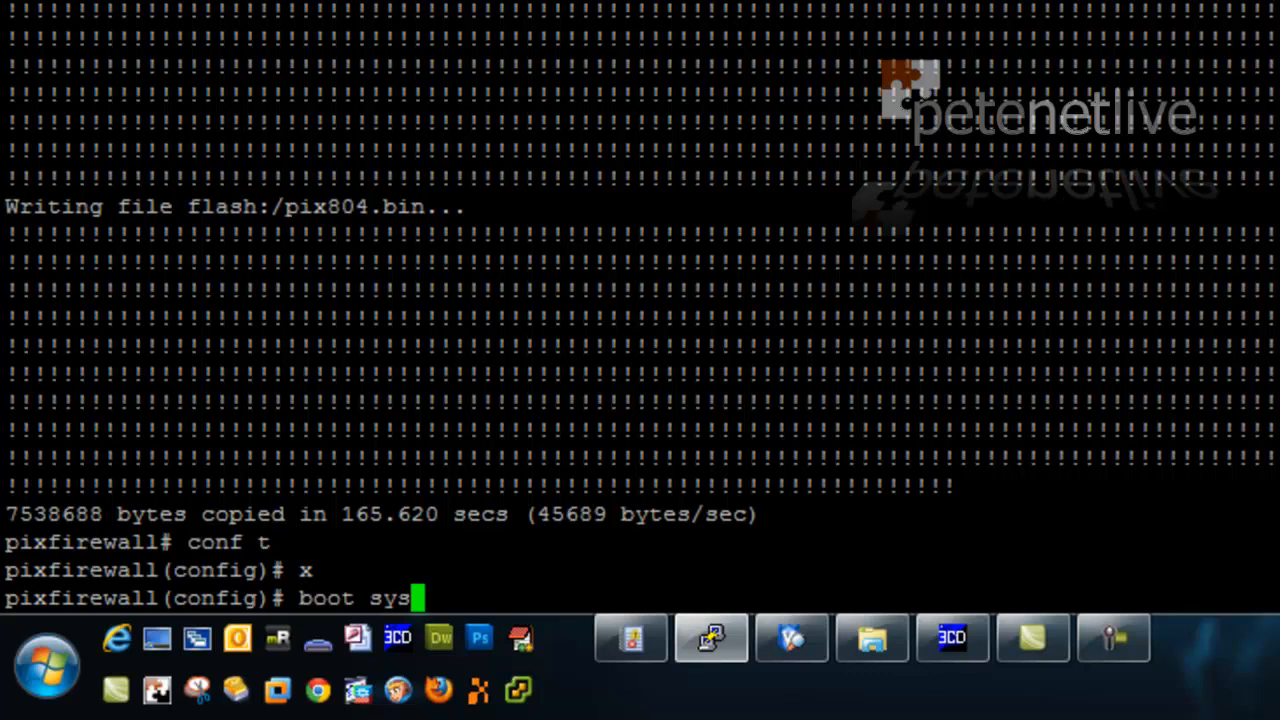
type("tem fla")
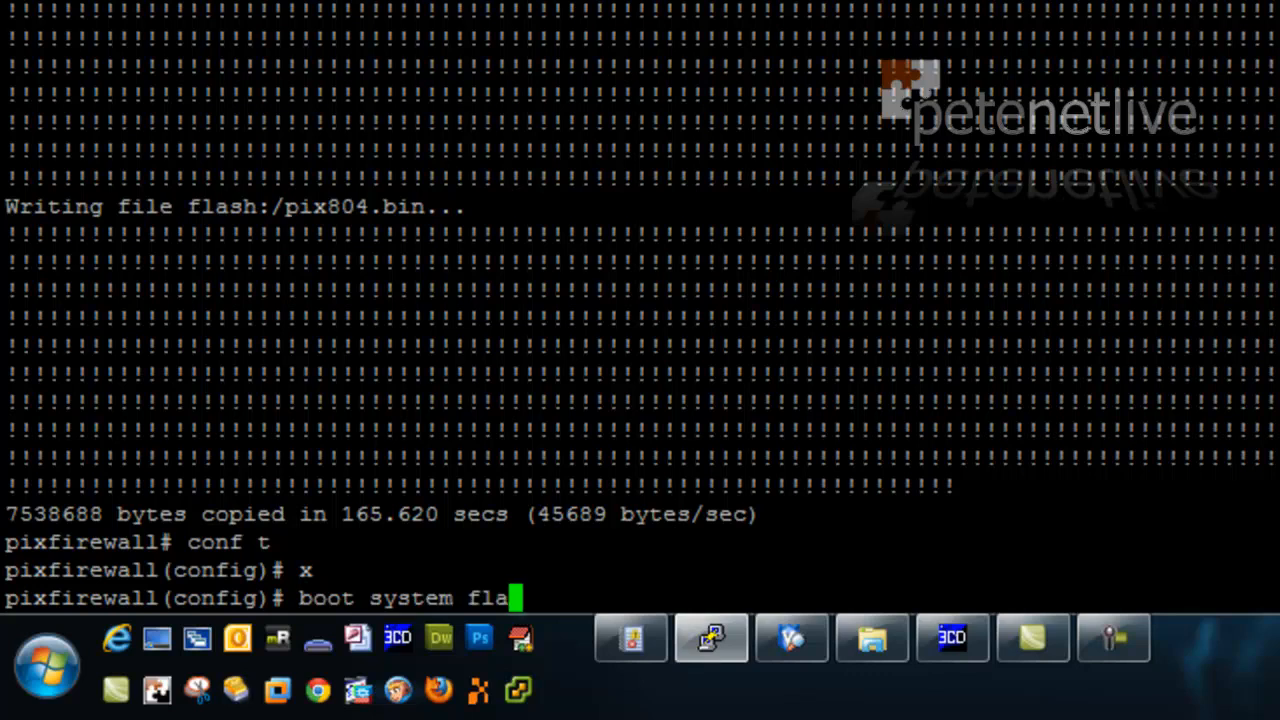
type("sh:/pix")
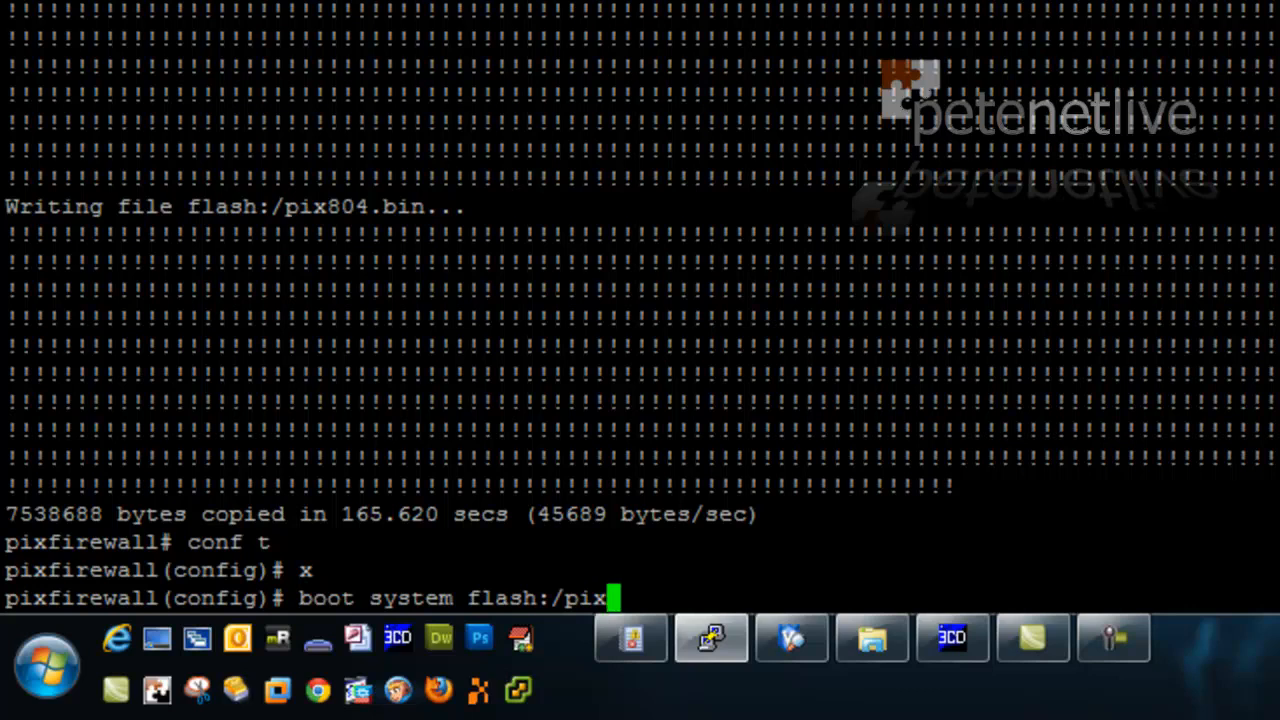
type("804.")
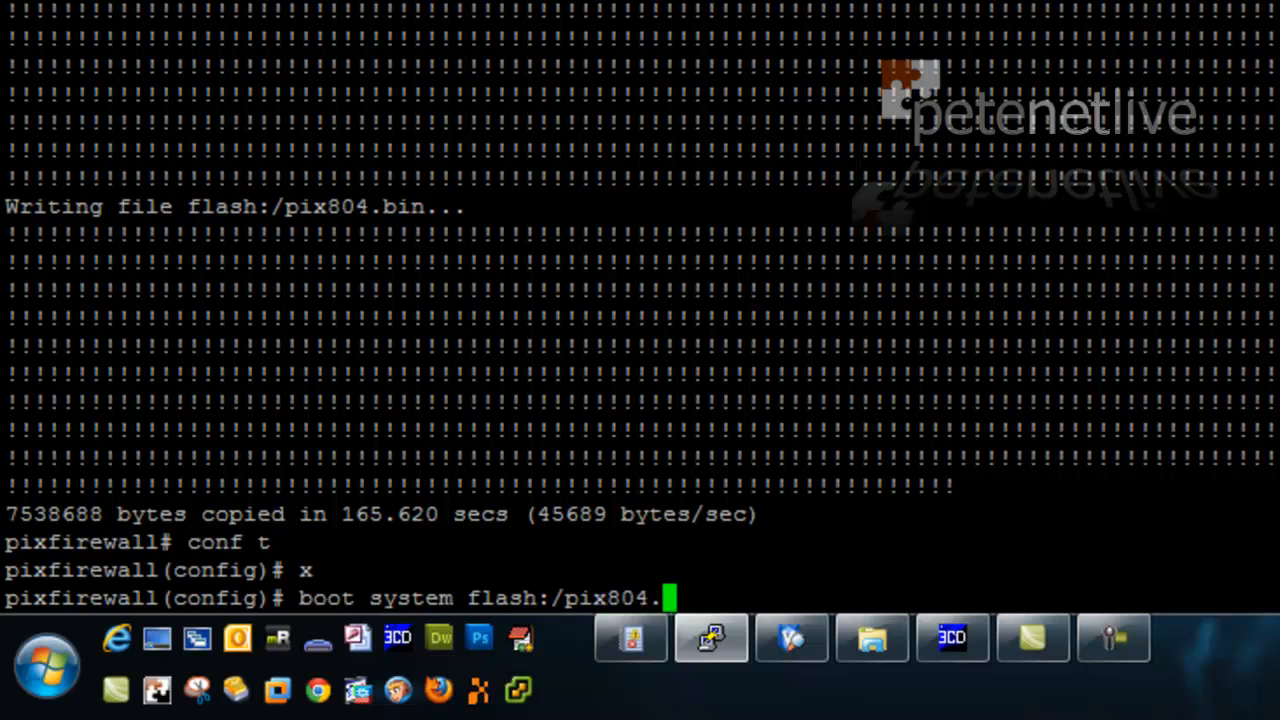
type("bin")
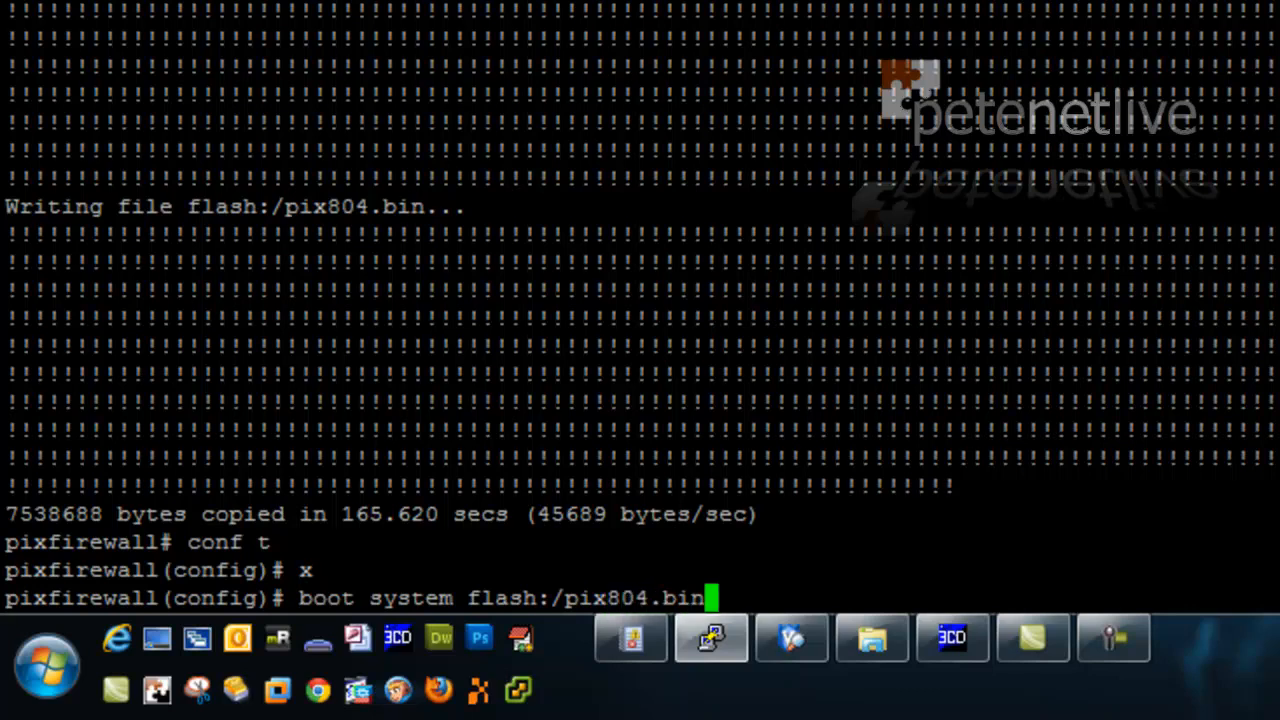
key("Return")
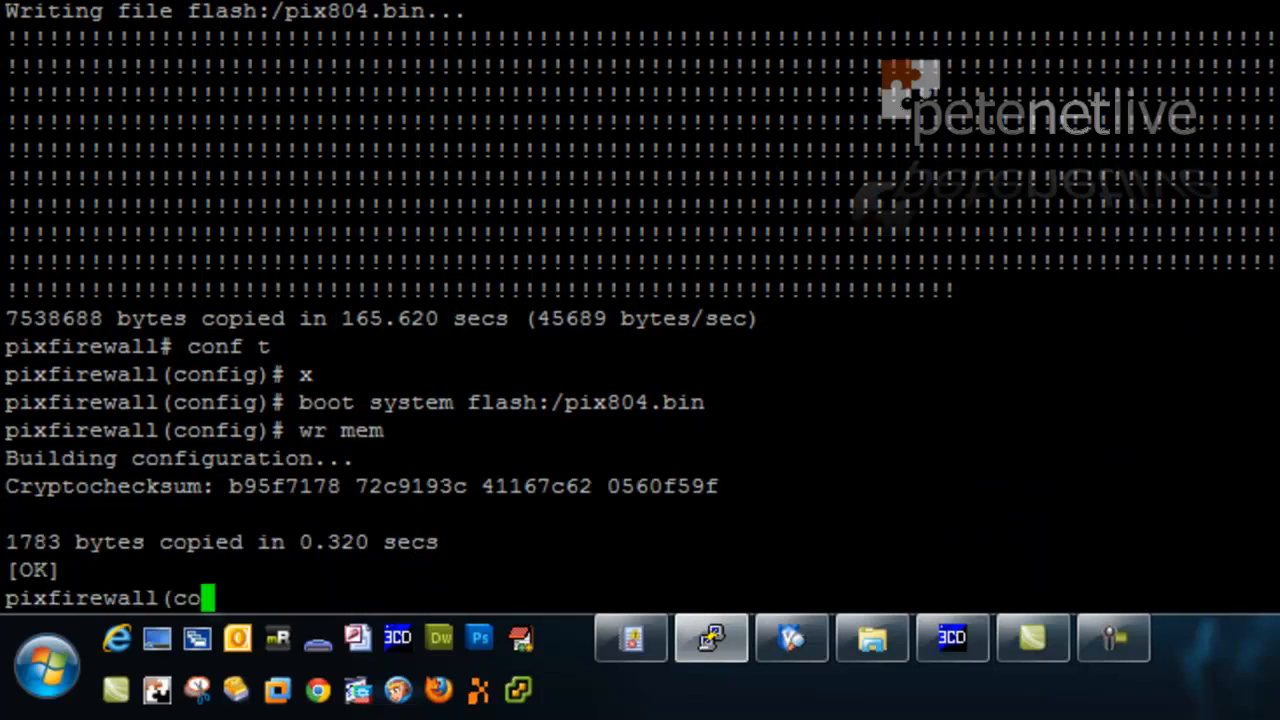
Reload the firewall and wait for the boot banner and pixfirewall> prompt.
type("reload")
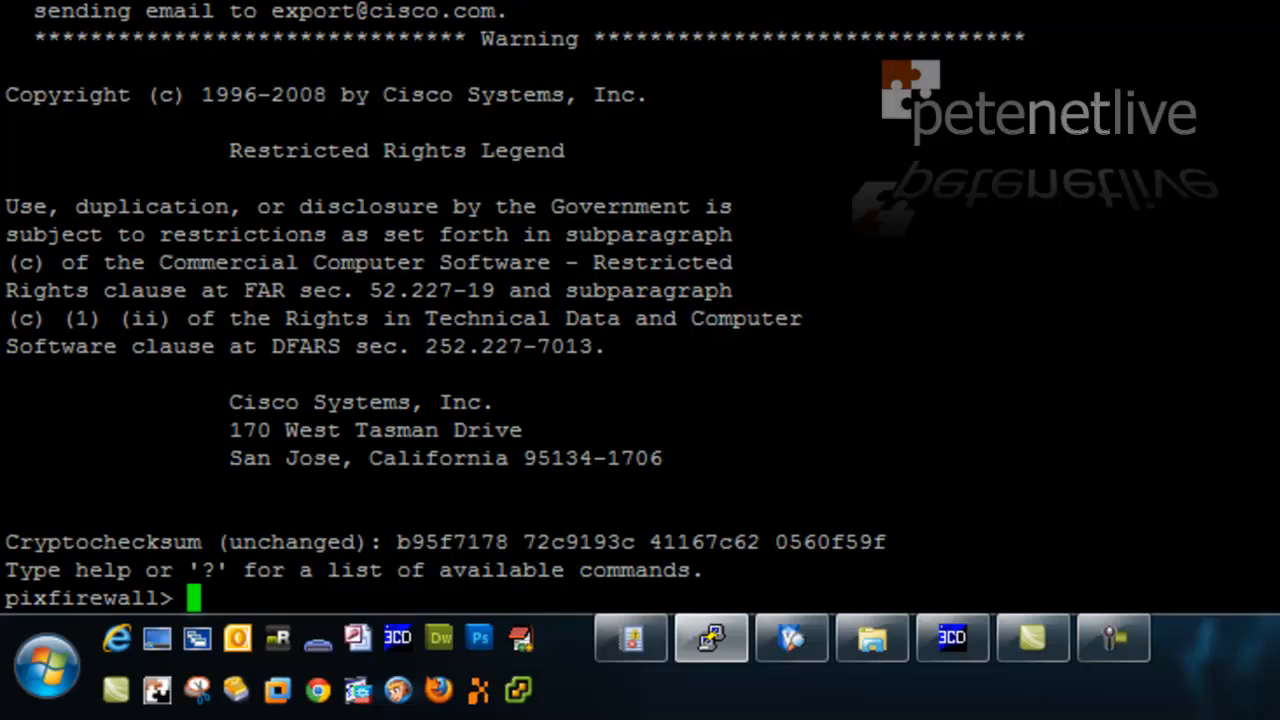
Enter enable mode with the password and run 'sho run' to verify PIX 8.0(4).
type("en")
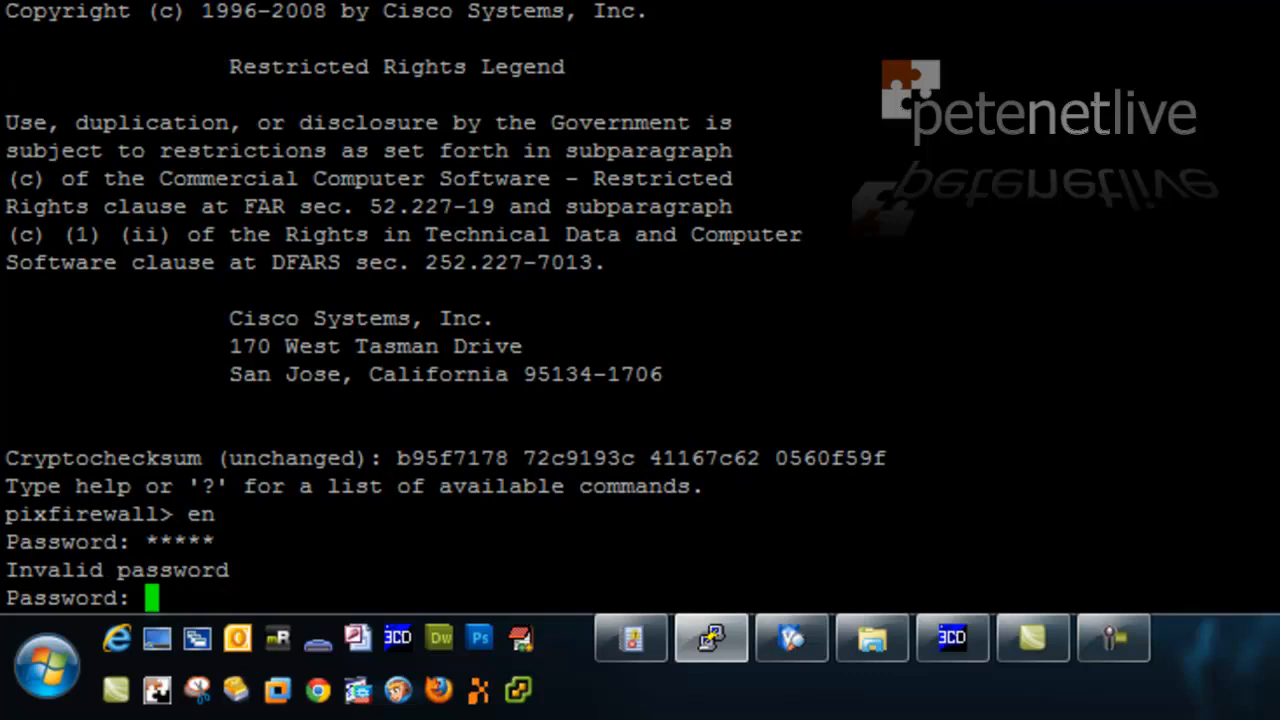
type("****")
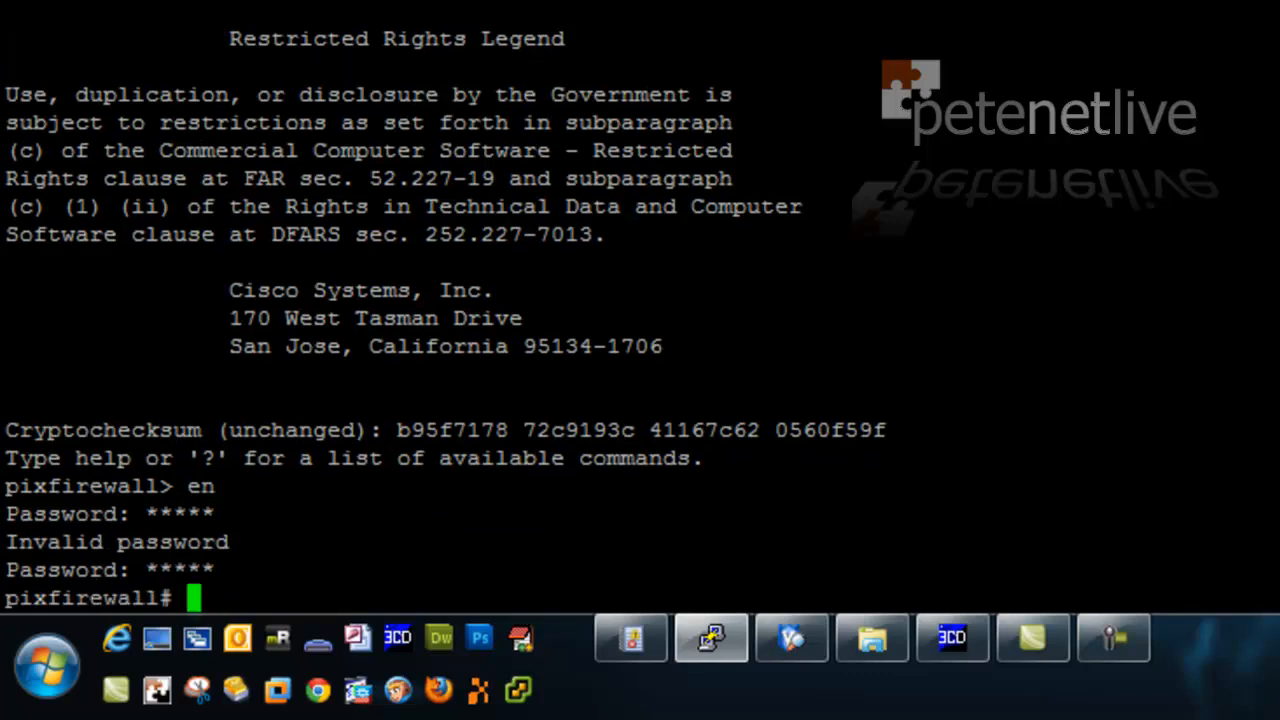
type("sho run")
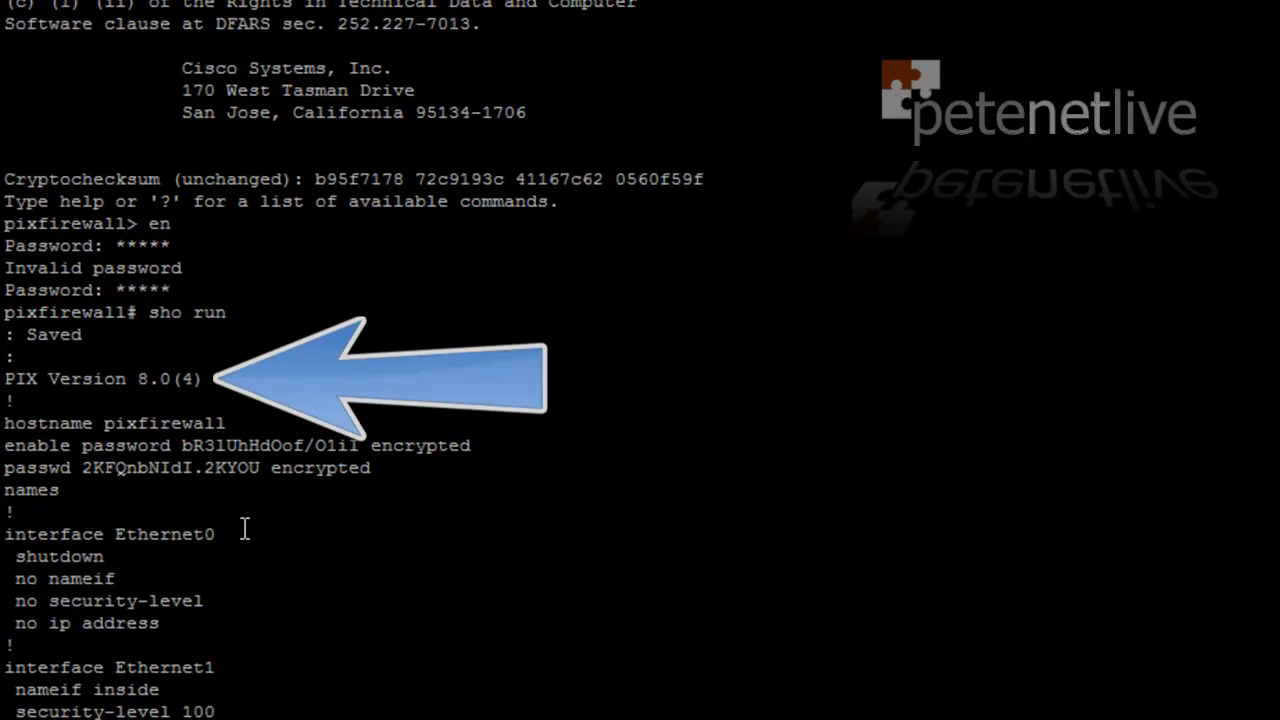
Run 'copy tftp flash' again and begin typing server address 192.168.
scroll("down", 3)
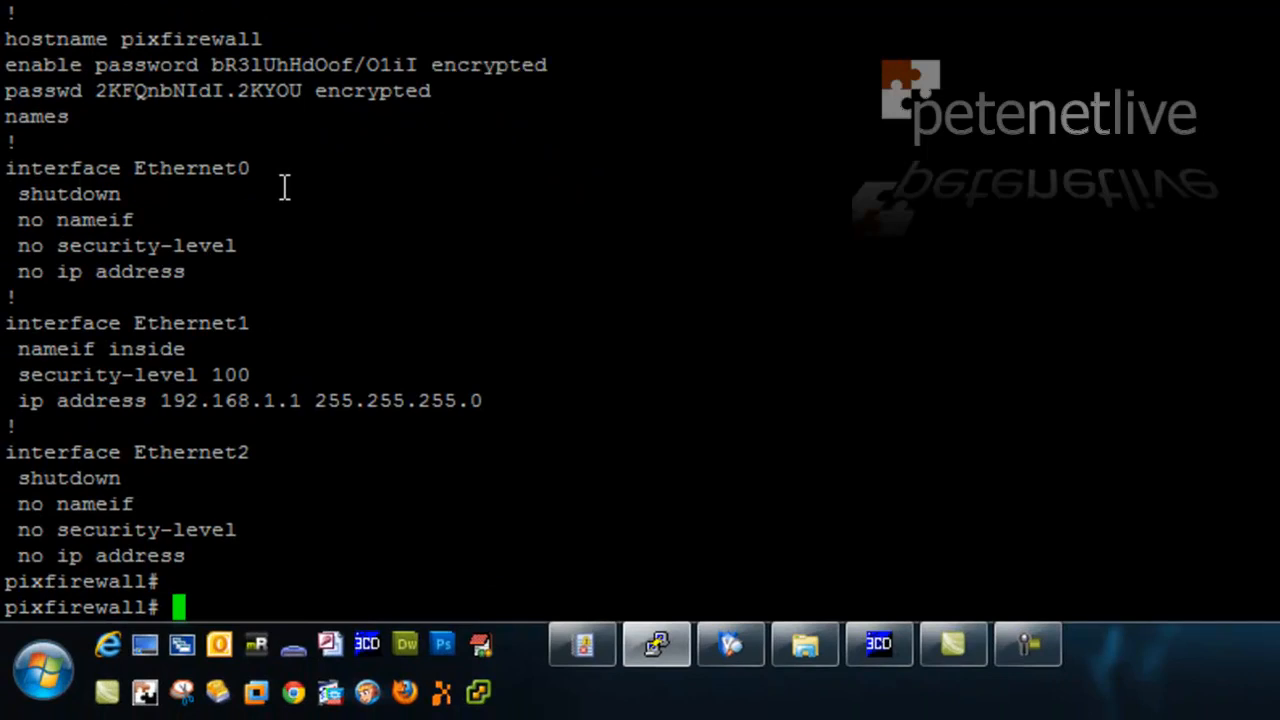
type("copy t")
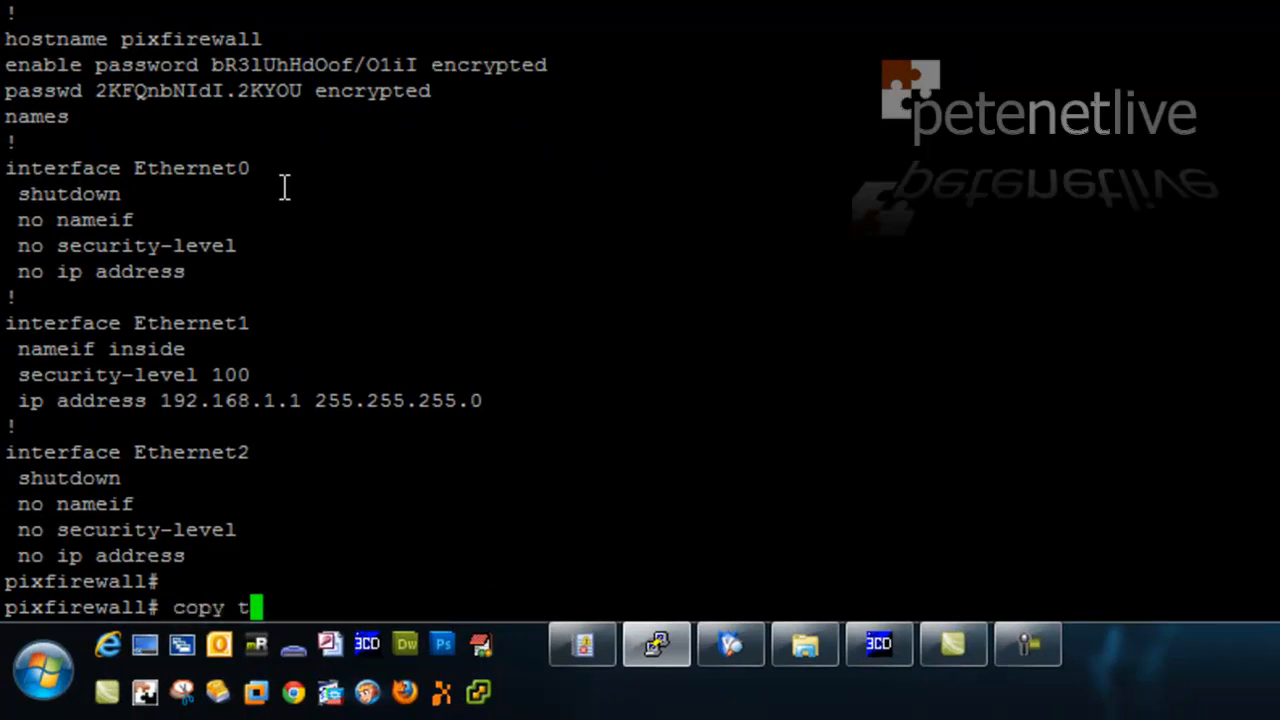
type("ftp f")
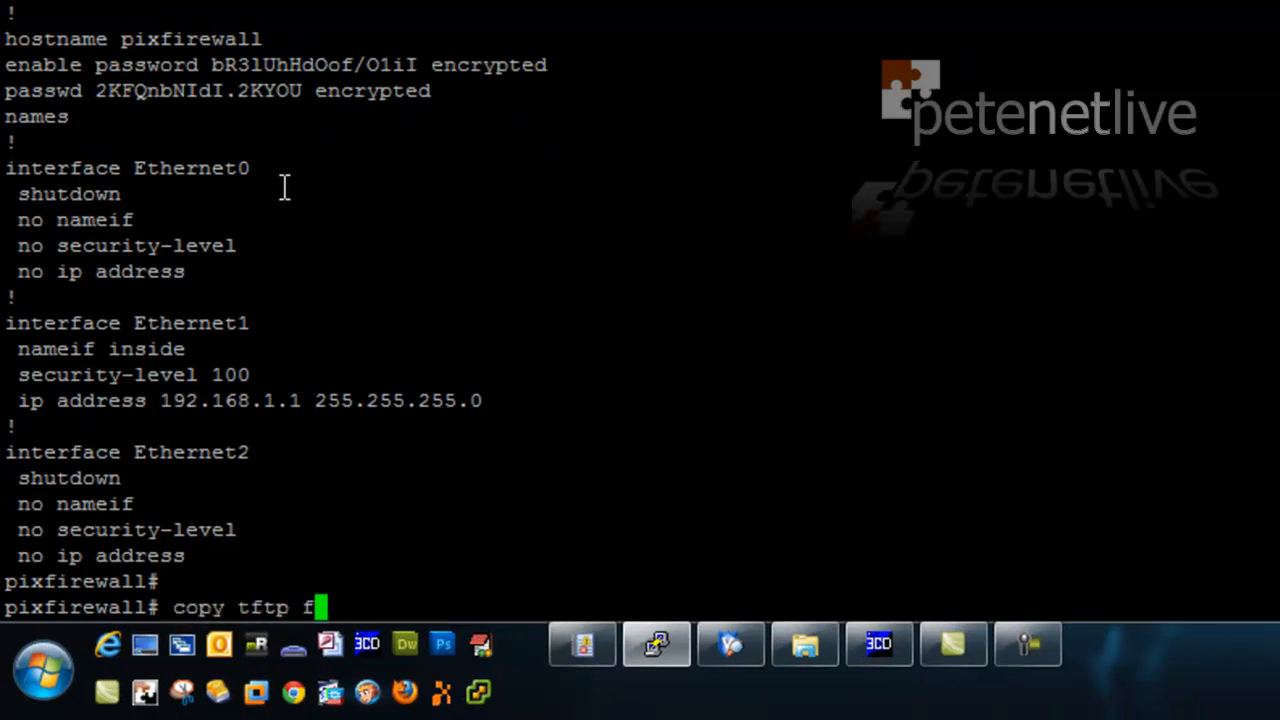
type("lash")
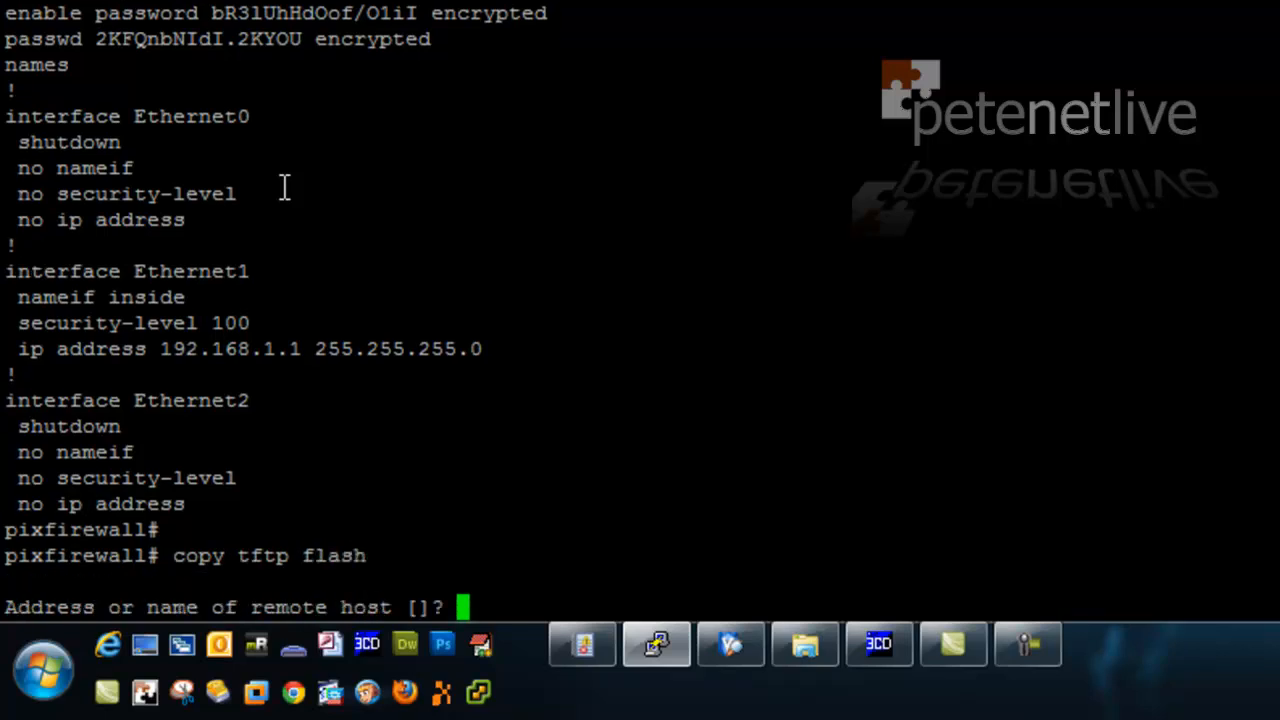
type("1")
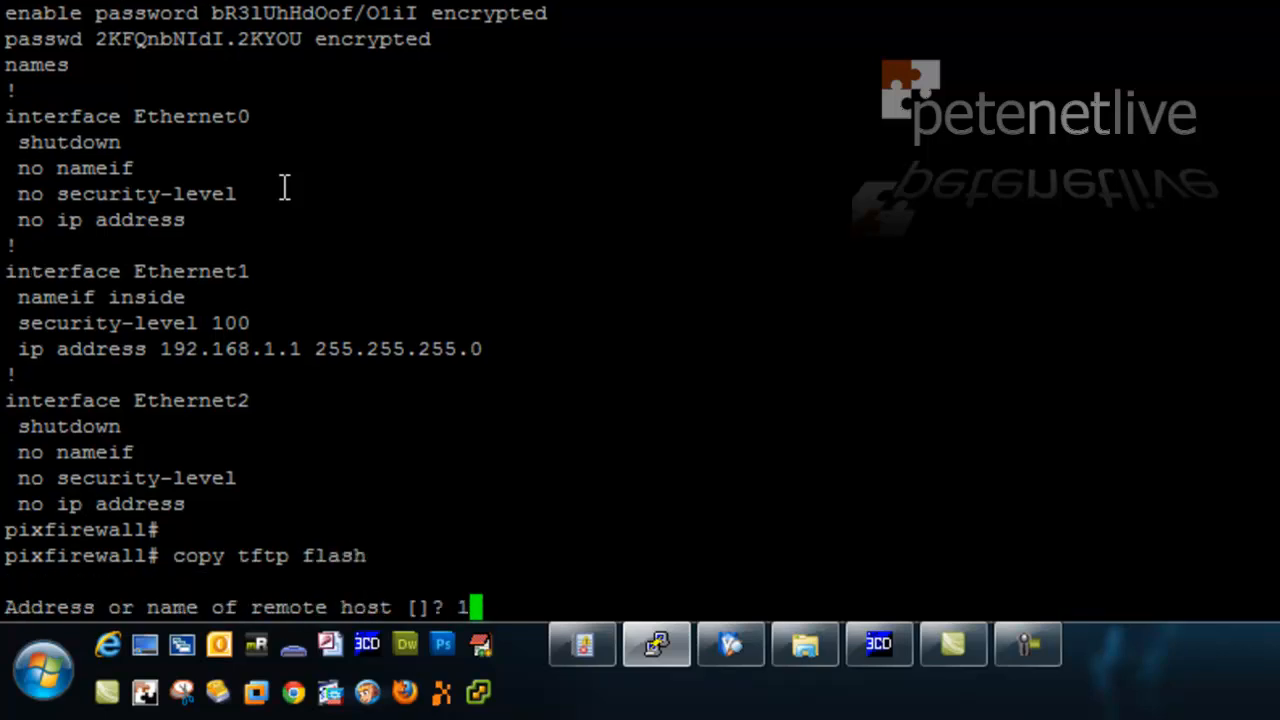
type("92.168.")
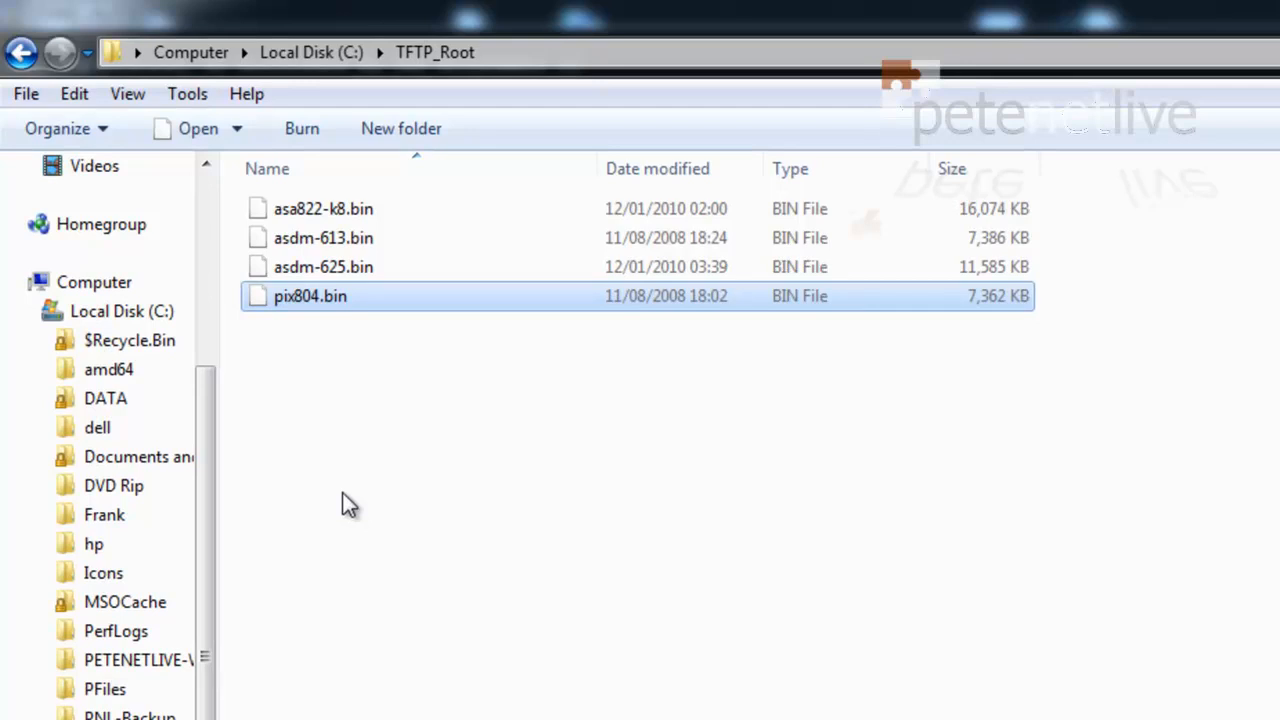
Check asdm-613.bin's file options in C:\TFTP_Root, then return to the PuTTY session.
left_click(323, 238)
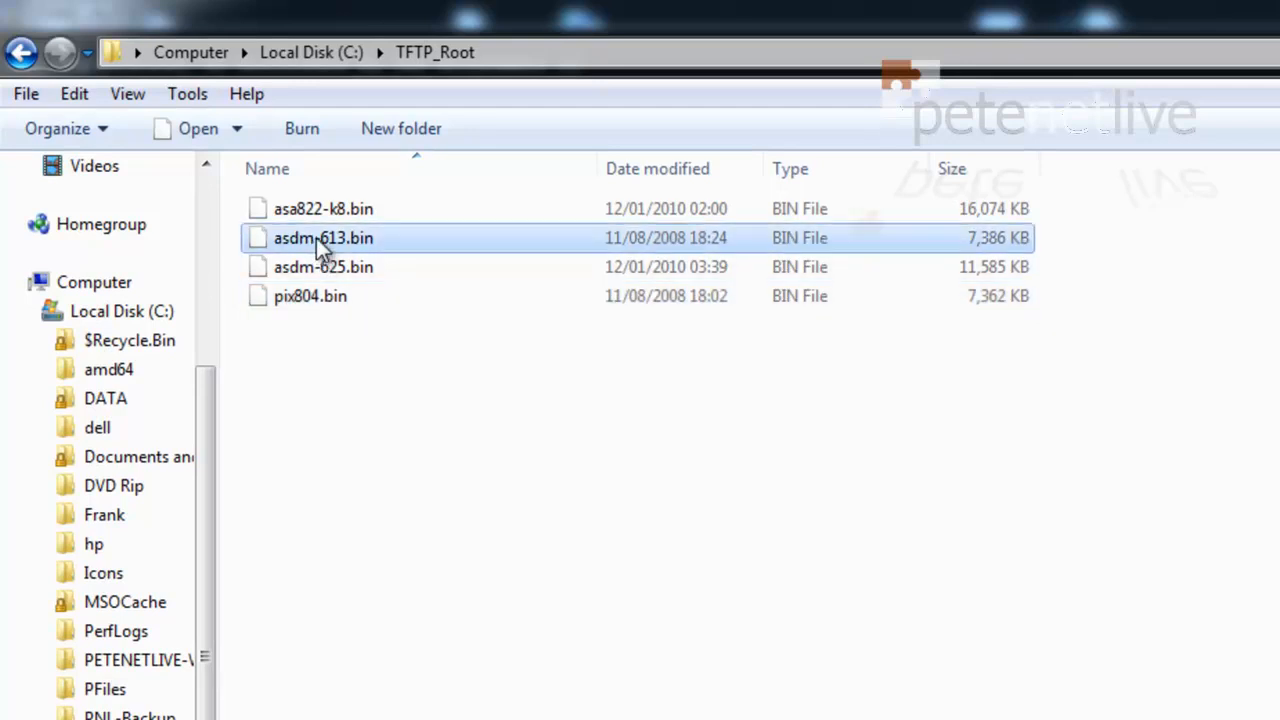
right_click(323, 238)
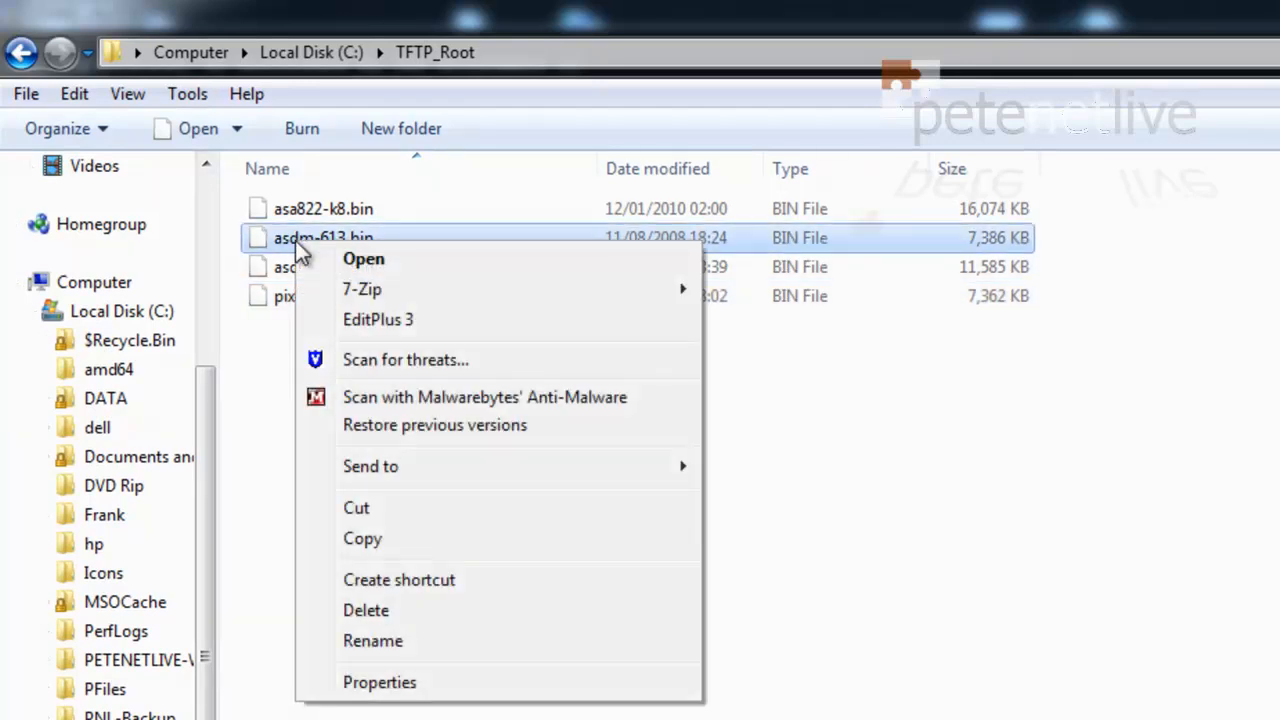
left_click(373, 641)
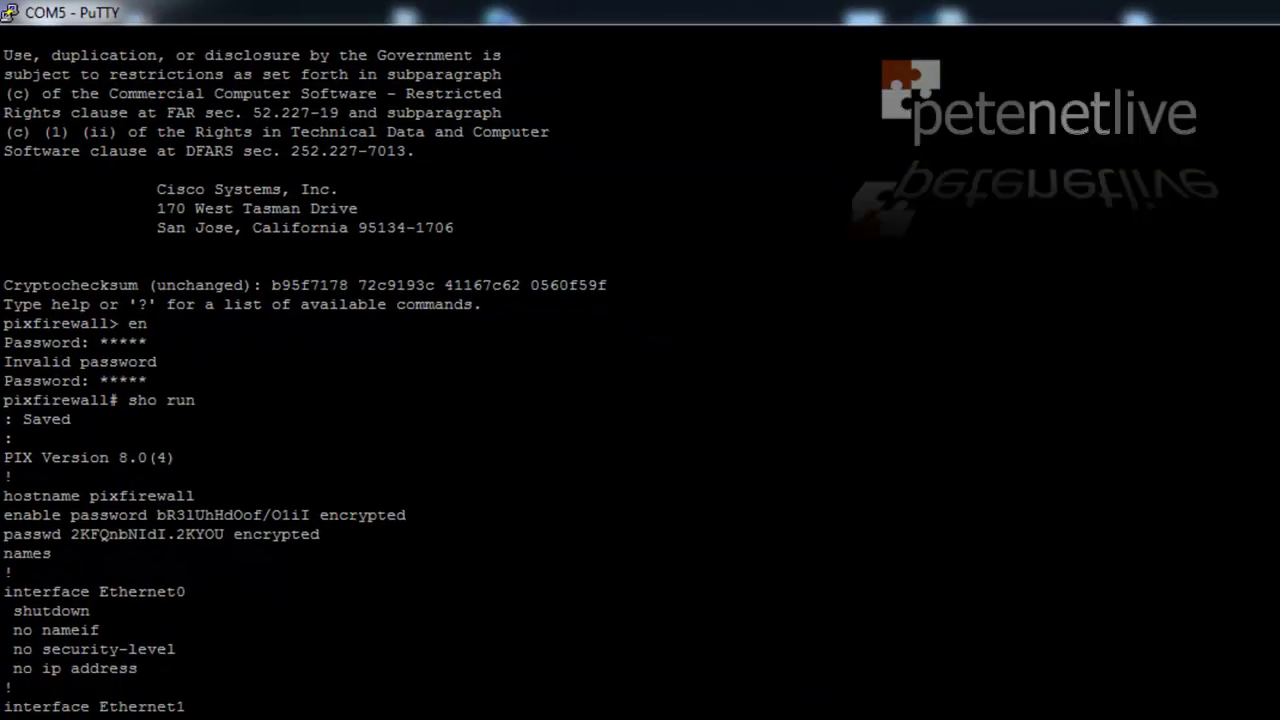
Try copying asdm-613.bin from TFTP 192.168.1.2 to flash, then list flash after it fails.
type("copy tftp flash")
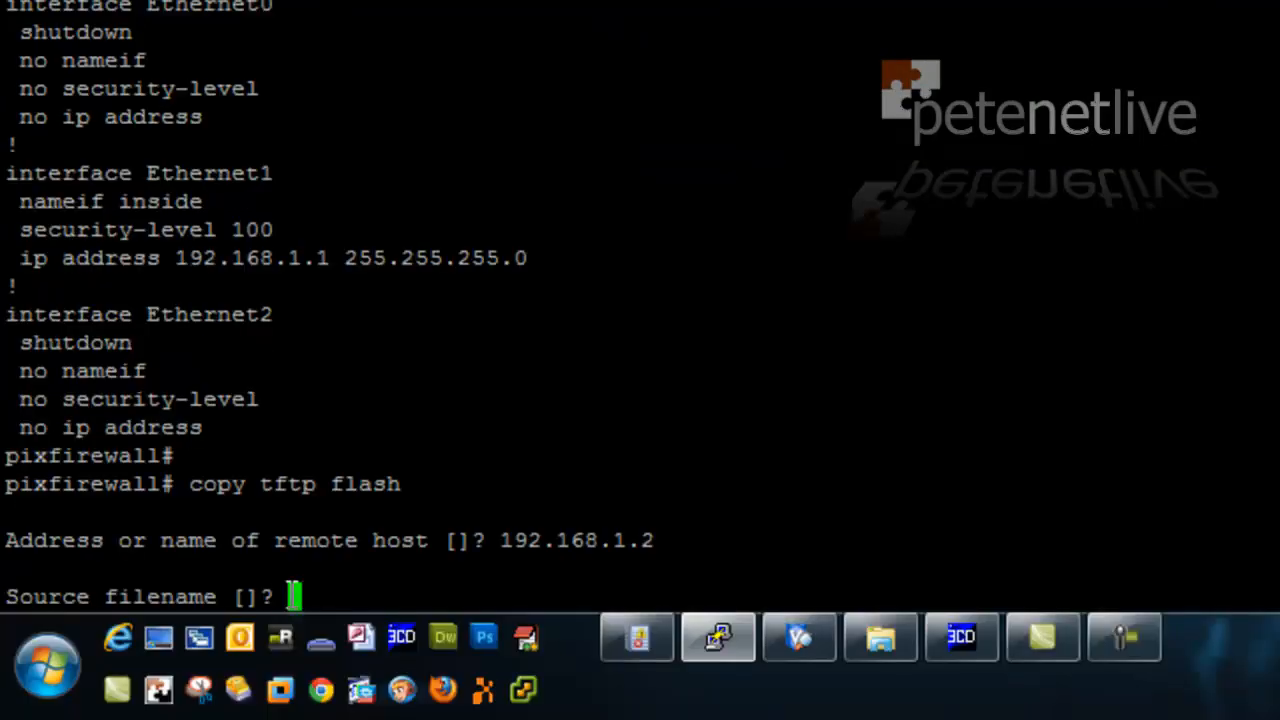
type("asdm-613.bin")
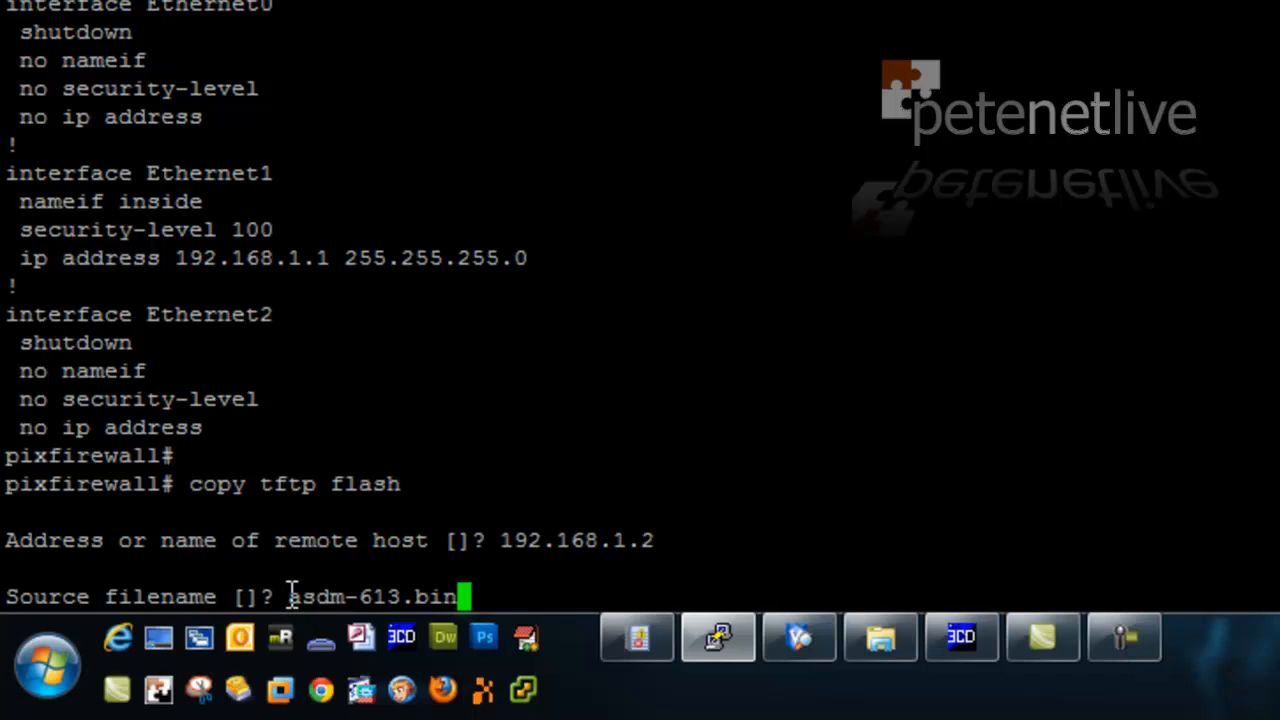
key("enter")
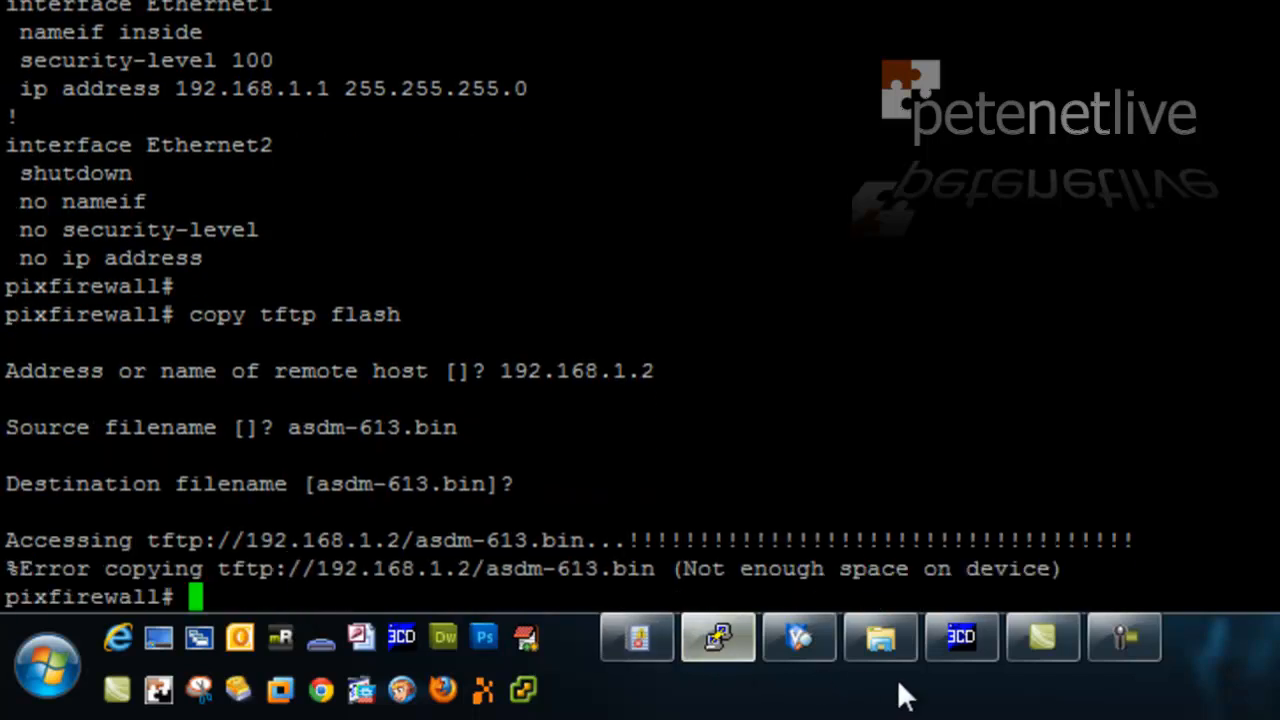
type("show flash")
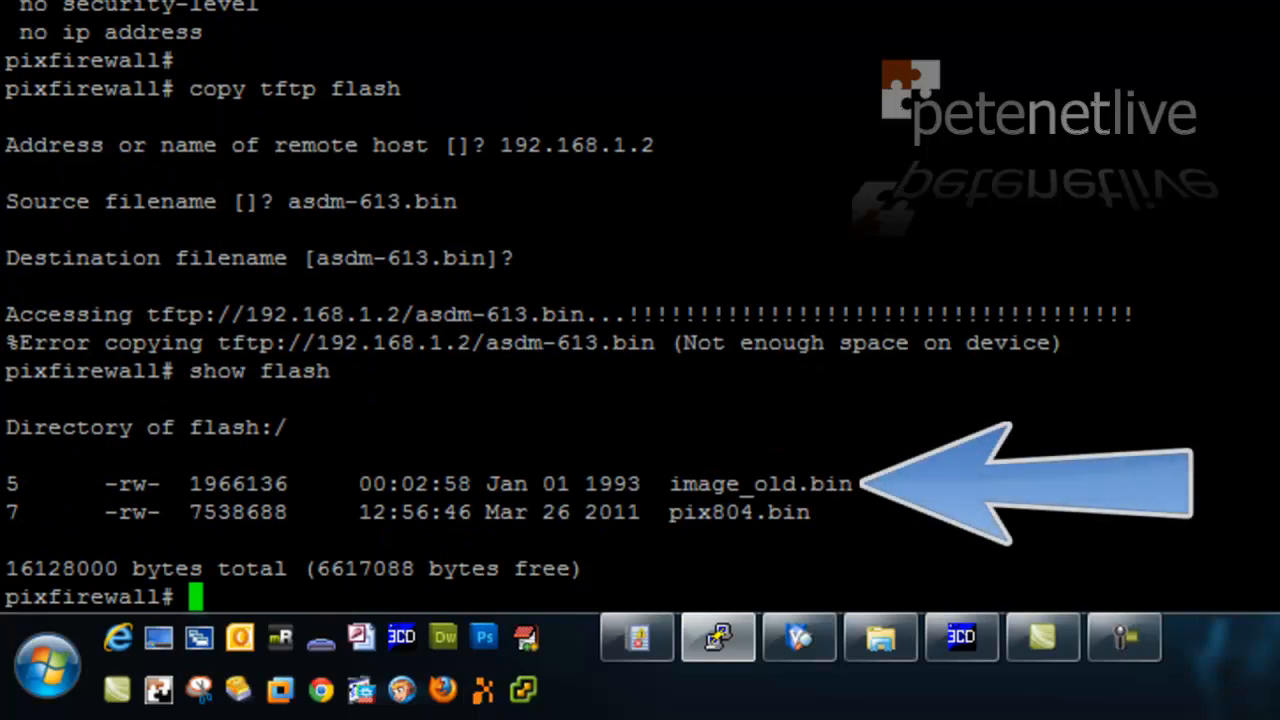
Delete flash:/image_old.bin from the firewall and confirm the prompt.
type("delete flash:/image_")
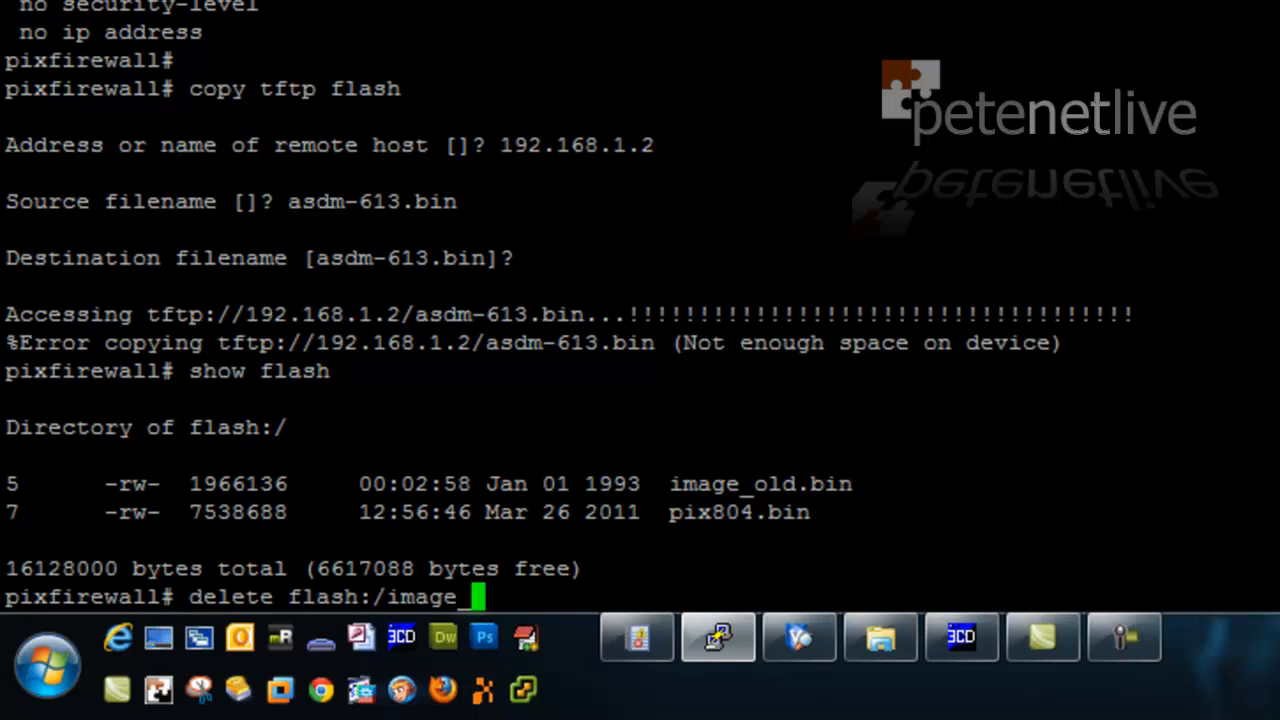
type("old.")
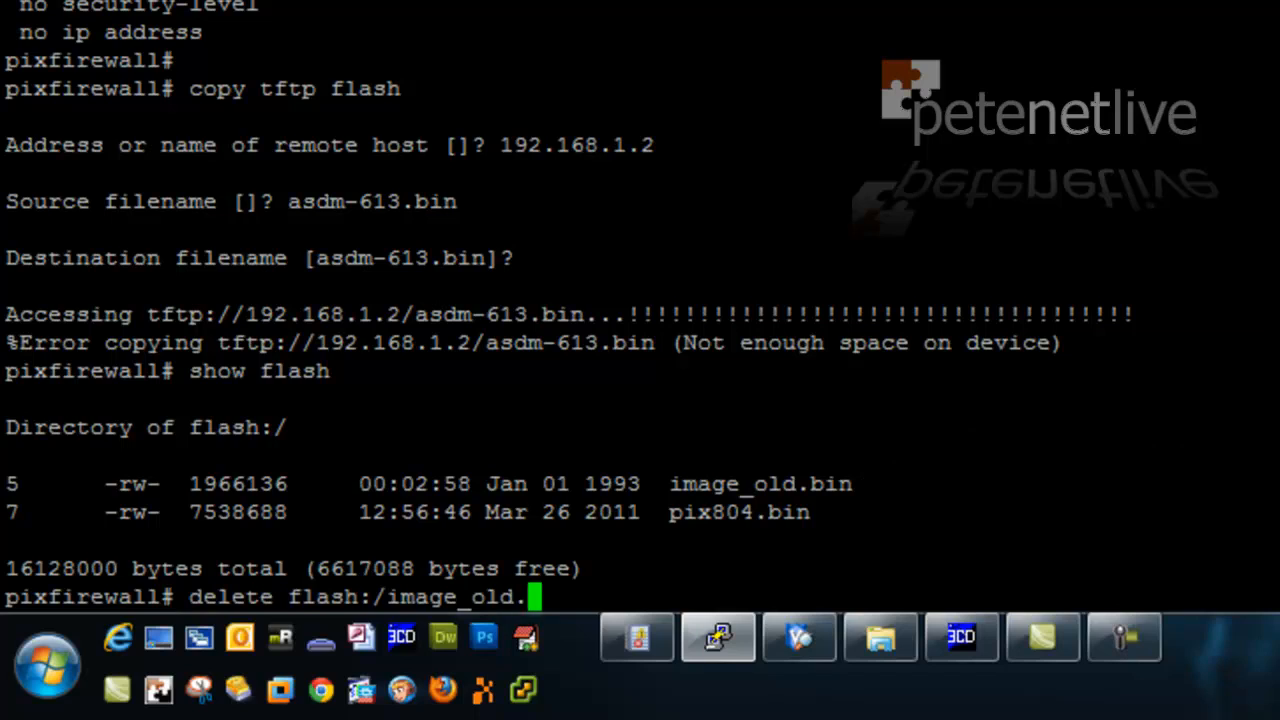
type("bin")
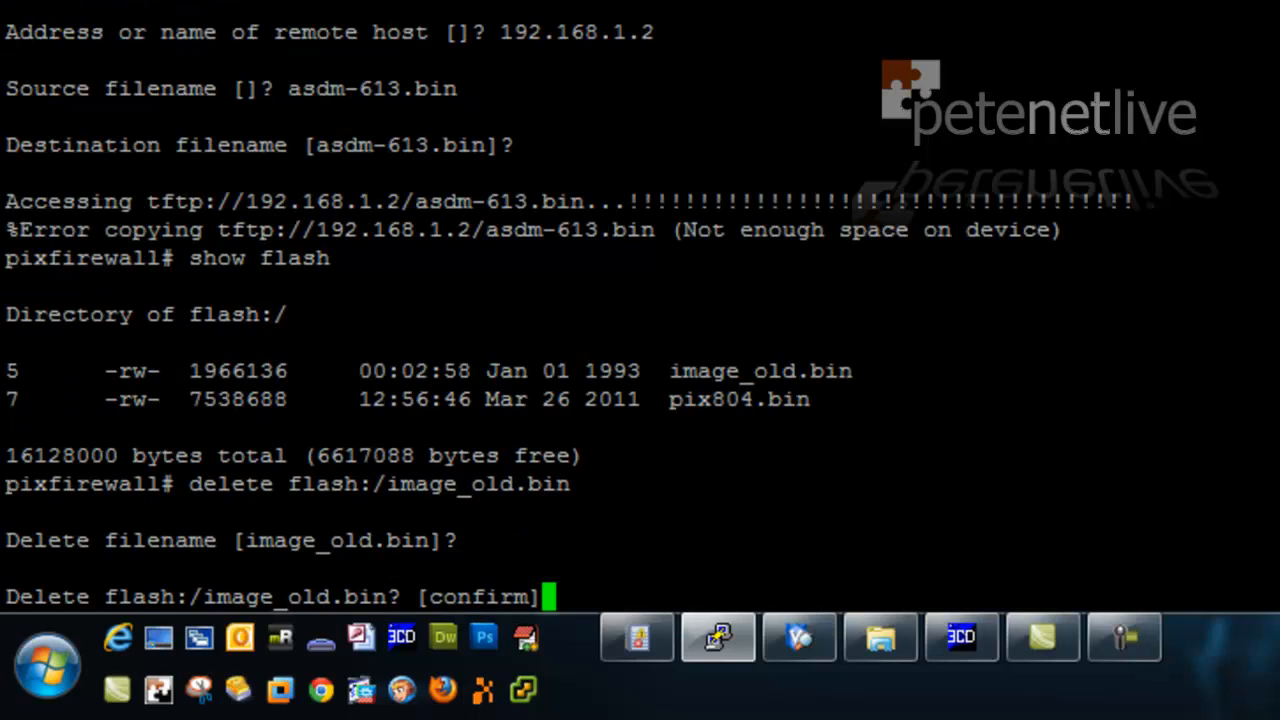
key("enter")
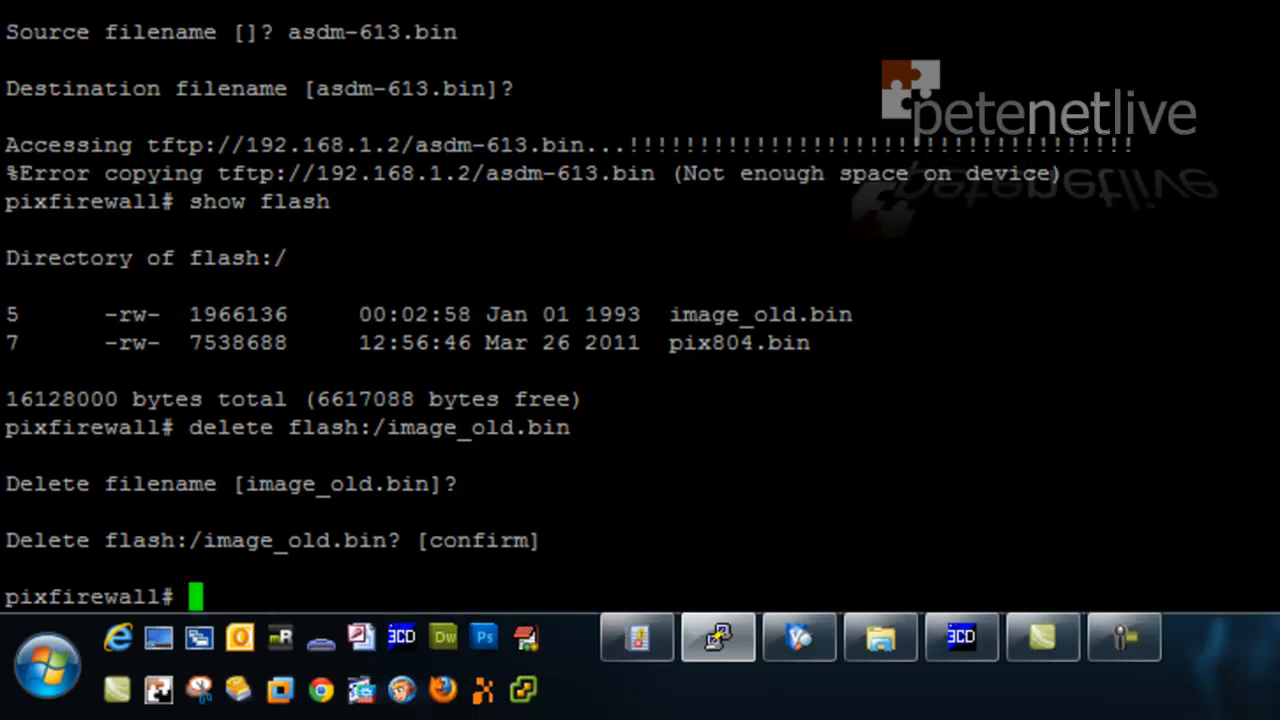
Rerun copy tftp flash, accepting default host and filenames to transfer asdm-613.bin.
type("delete flash:/image_old.bin")
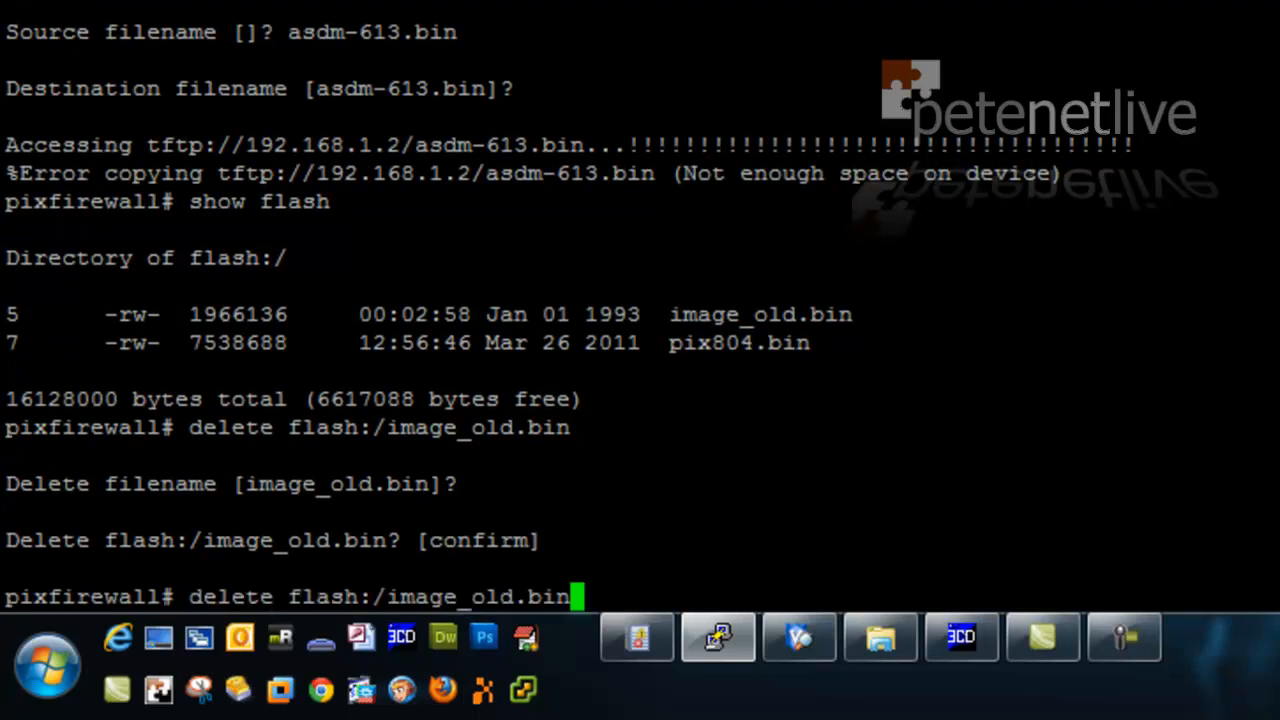
type("copy tftp flash")
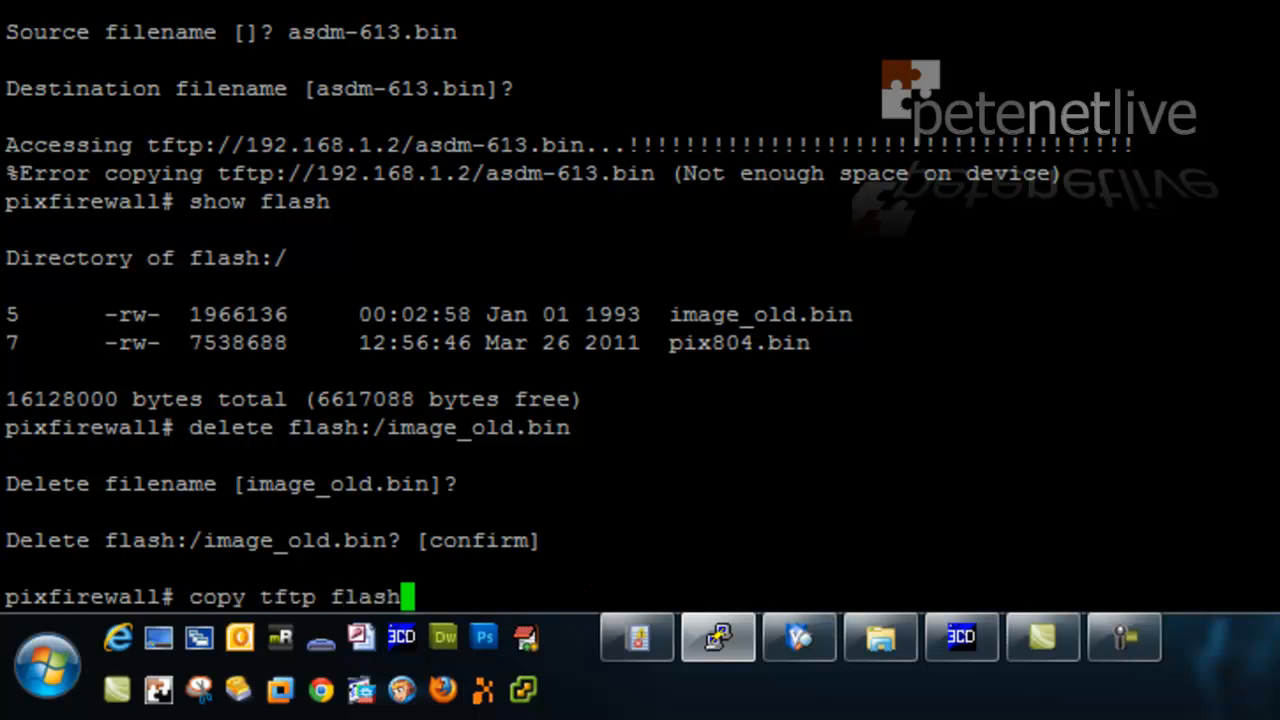
key("Return")
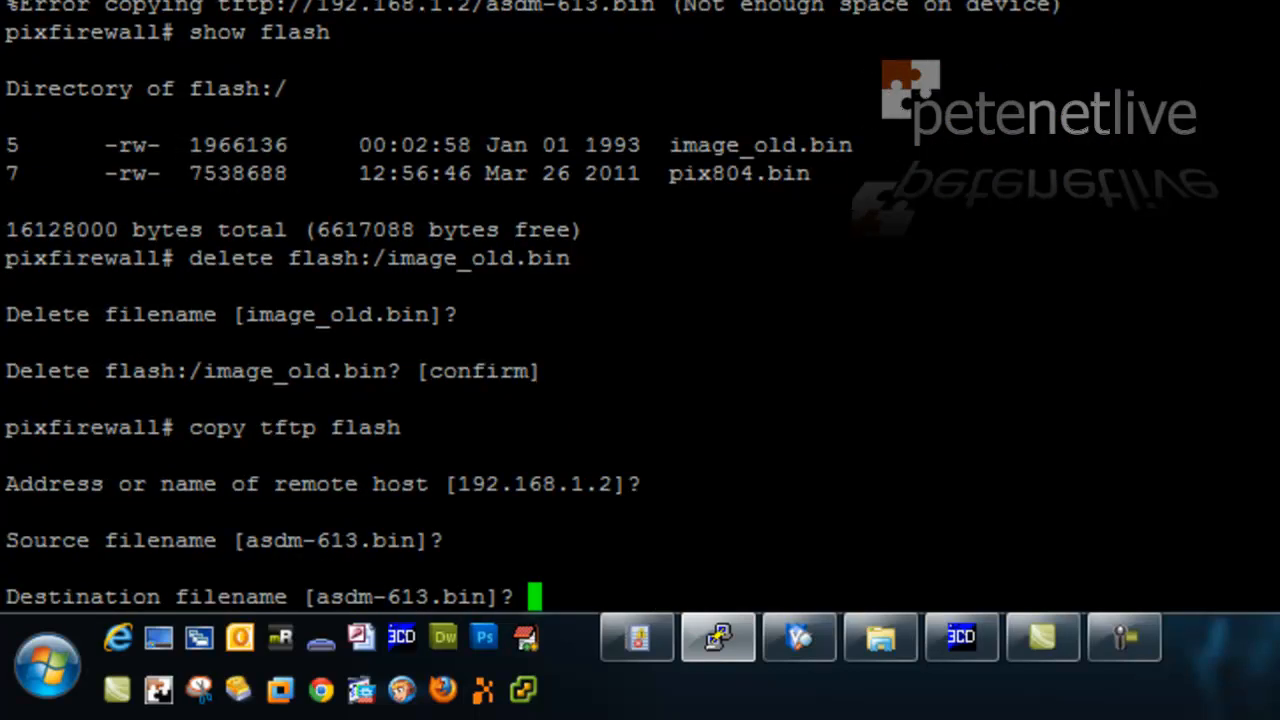
key("enter")
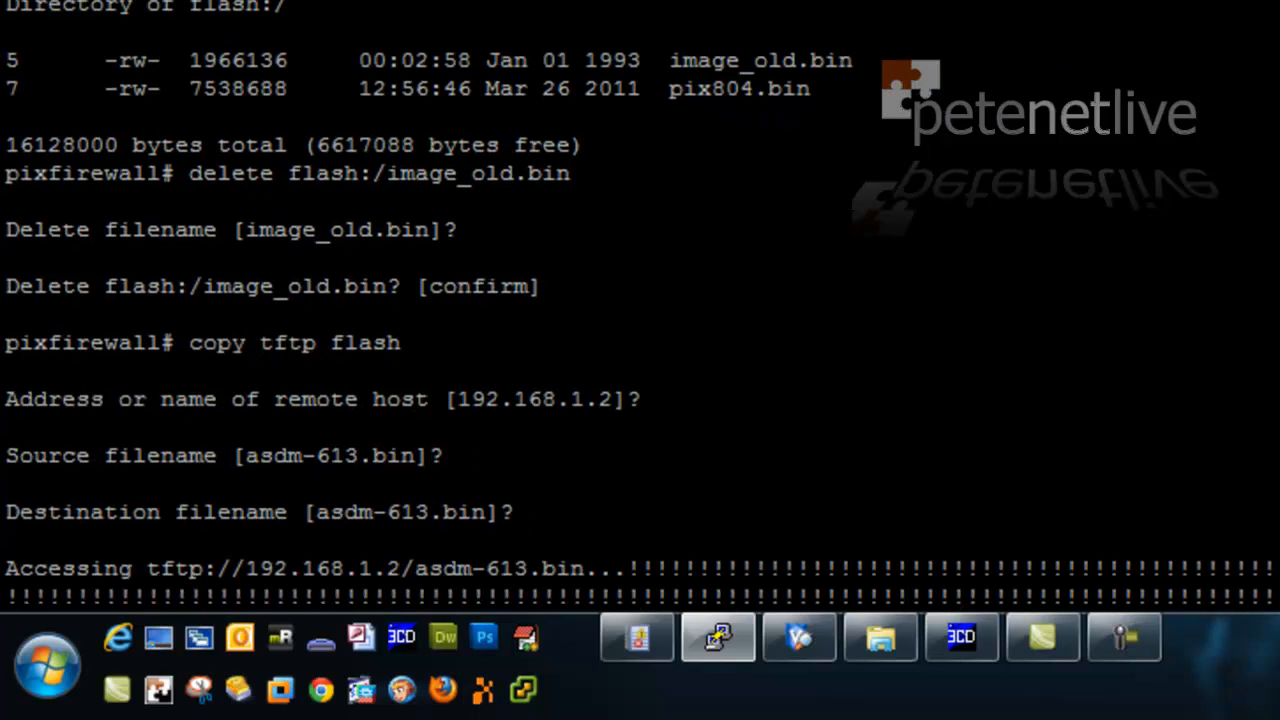
scroll("down", 3)
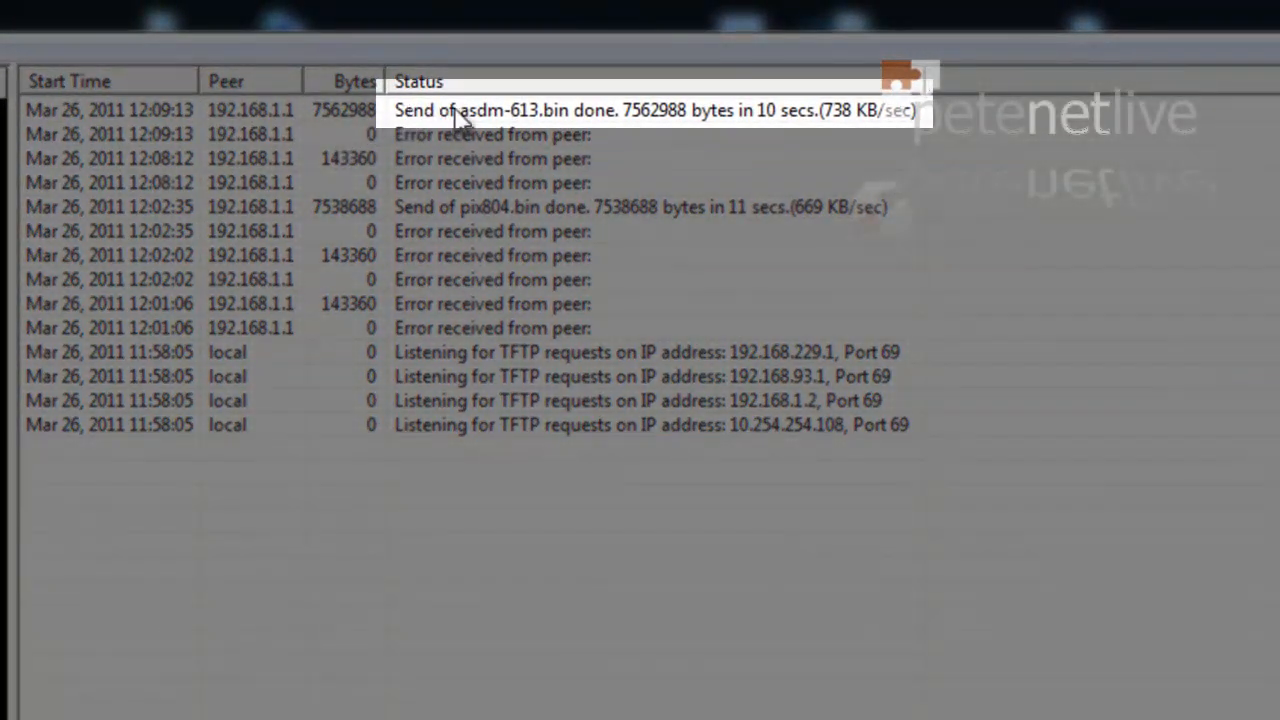
mouse_move(300, 140)
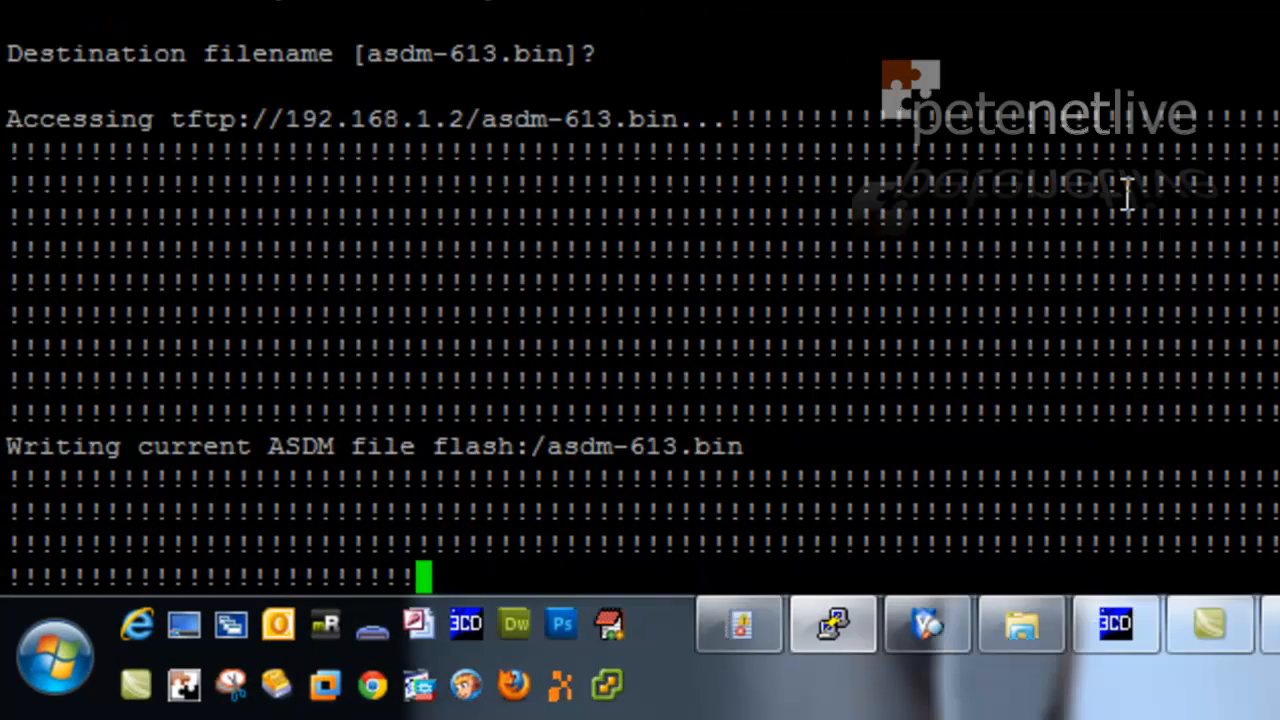
Wait for the 7562988-byte asdm-613.bin copy to finish, then enter configuration mode.
scroll("down", 3)
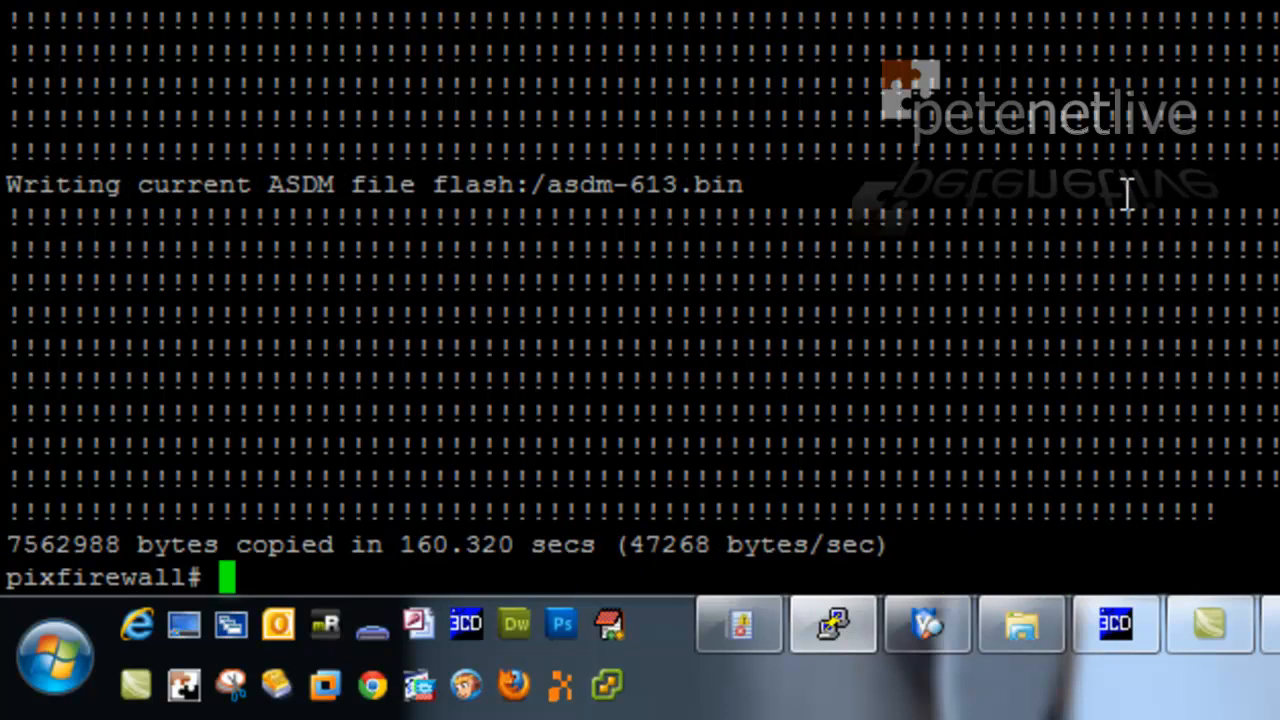
type("conf t")
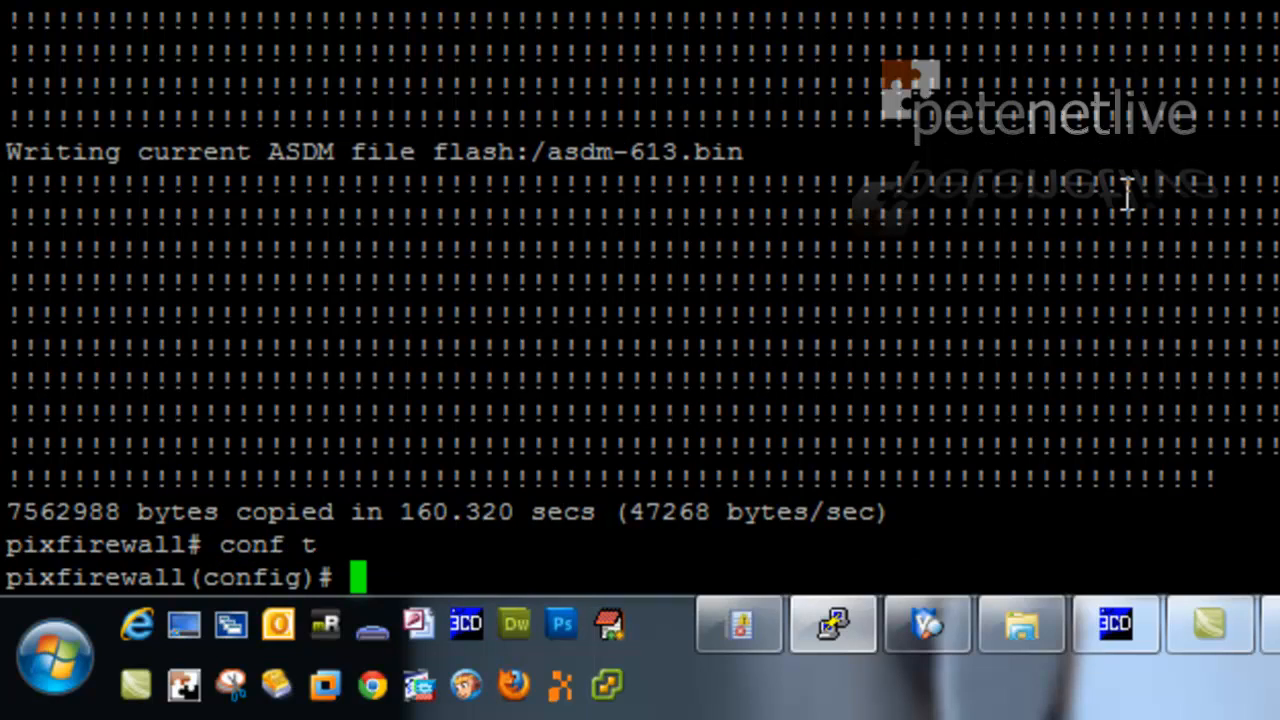
Set 'asdm image flash:/asdm-613.bin', save with wr mem, and check the running config.
type("asdm im")
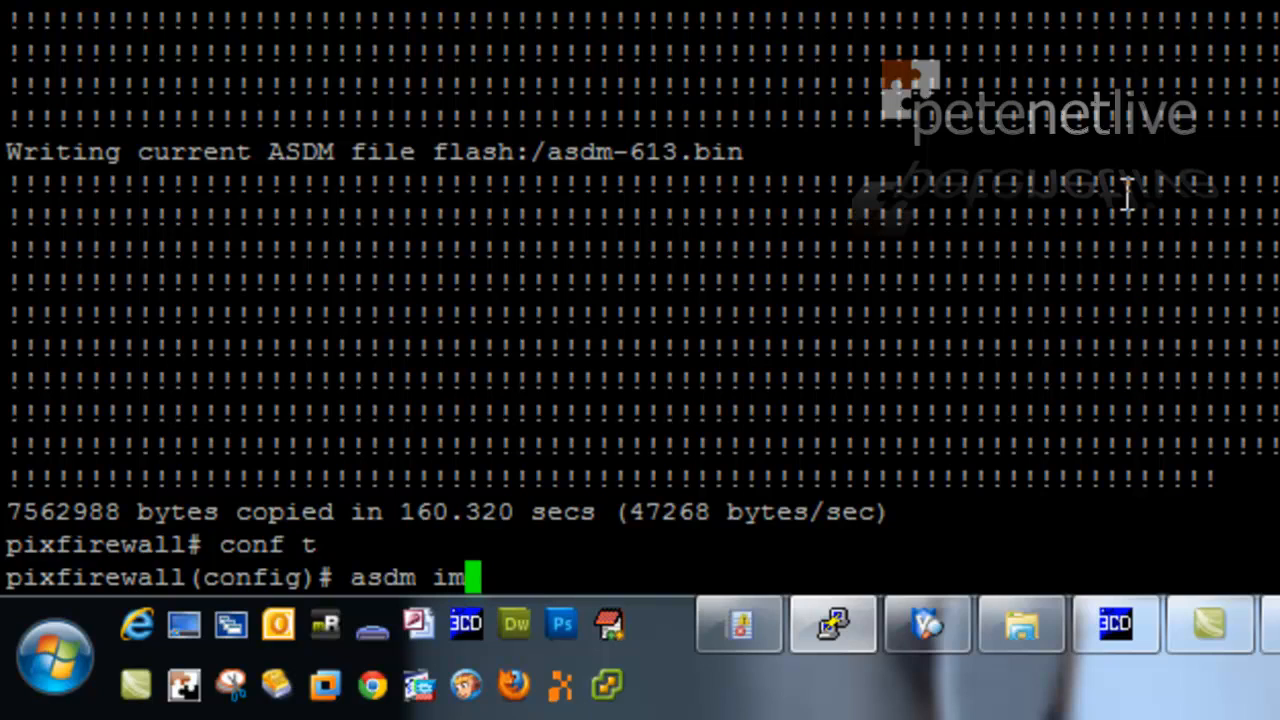
type("age")
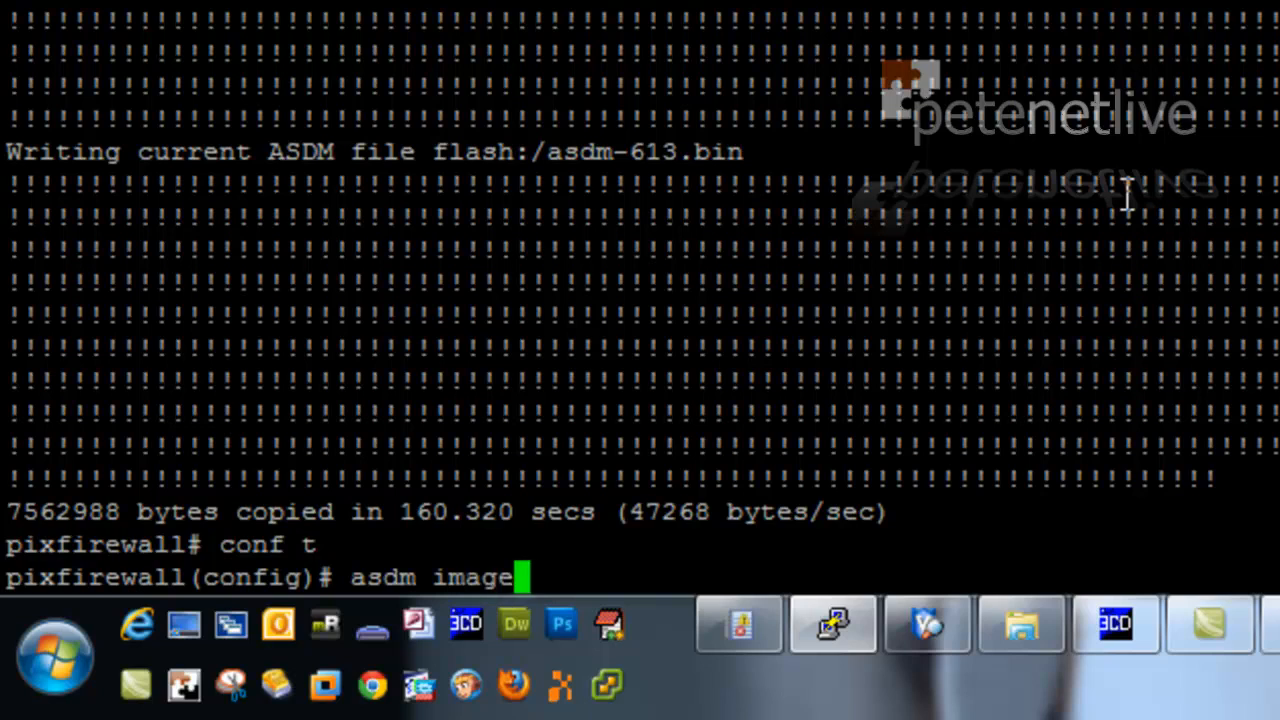
type("fla")
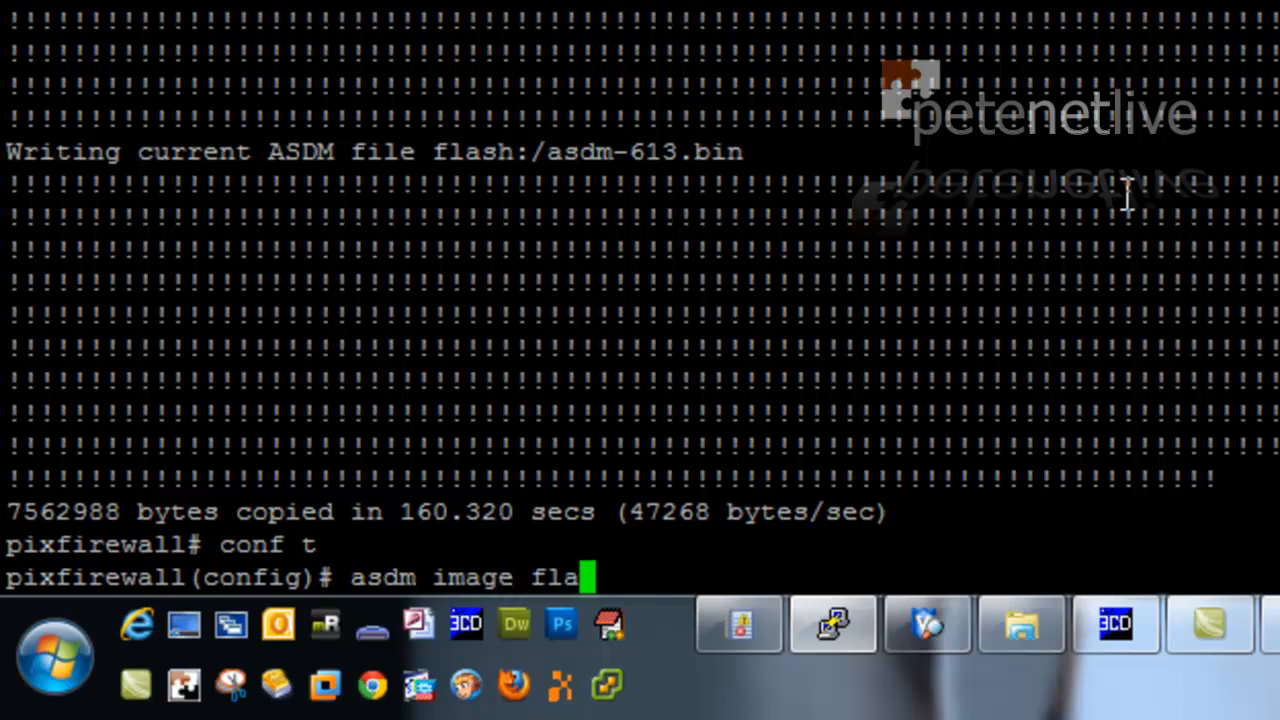
type("sh:/")
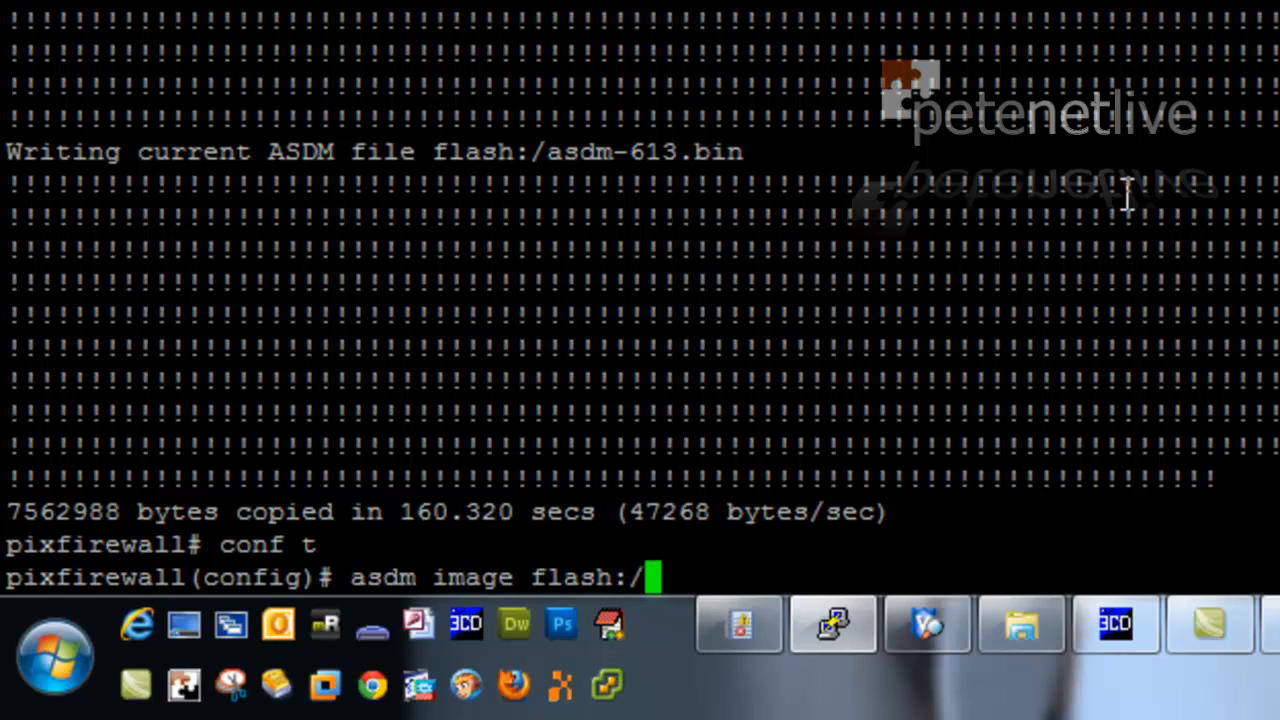
type("asdm")
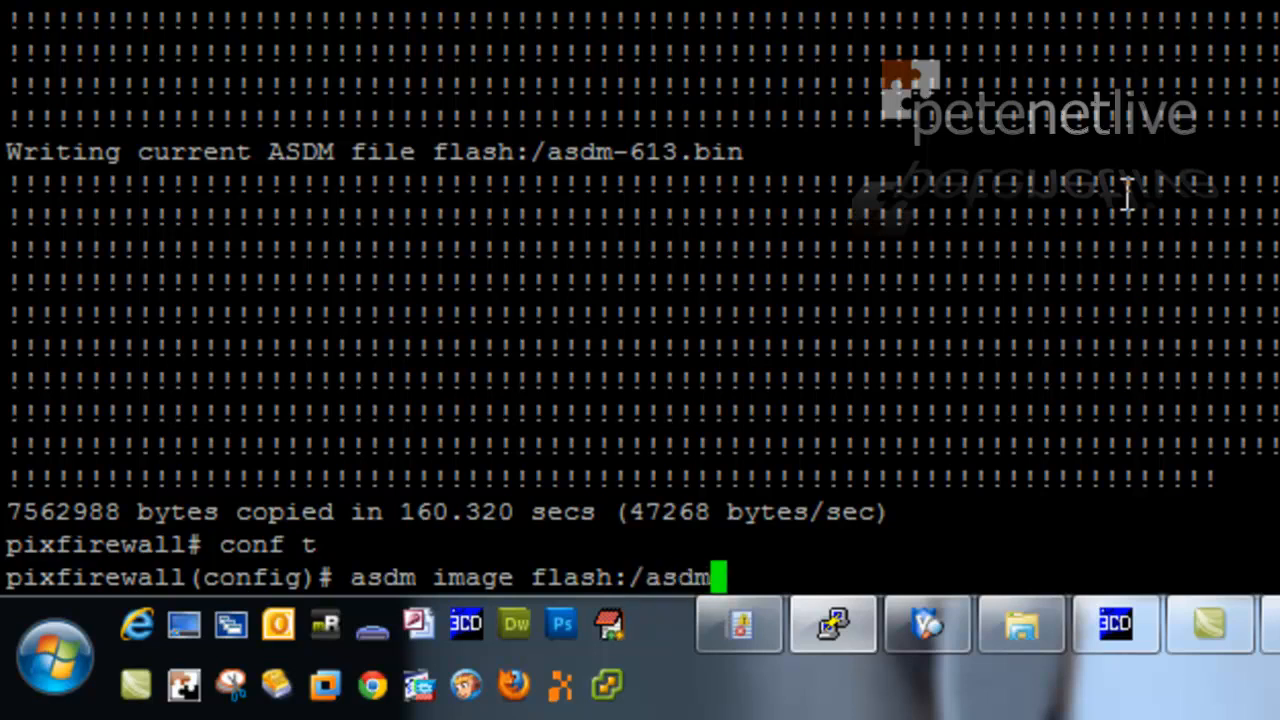
type("-")
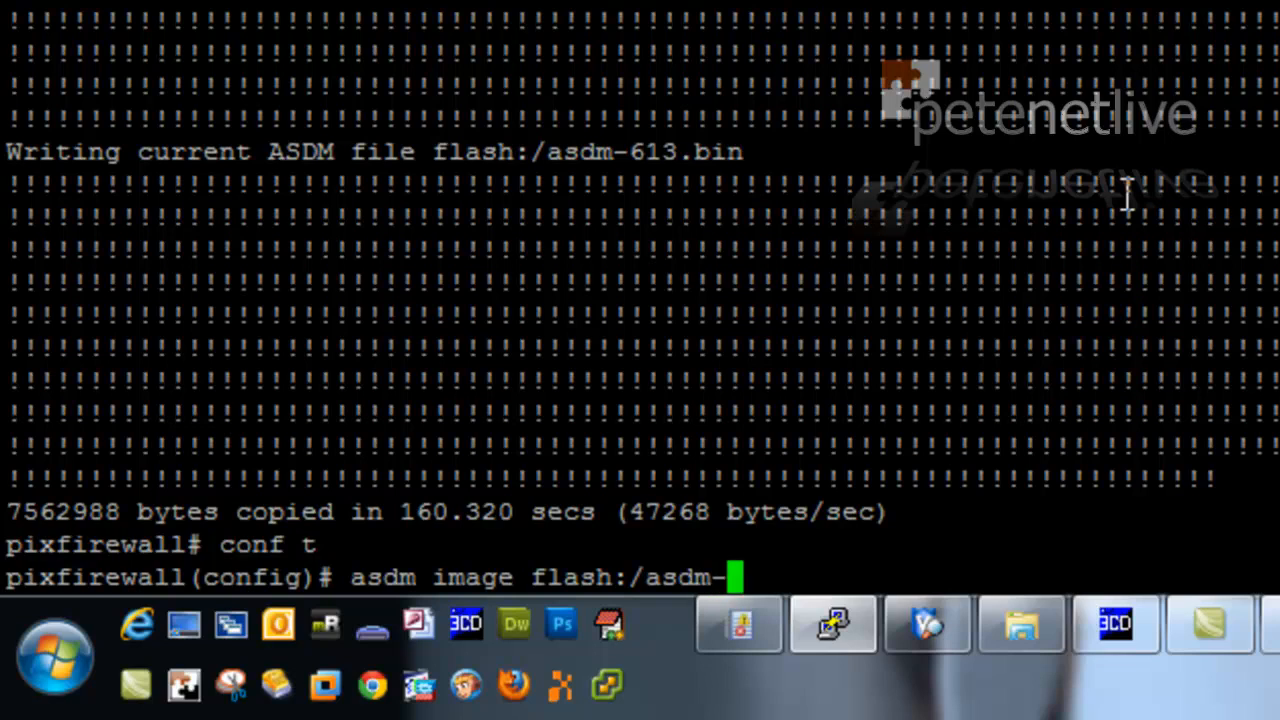
type("613.")
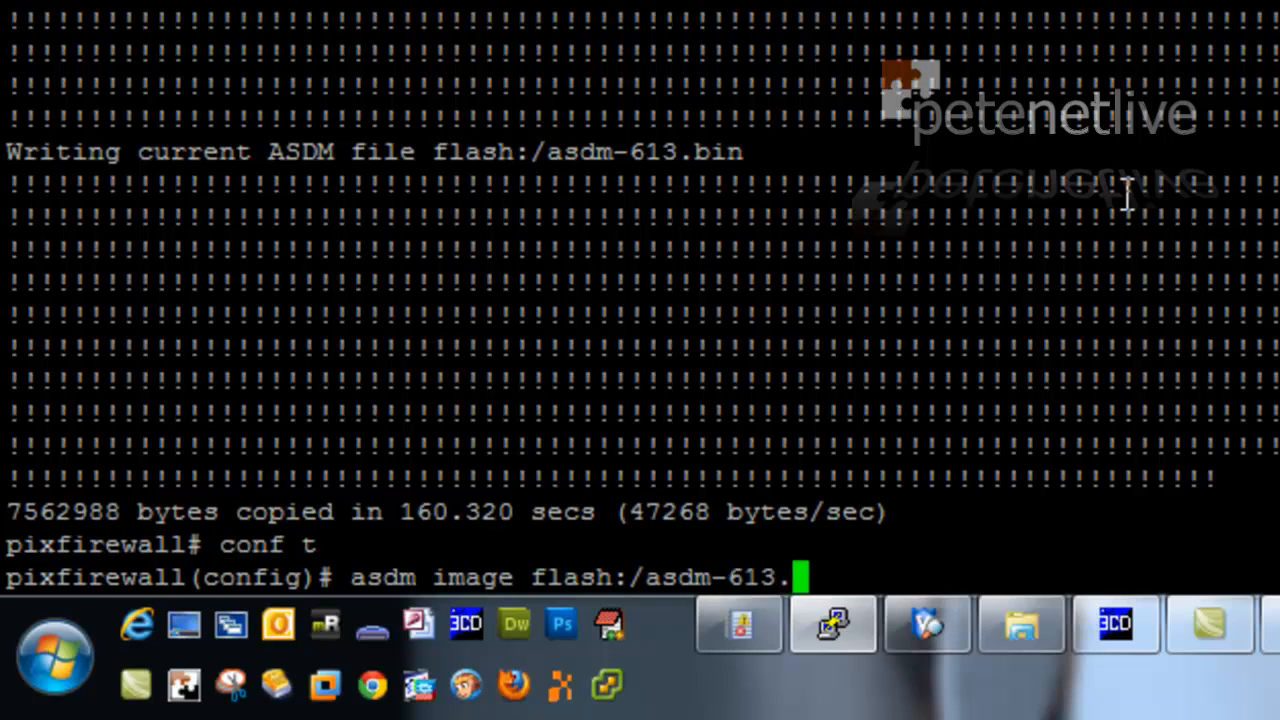
type("bin")
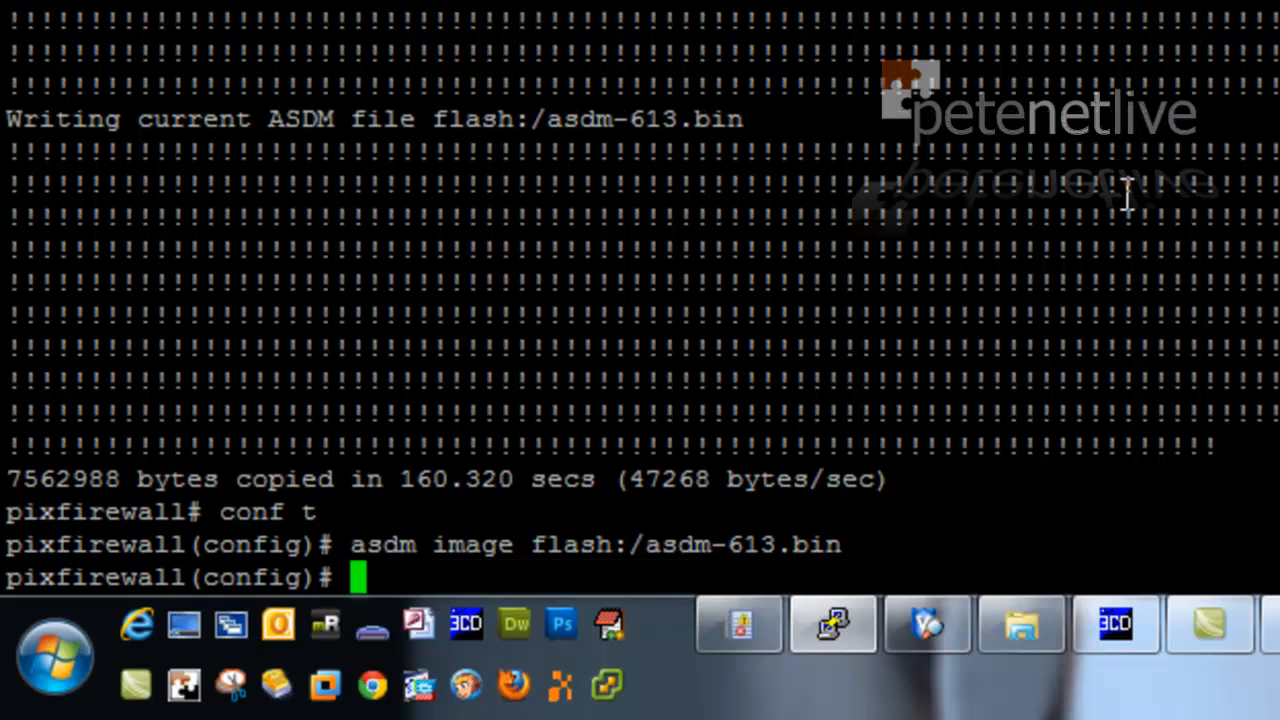
type("wr mem")
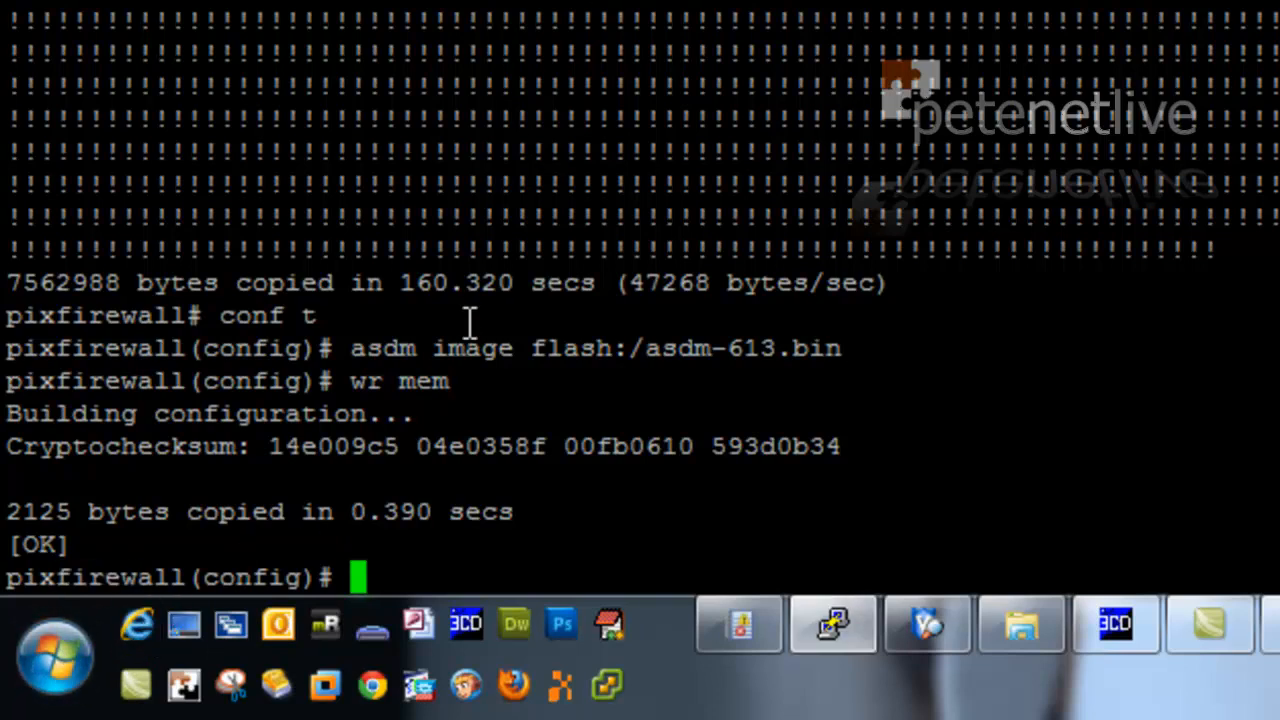
type("show run")
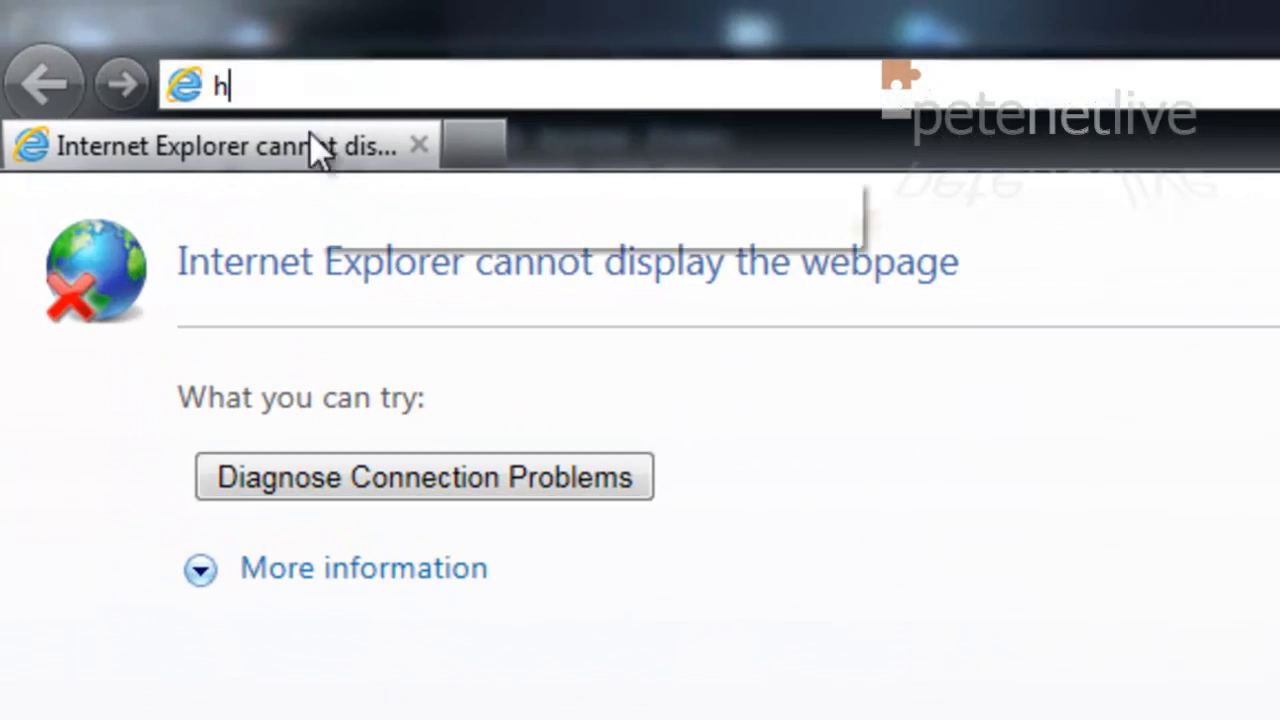
type("ttps://")
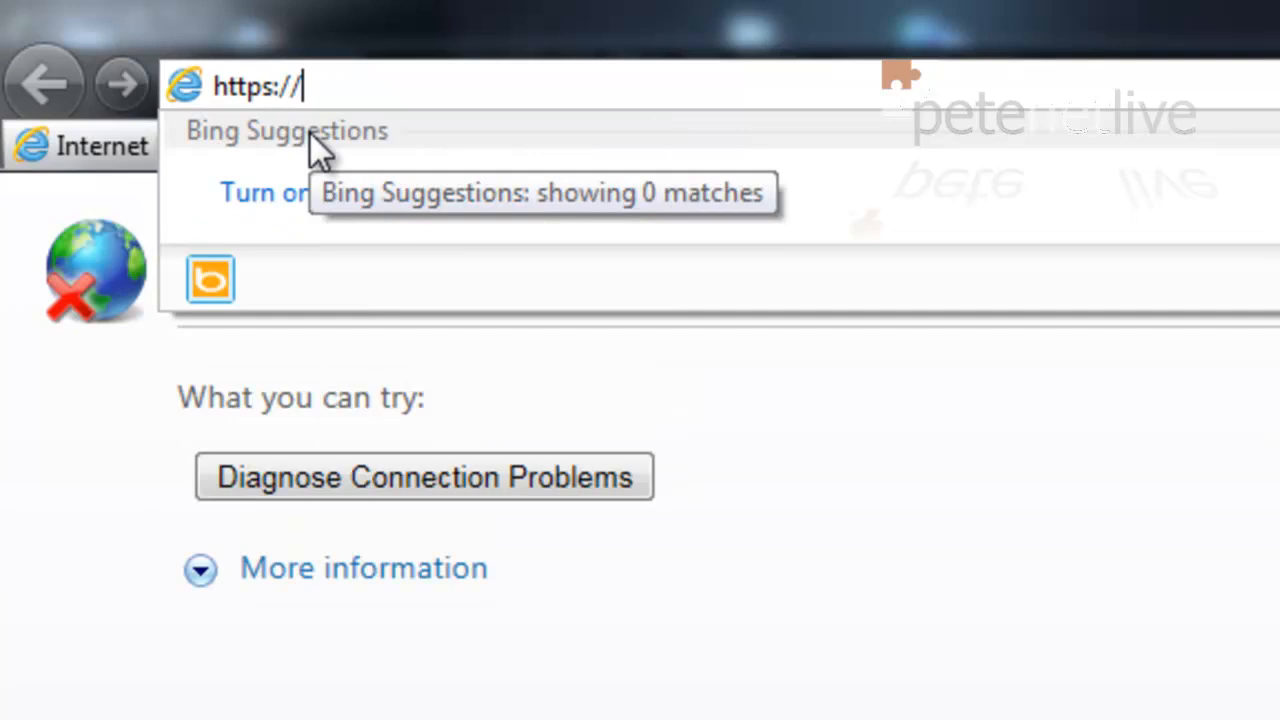
type("192.168")
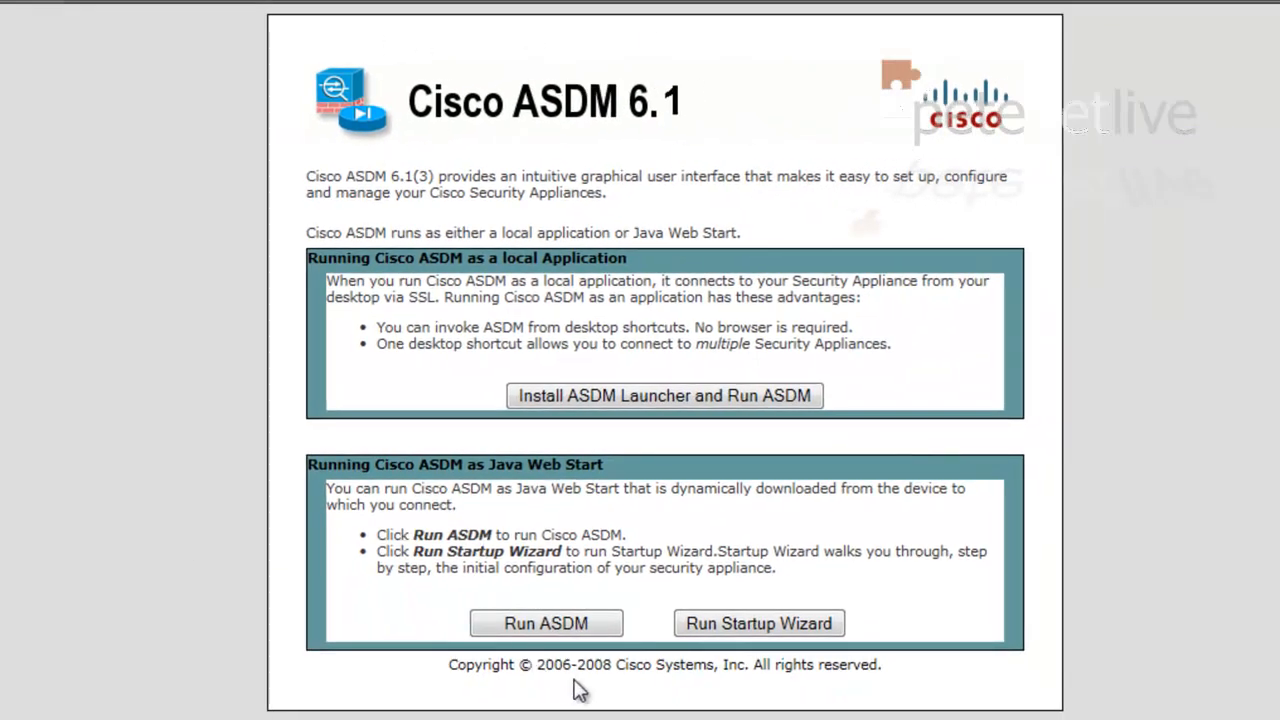
Run ASDM, always trust the publisher's certificate, and submit login details for 192.168.1.1.
left_click(546, 622)
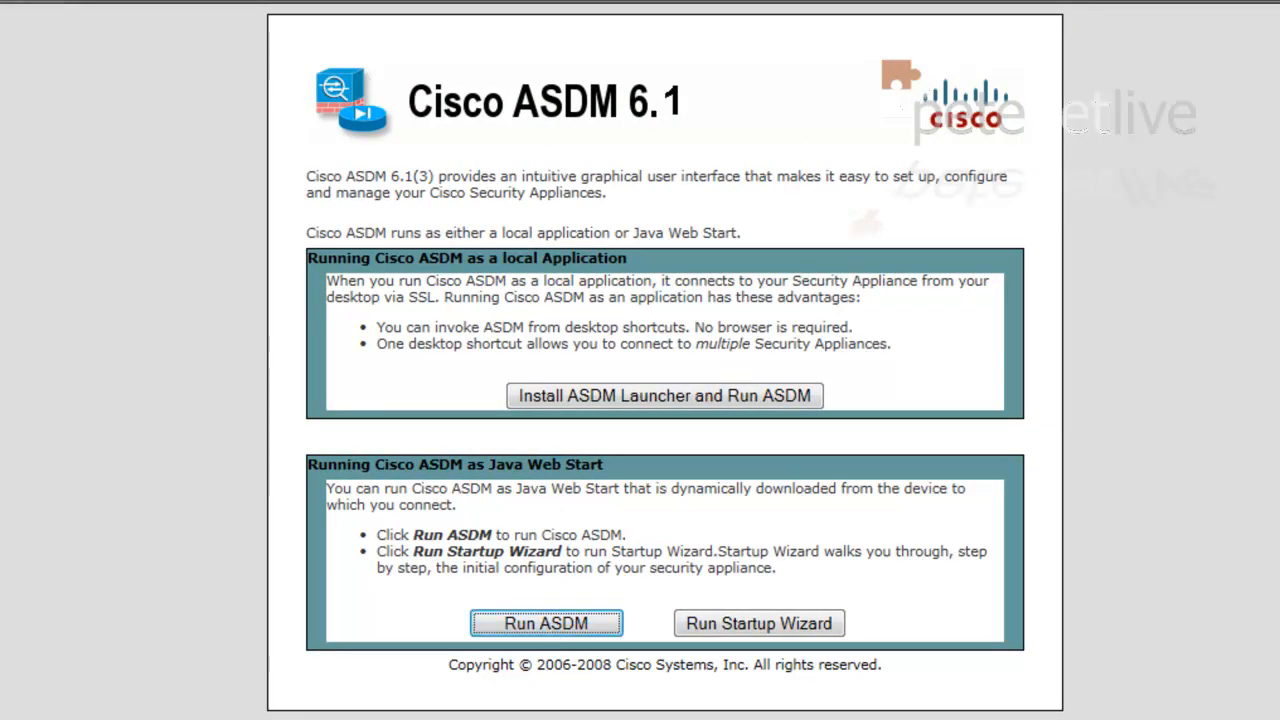
left_click(545, 623)
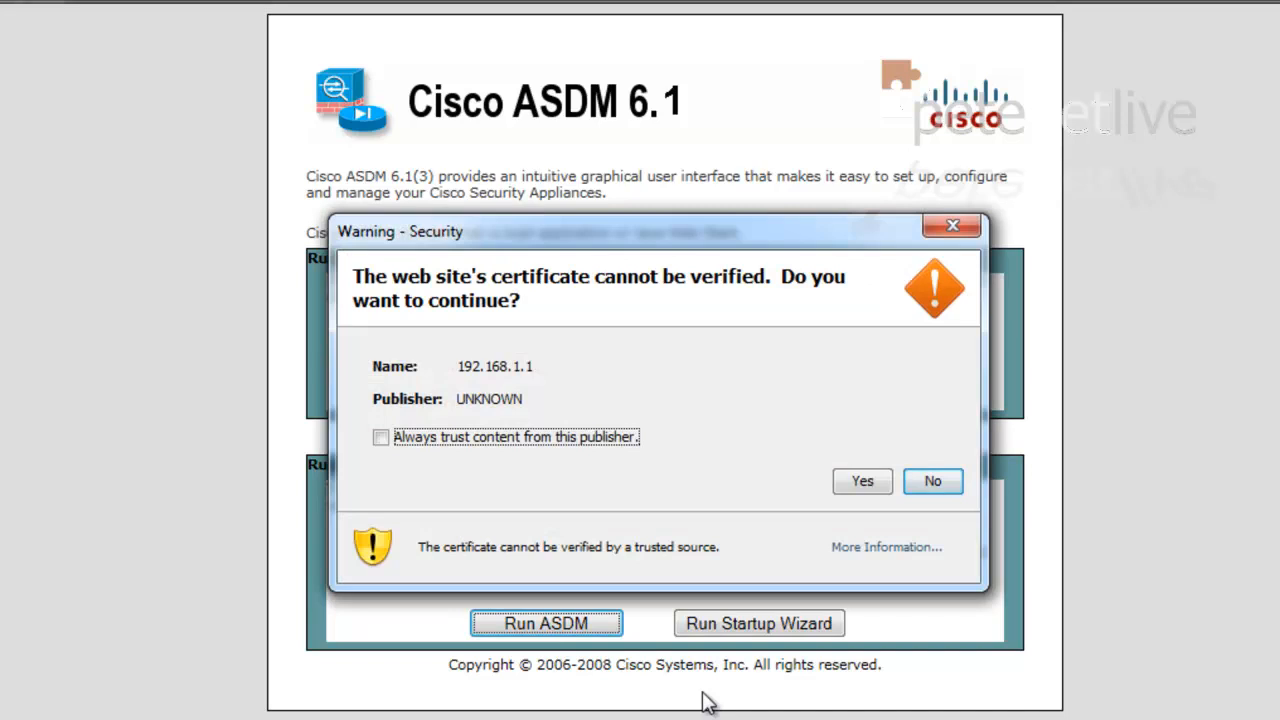
left_click(381, 437)
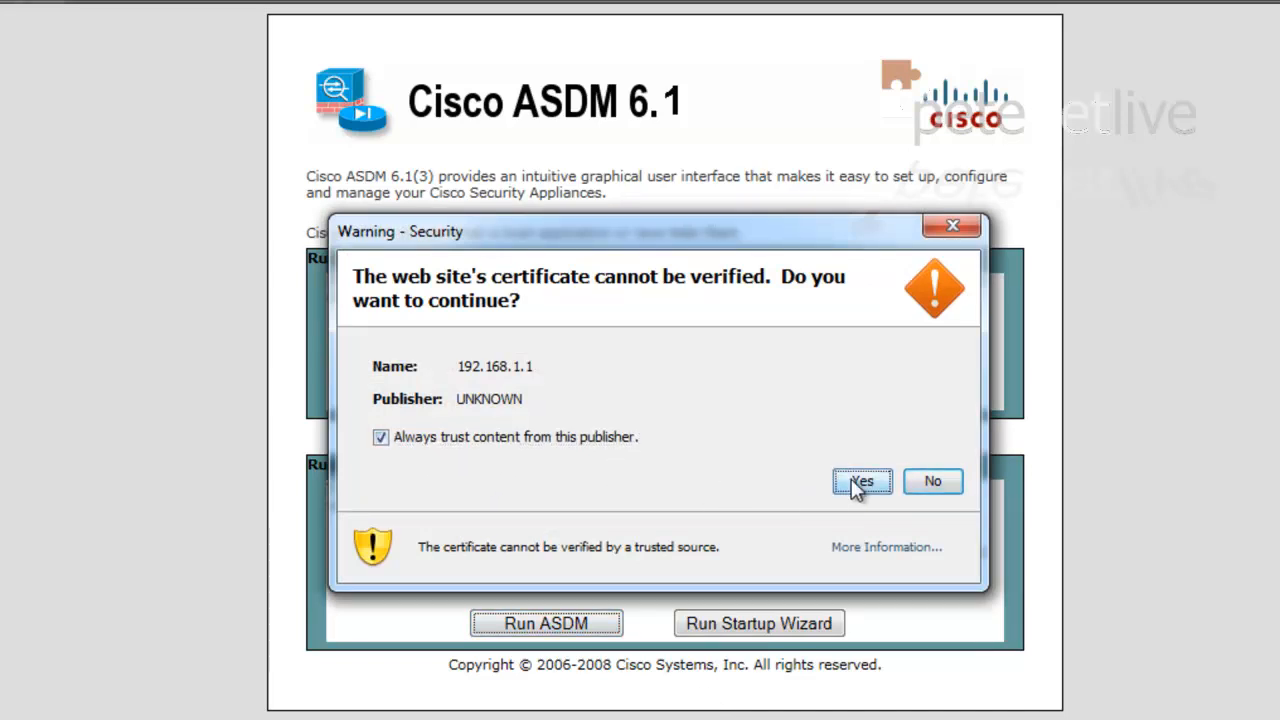
left_click(862, 481)
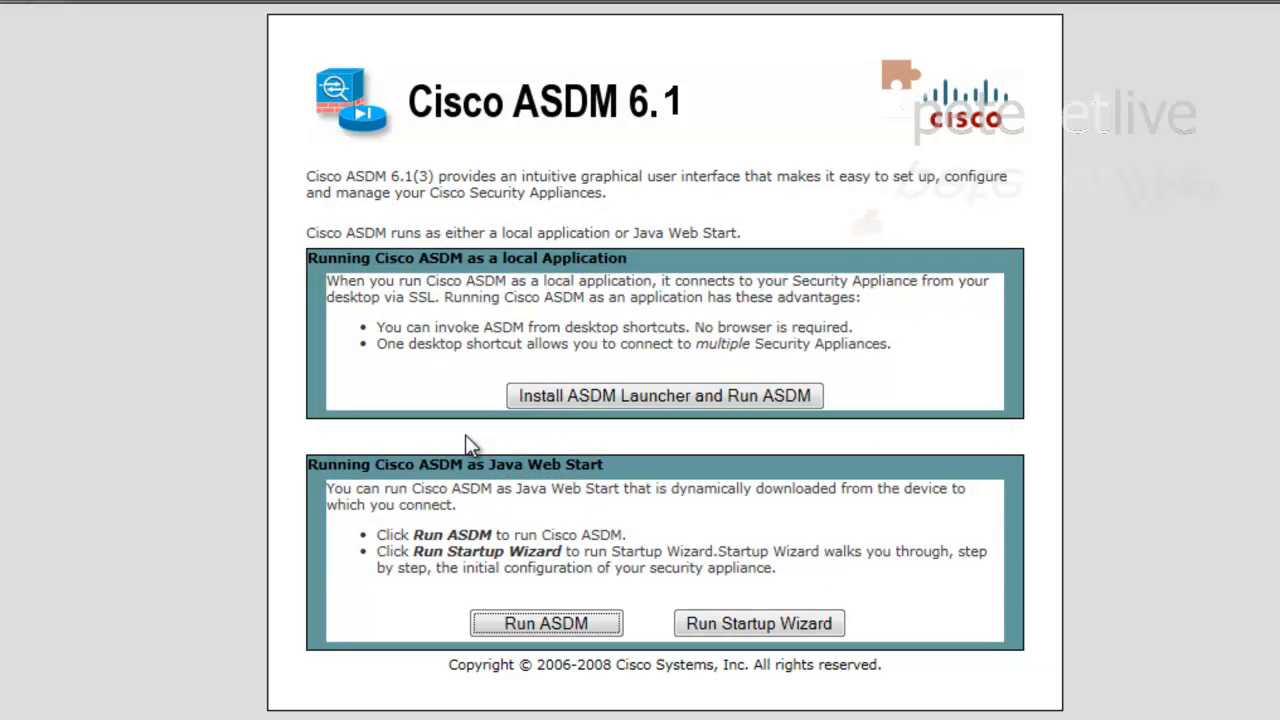
left_click(545, 623)
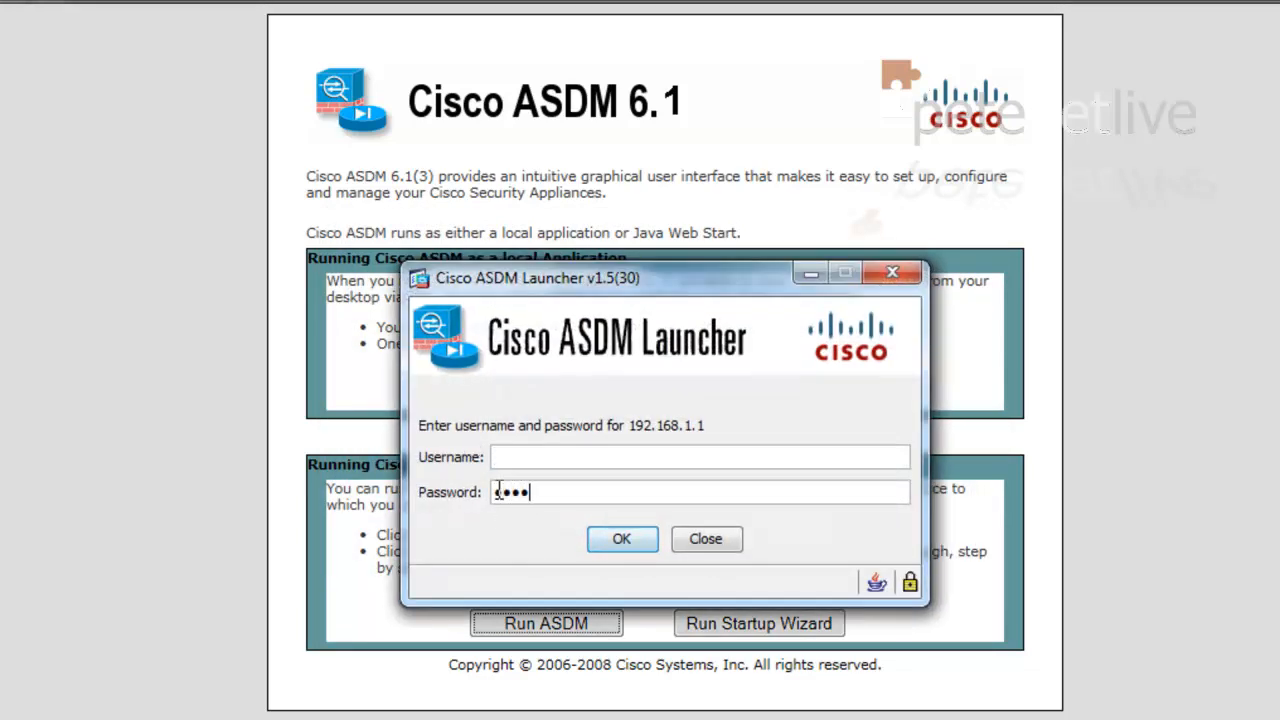
left_click(622, 539)
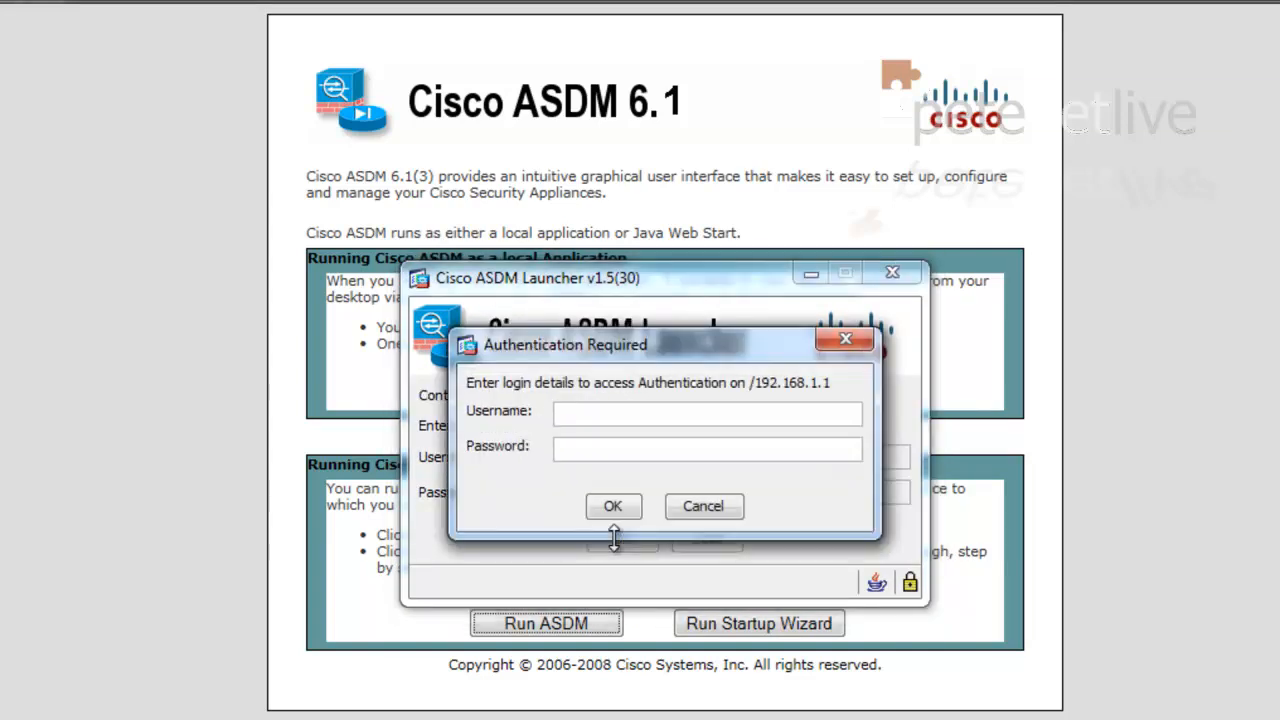
type("•")
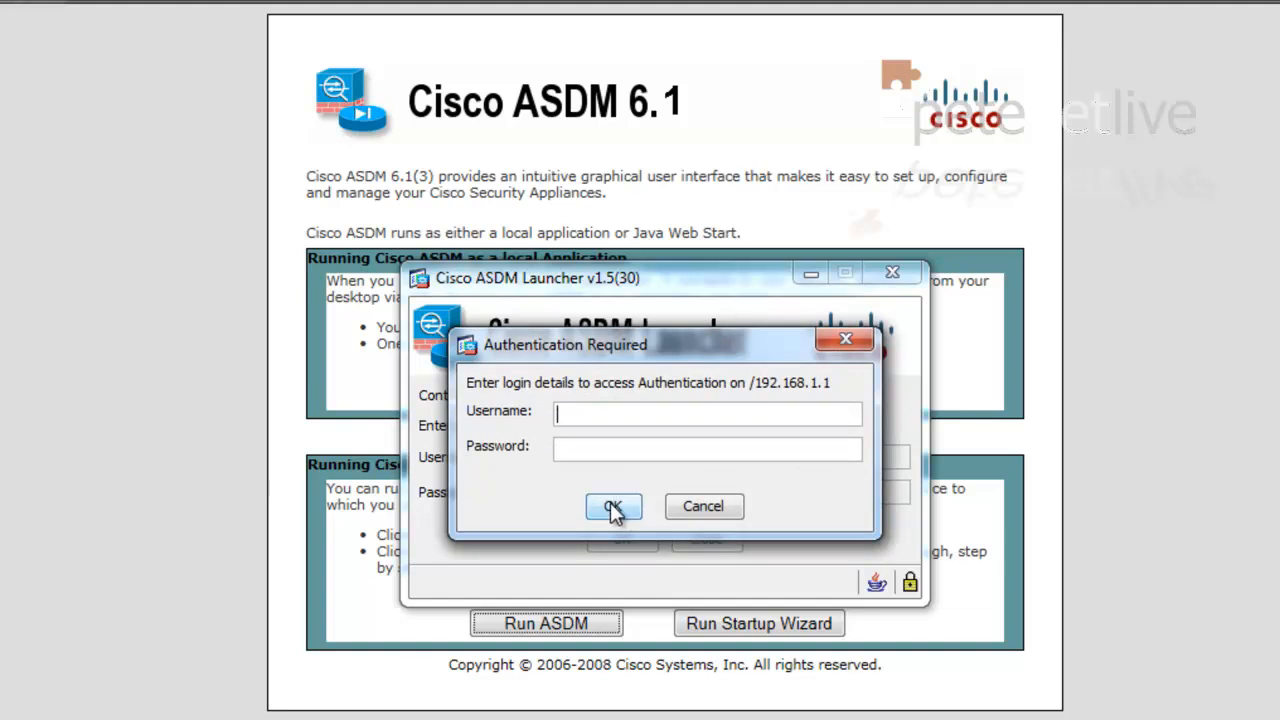
mouse_move(594, 452)
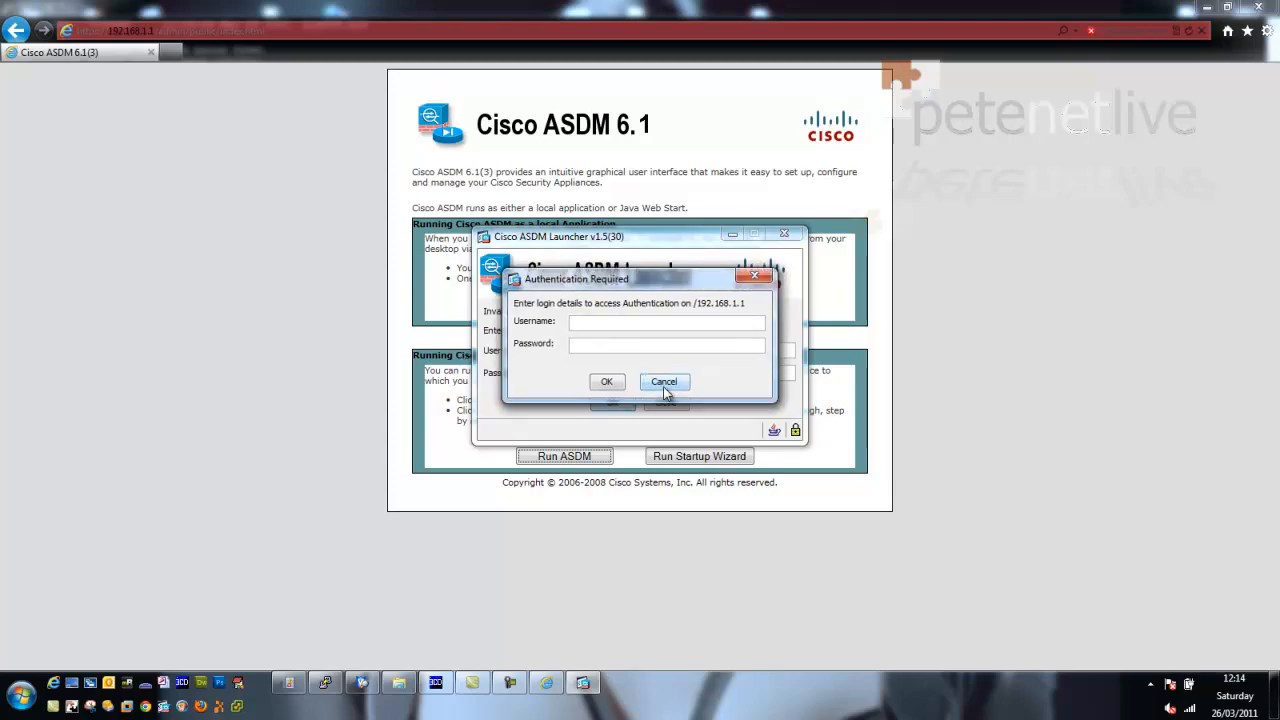
mouse_move(306, 693)
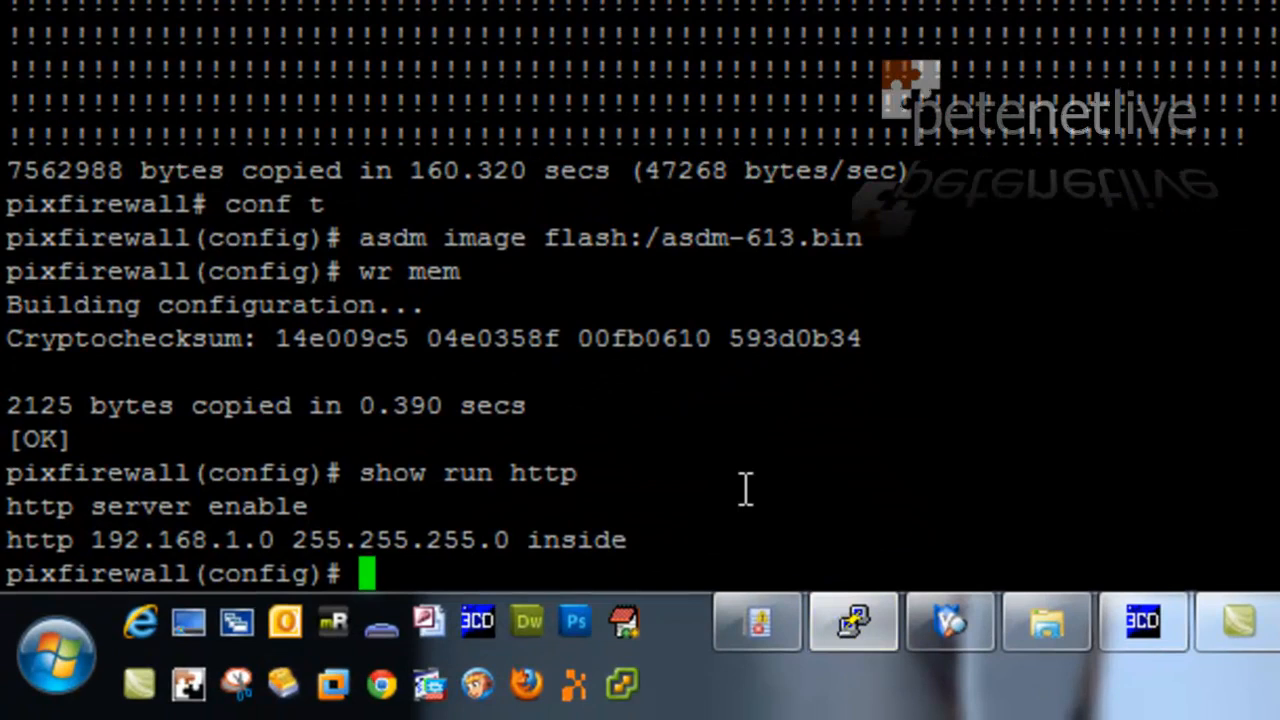
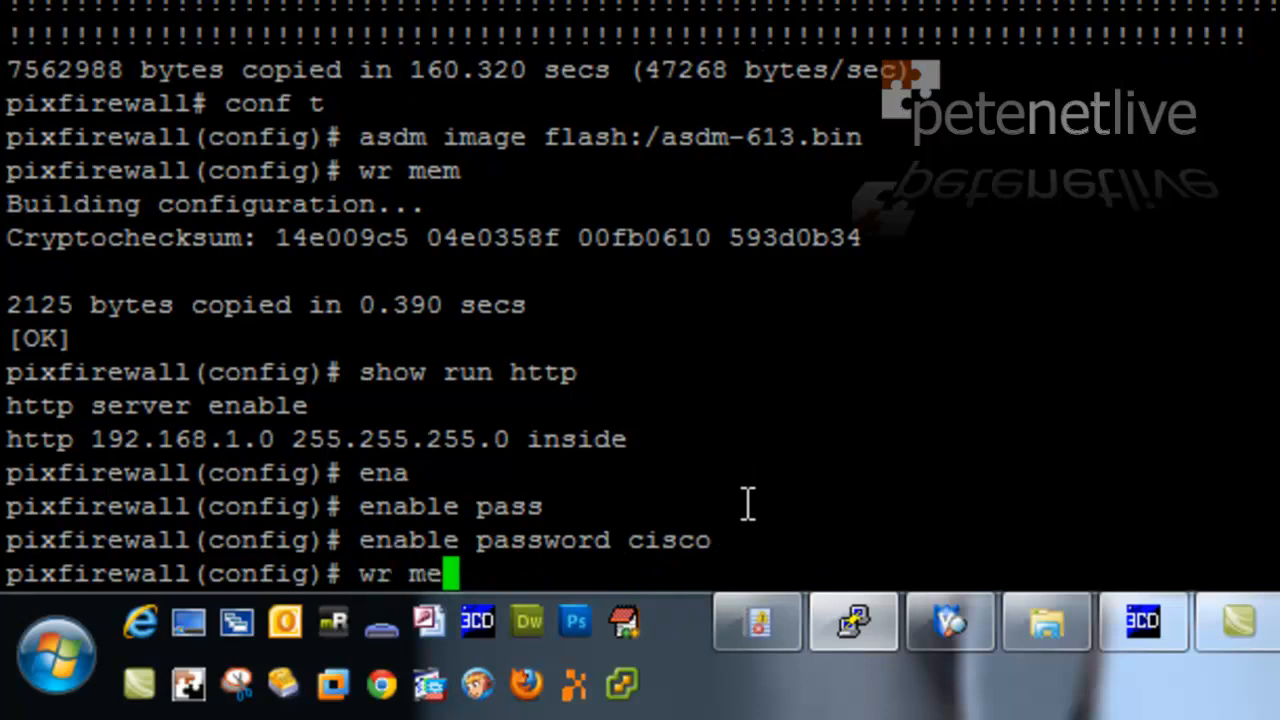
key("Enter")
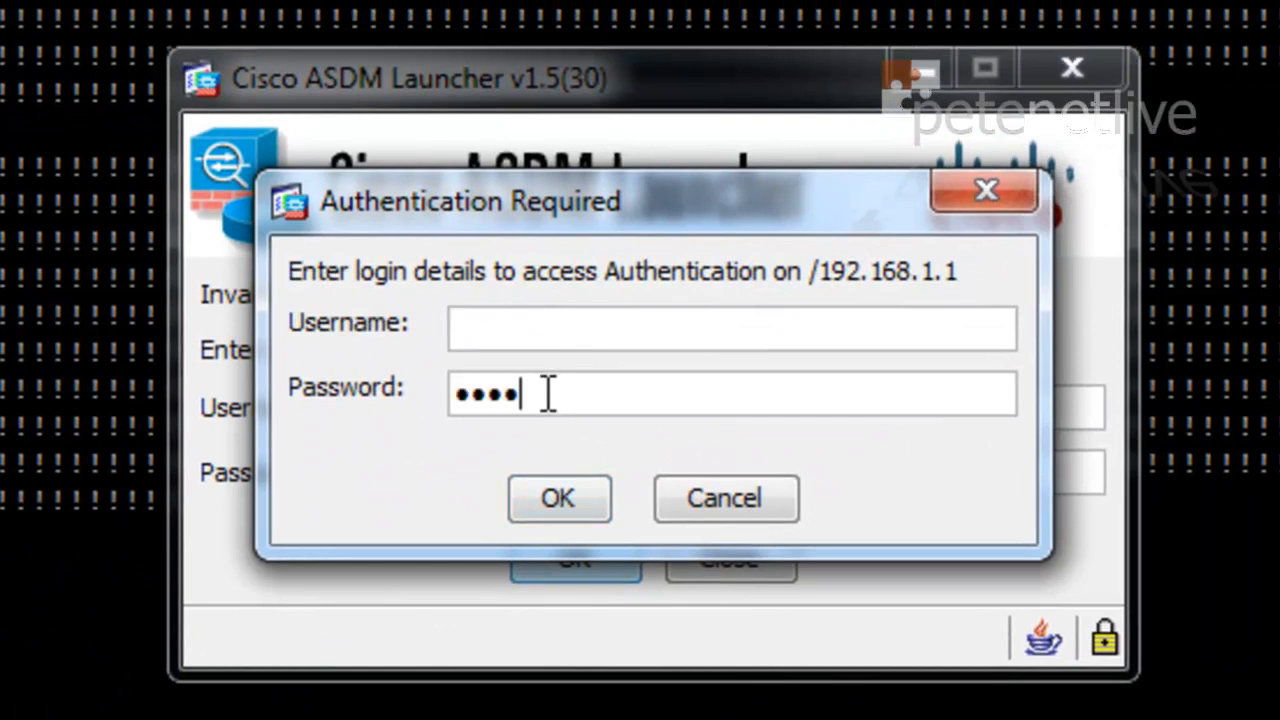
Submit the enable password, then confirm the launcher login to load the ASDM dashboard.
left_click(559, 498)
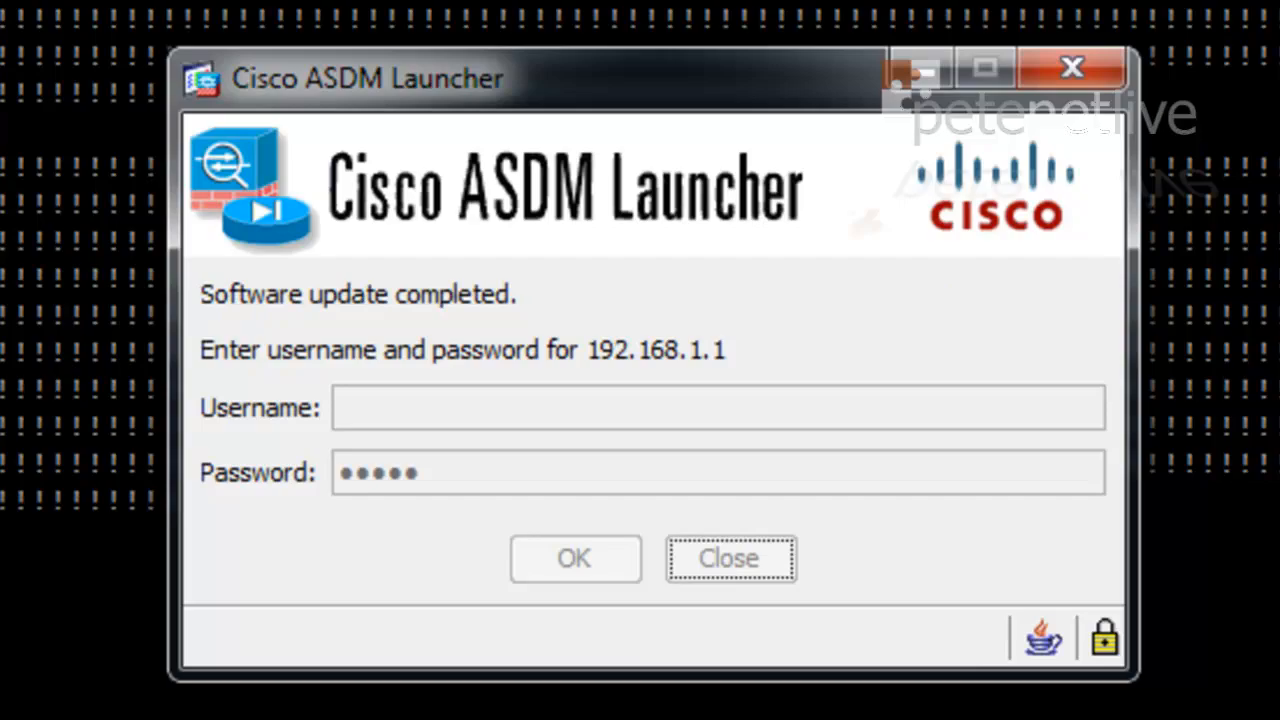
left_click(575, 559)
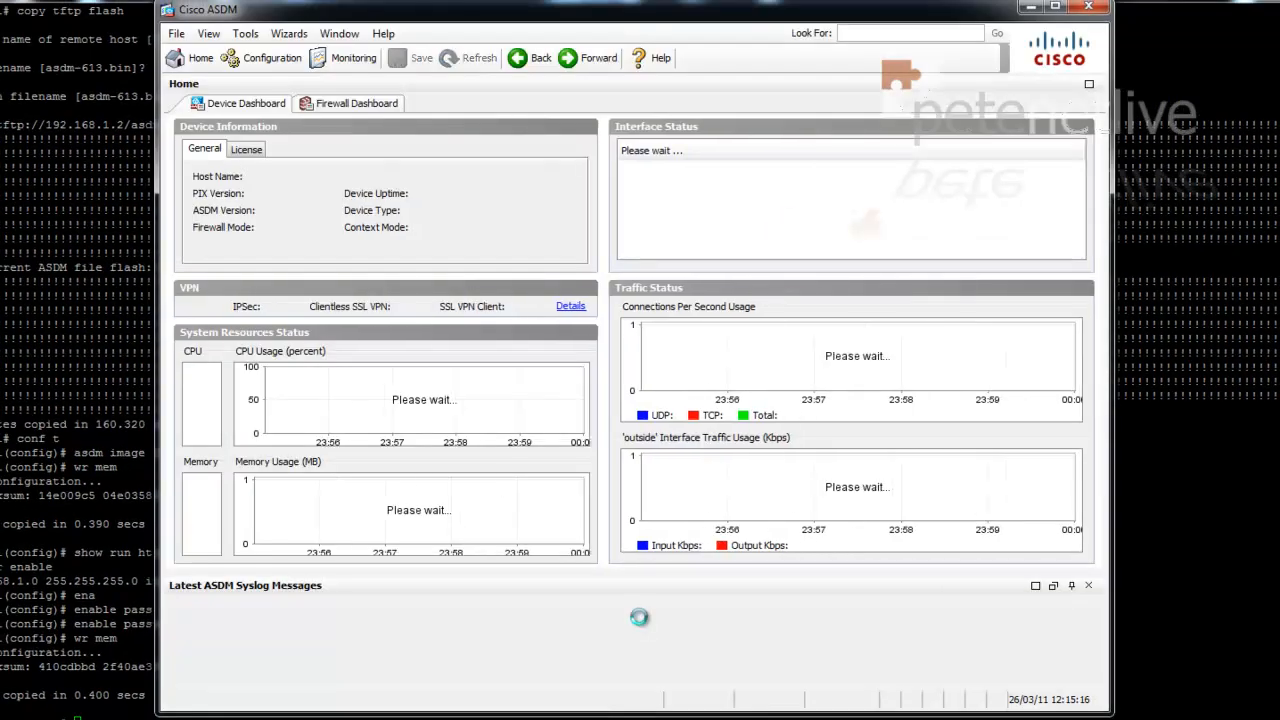